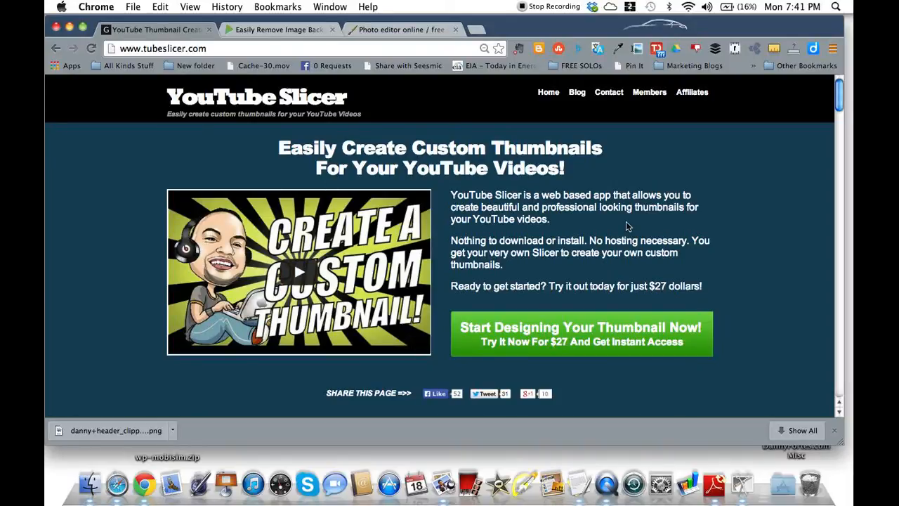
Settle on the Clipping Magic tab and open its Choose File picker.
{"action": "scroll", "scroll_direction": "down", "scroll_amount": 3}
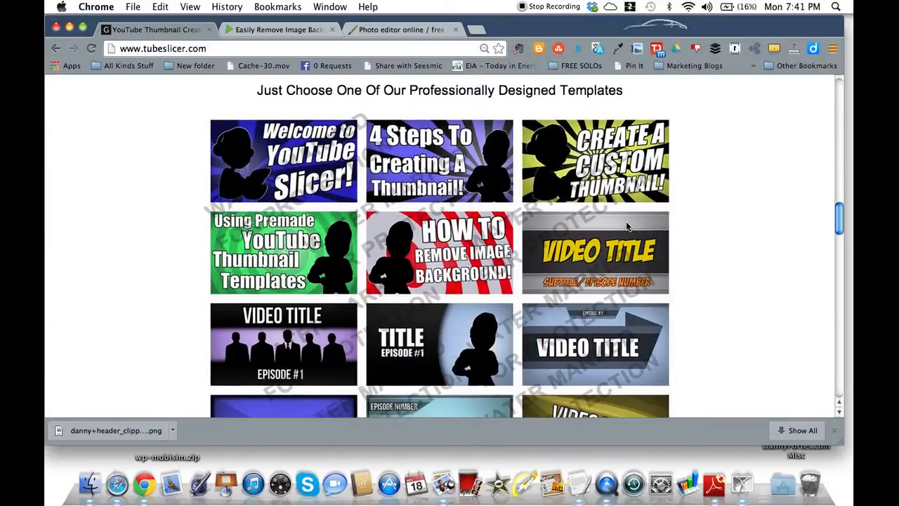
{"action": "scroll", "scroll_direction": "down", "scroll_amount": 3}
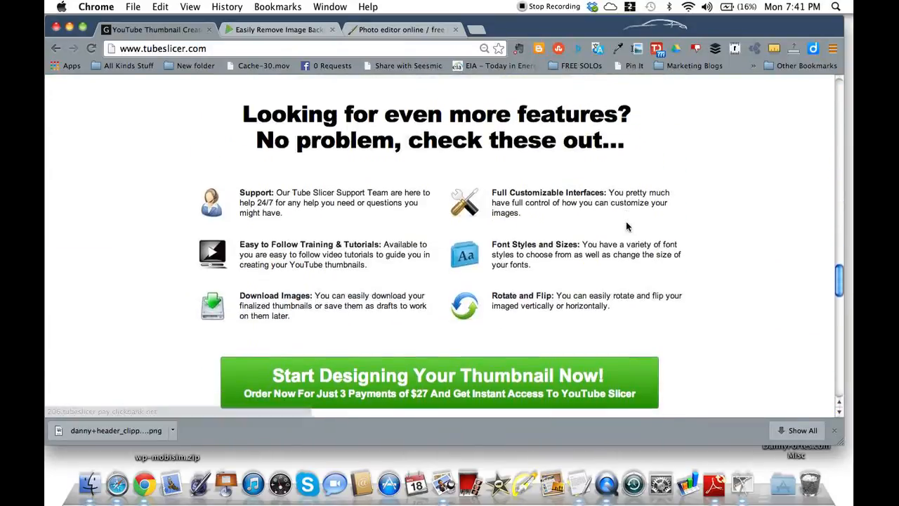
{"action": "scroll", "scroll_direction": "down", "scroll_amount": 3}
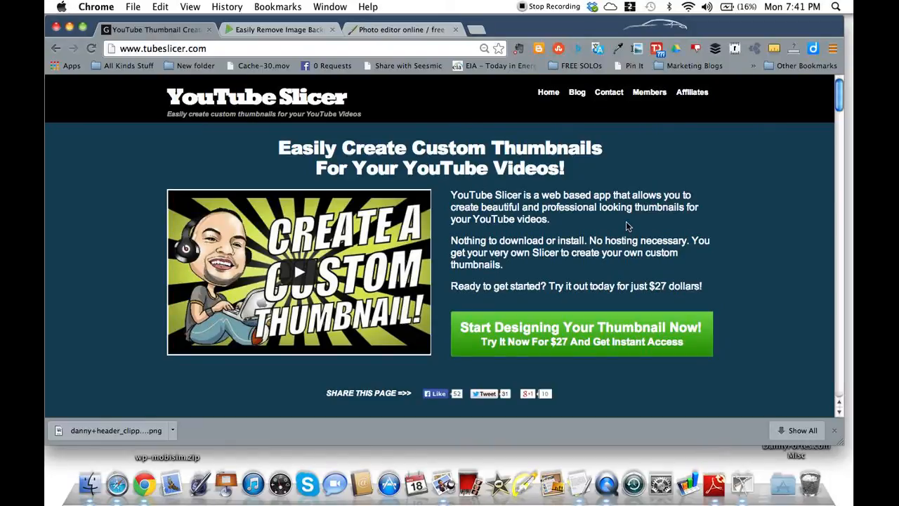
{"action": "mouse_move", "coordinate": [454, 114]}
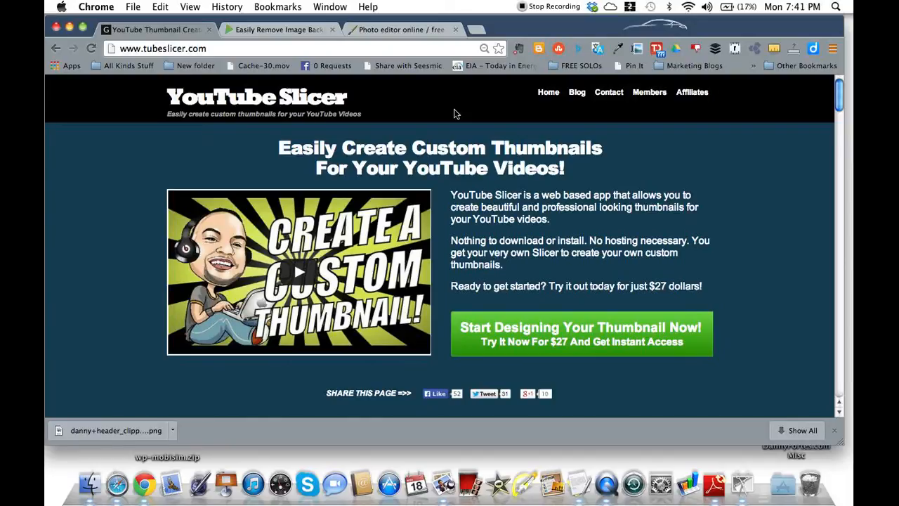
{"action": "left_click", "coordinate": [279, 29]}
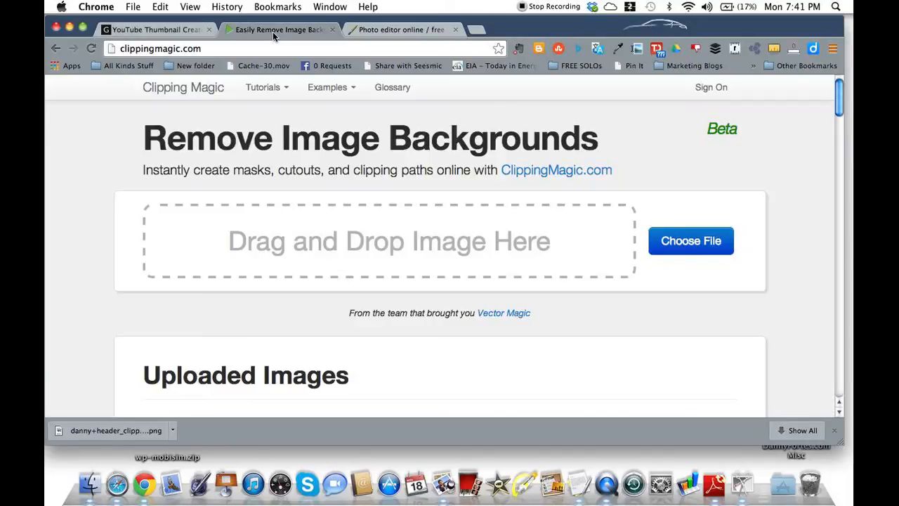
{"action": "left_click", "coordinate": [155, 29]}
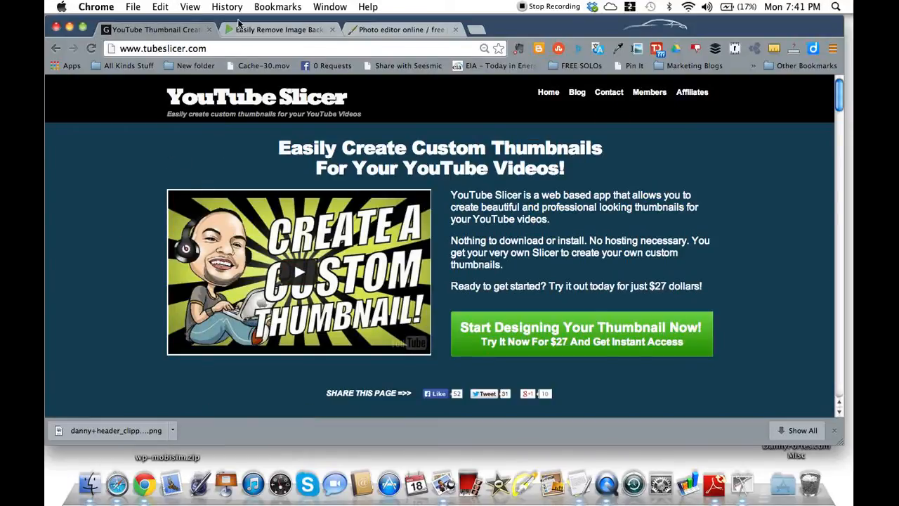
{"action": "left_click", "coordinate": [276, 29]}
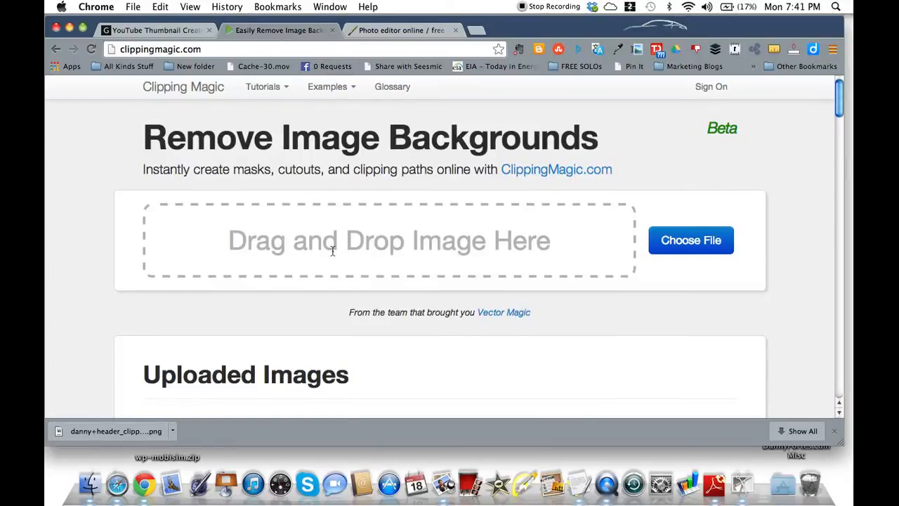
{"action": "scroll", "scroll_direction": "down", "scroll_amount": 3}
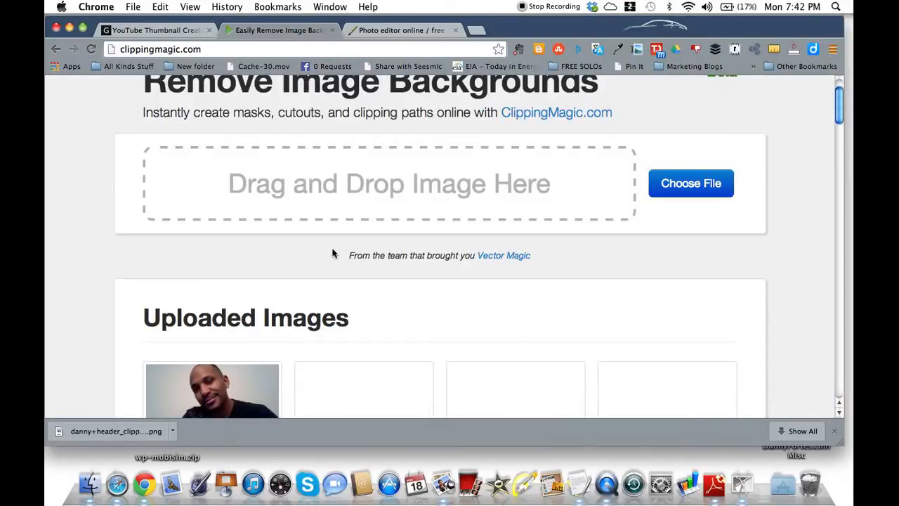
{"action": "scroll", "scroll_direction": "down", "scroll_amount": 3}
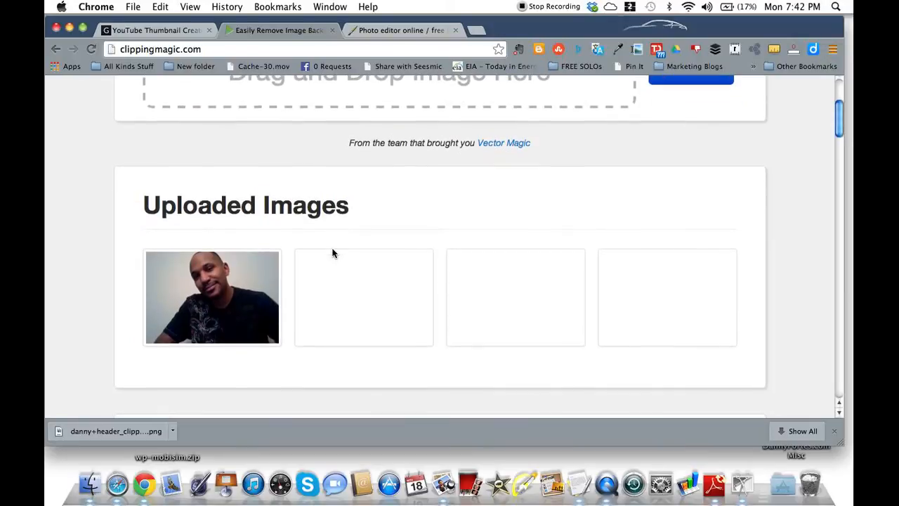
{"action": "scroll", "scroll_direction": "up", "scroll_amount": 3}
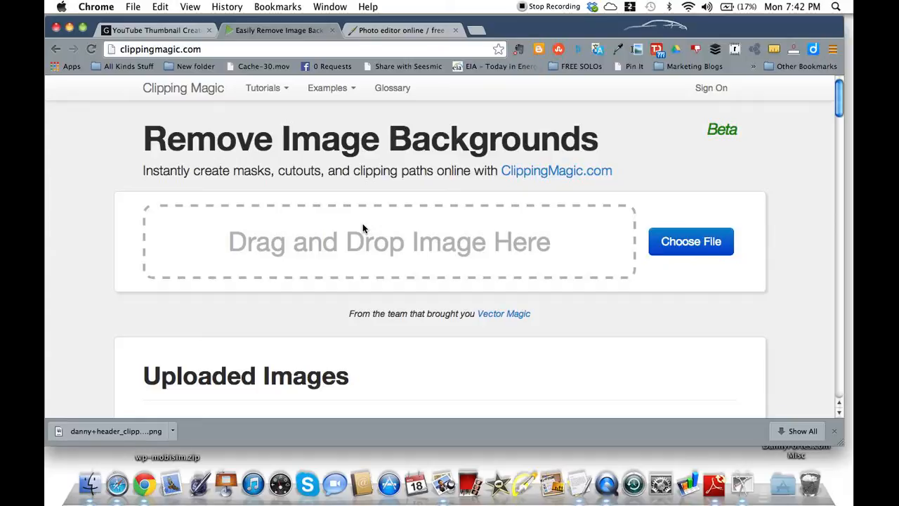
{"action": "mouse_move", "coordinate": [617, 157]}
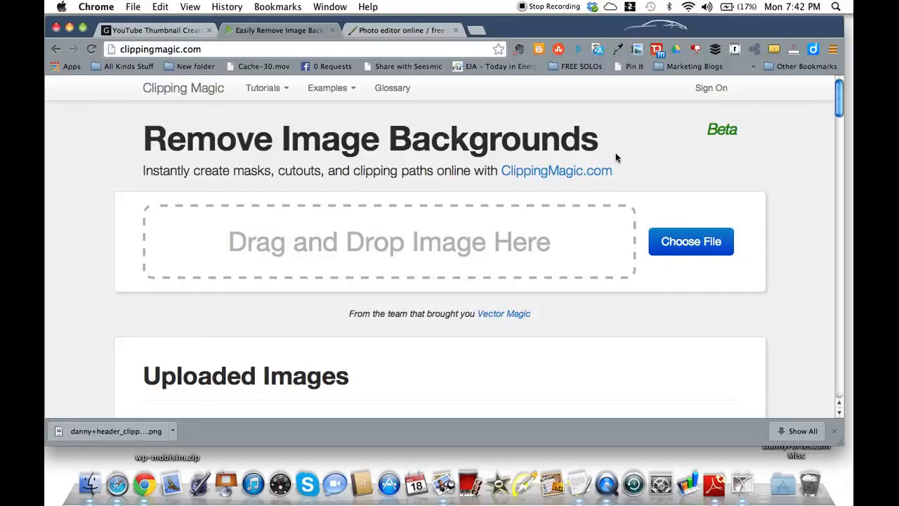
{"action": "left_click", "coordinate": [690, 241]}
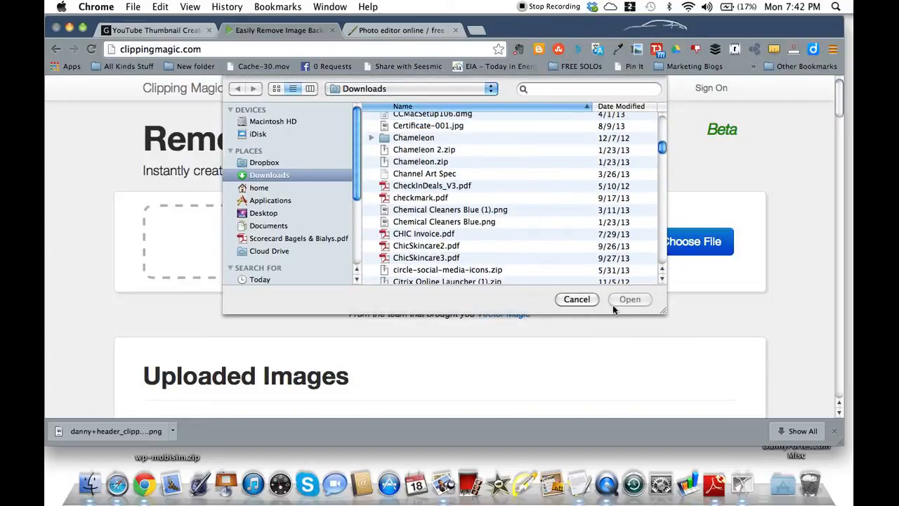
Upload the presenter's portrait photo from the Open dialog into Clipping Magic.
{"action": "left_click", "coordinate": [577, 298]}
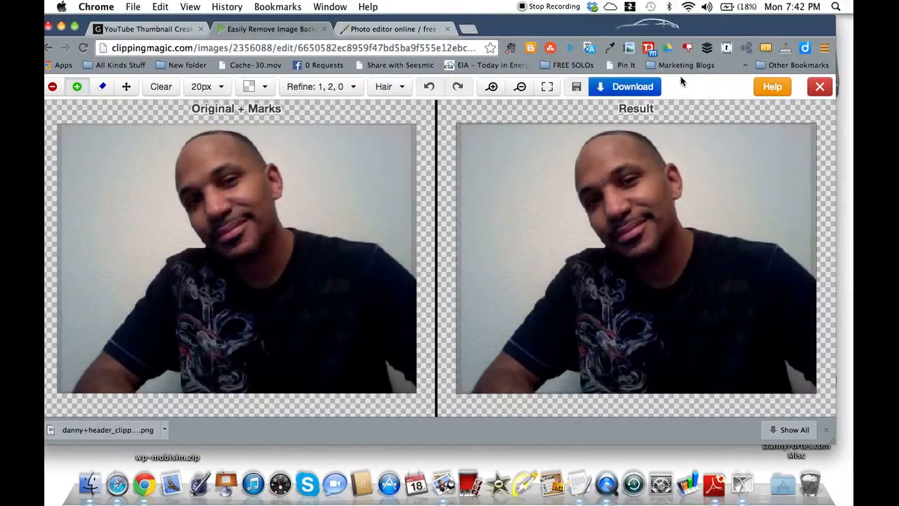
Mark the presenter's head and shoulders to keep and the wall beside him to remove.
{"action": "left_click", "coordinate": [219, 167]}
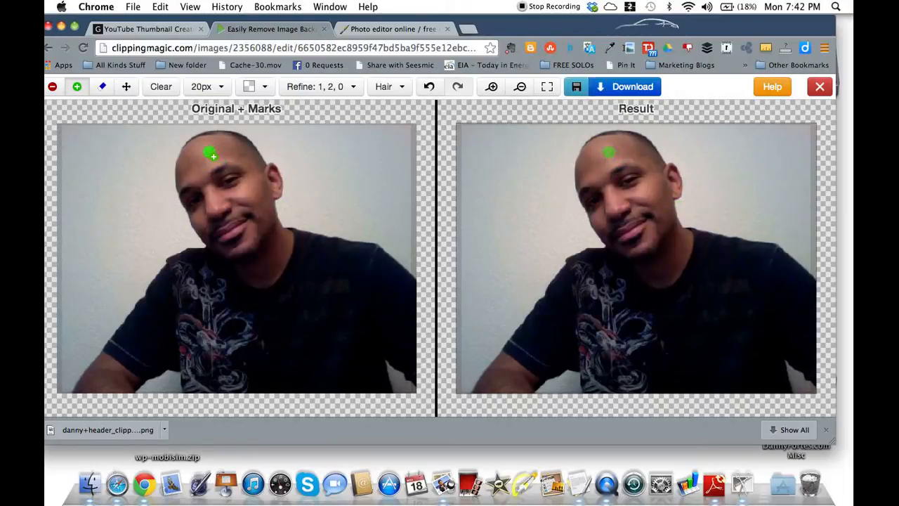
{"action": "left_click_drag", "start_coordinate": [212, 153], "coordinate": [295, 368]}
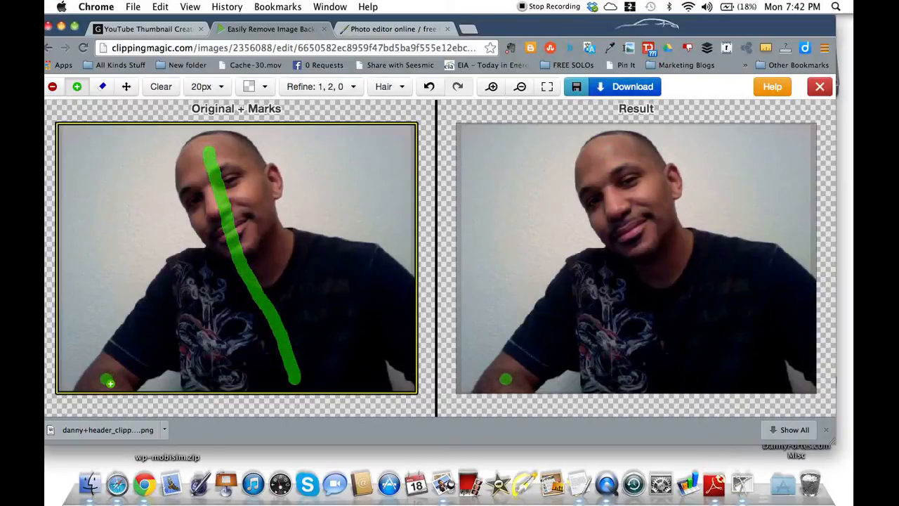
{"action": "left_click_drag", "start_coordinate": [105, 379], "coordinate": [347, 293]}
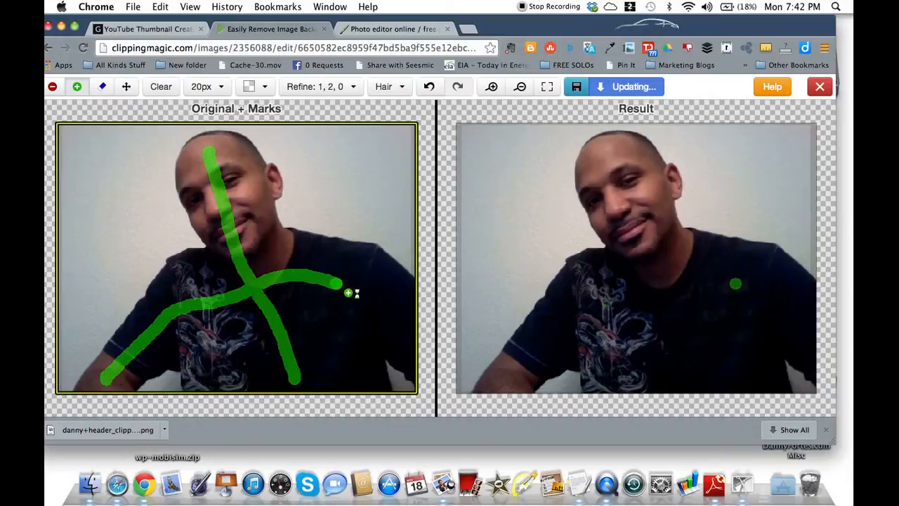
{"action": "left_click_drag", "start_coordinate": [337, 284], "coordinate": [397, 316]}
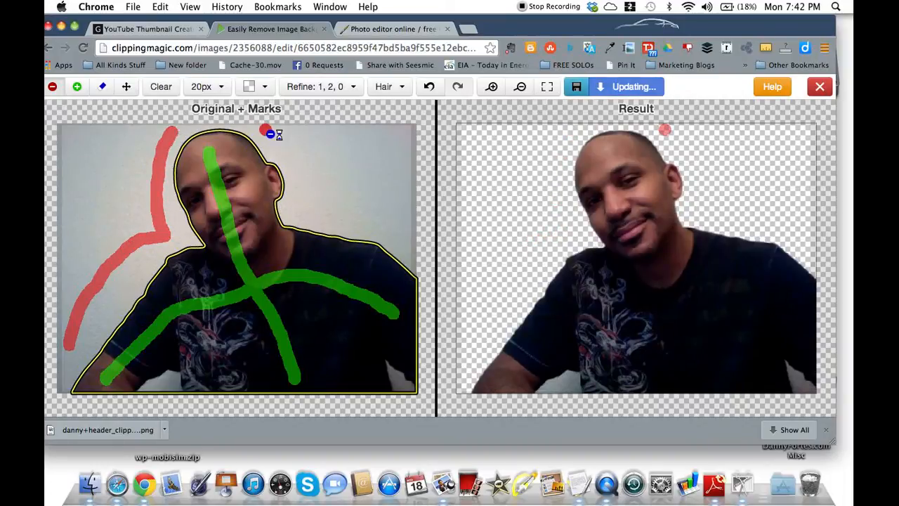
{"action": "left_click_drag", "start_coordinate": [270, 134], "coordinate": [379, 225]}
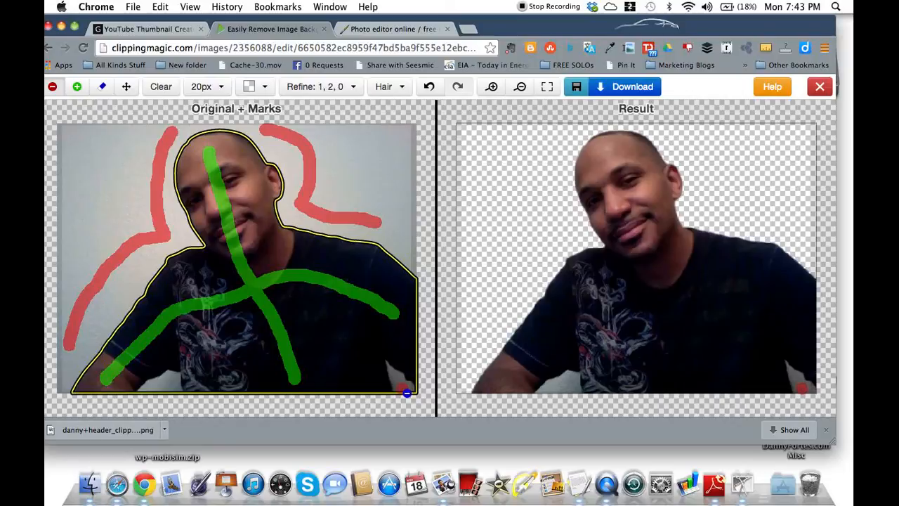
{"action": "mouse_move", "coordinate": [564, 399]}
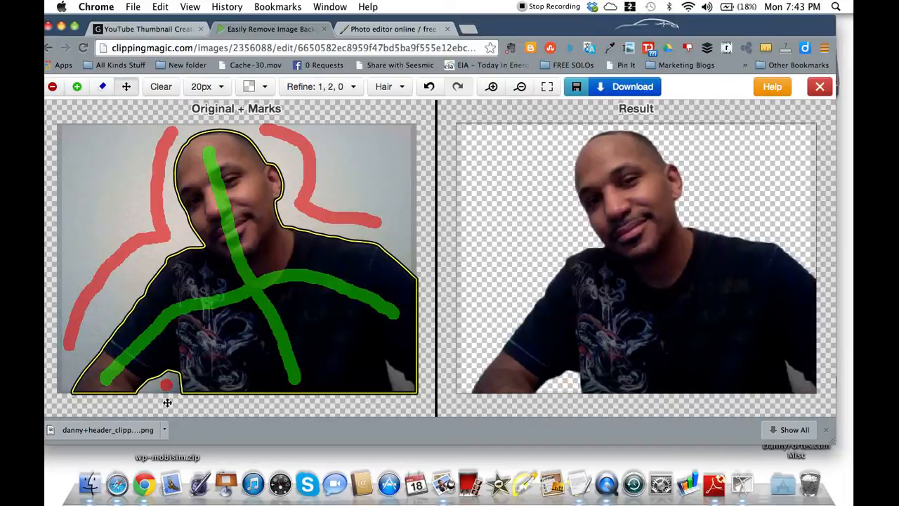
{"action": "mouse_move", "coordinate": [400, 403]}
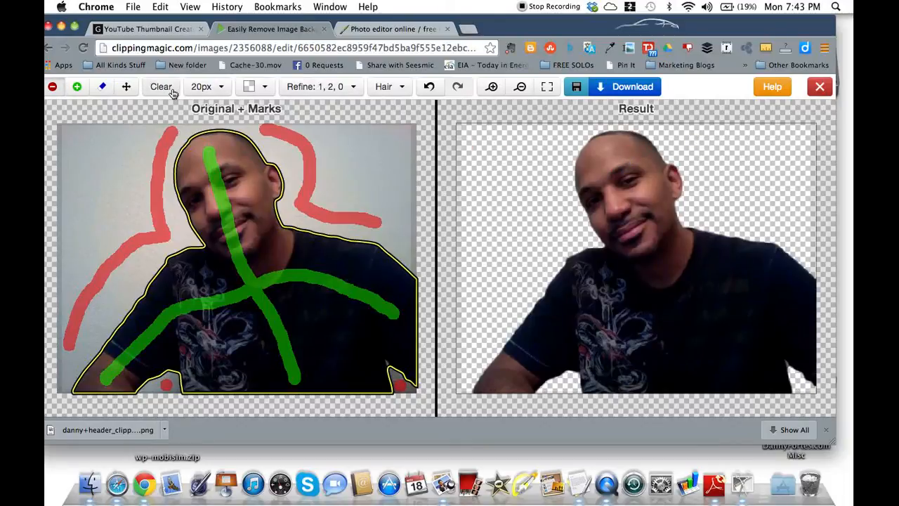
Zoom in twice on the cutout edges, fit to view, and bring up the download window.
{"action": "left_click", "coordinate": [492, 86]}
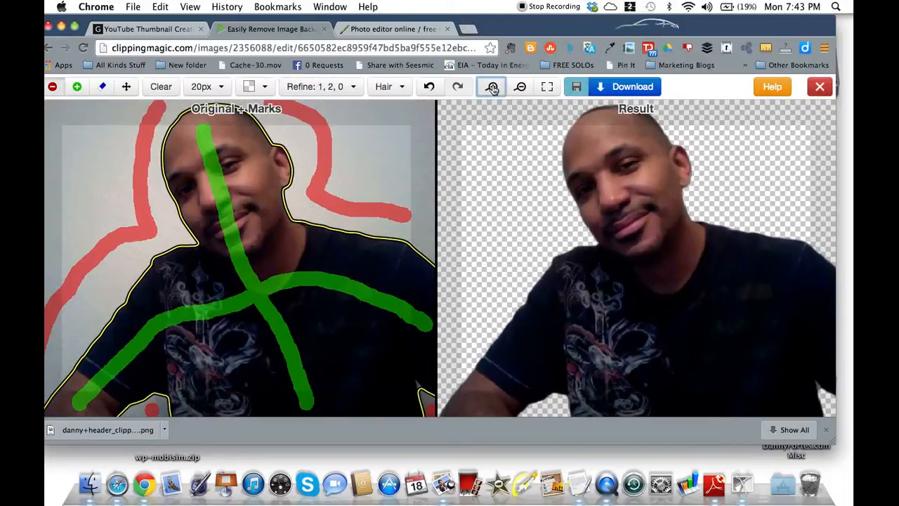
{"action": "left_click", "coordinate": [492, 87]}
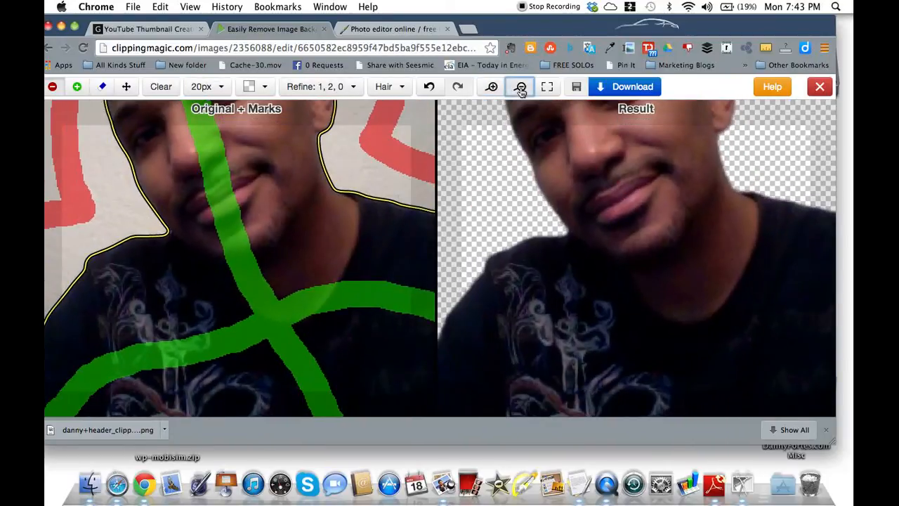
{"action": "left_click", "coordinate": [520, 87]}
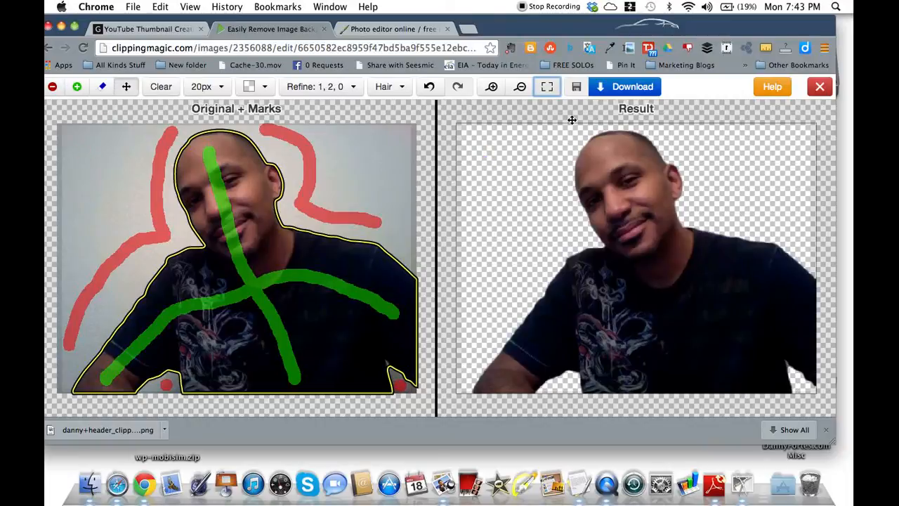
{"action": "left_click", "coordinate": [624, 86]}
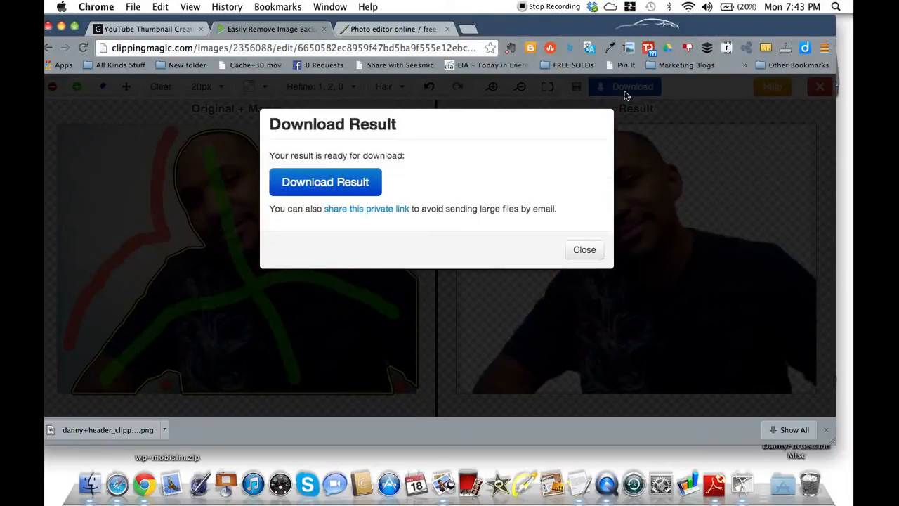
Download the transparent cutout PNG and show it in Finder.
{"action": "left_click", "coordinate": [325, 182]}
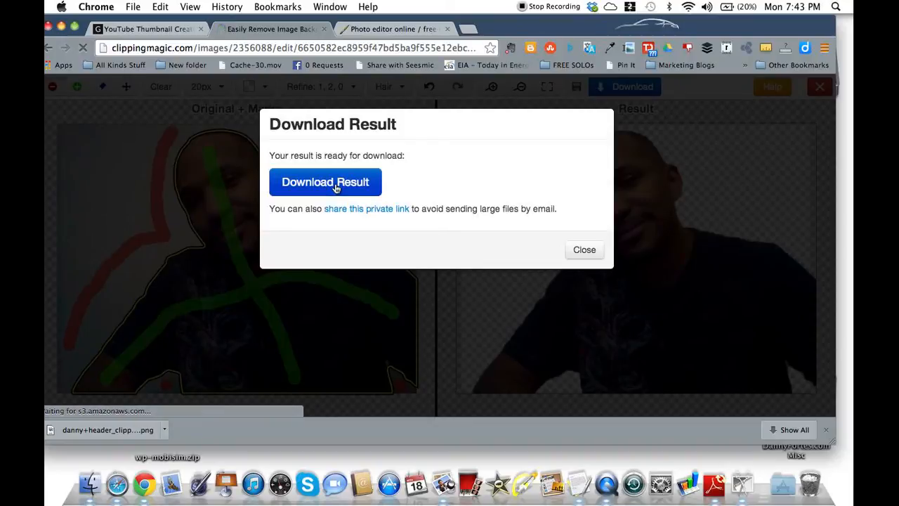
{"action": "left_click", "coordinate": [325, 182]}
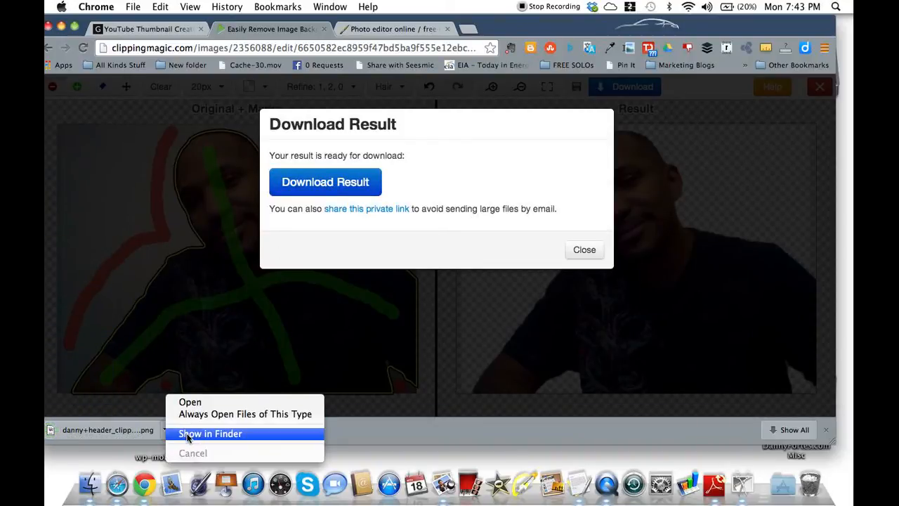
{"action": "left_click", "coordinate": [210, 434]}
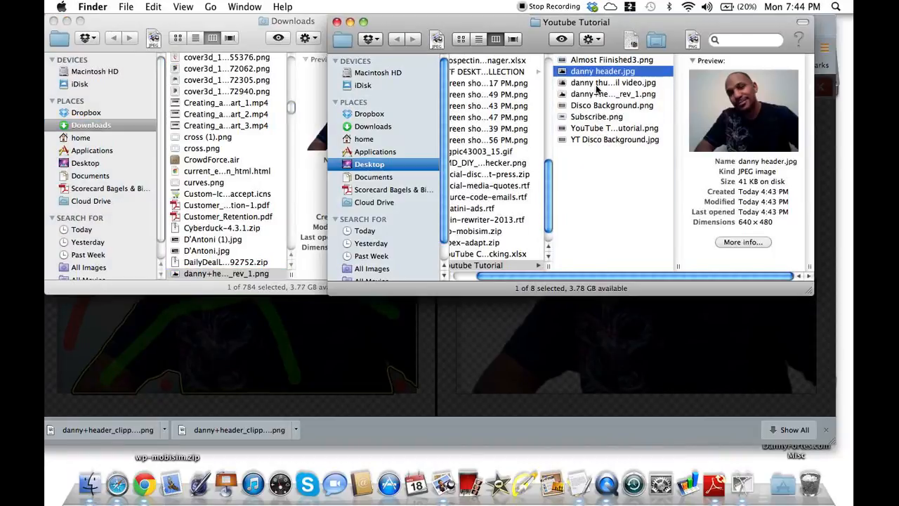
Preview the downloaded cutout PNG in Finder, then return to Chrome's download window.
{"action": "left_click", "coordinate": [611, 94]}
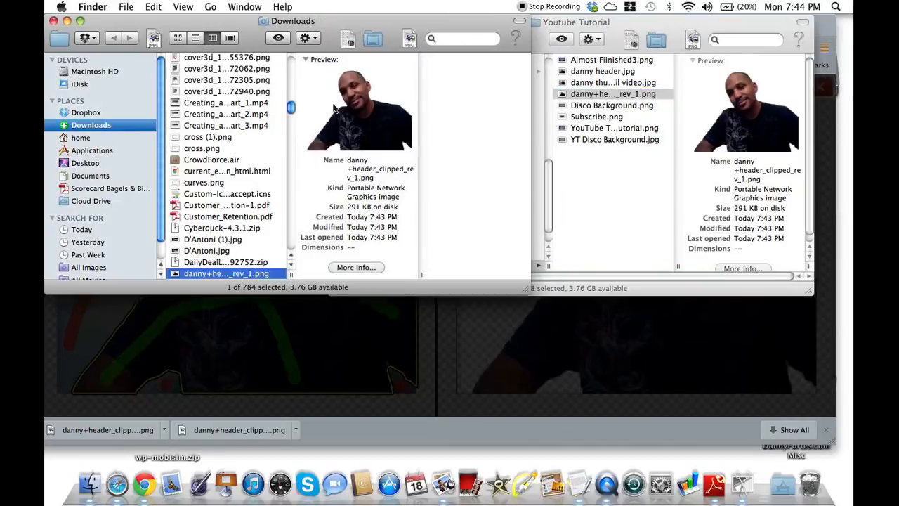
{"action": "left_click", "coordinate": [126, 6]}
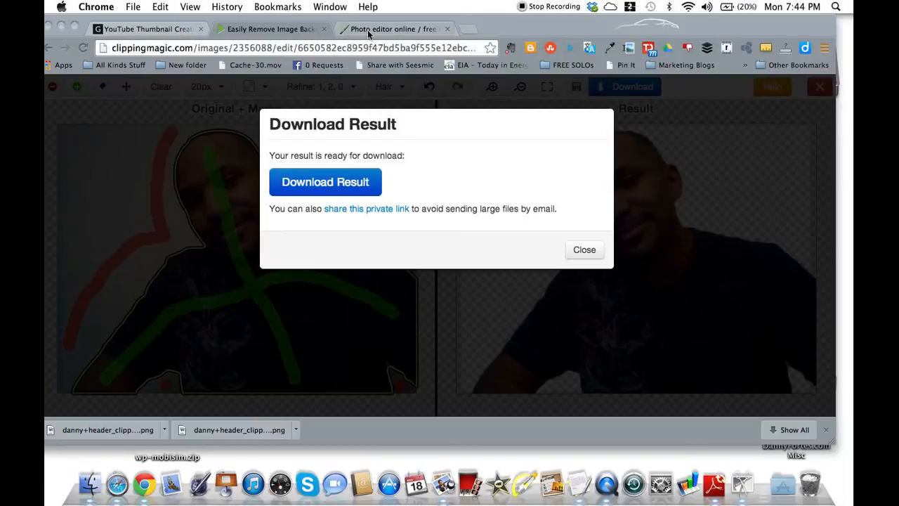
Open danny+header_clipped_rev_1.png in Pixlr Editor with File > Open image.
{"action": "left_click", "coordinate": [394, 29]}
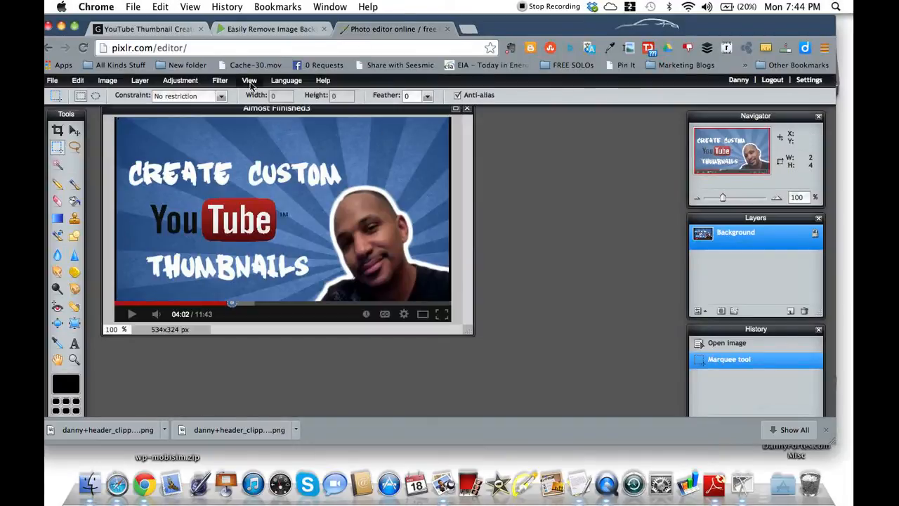
{"action": "left_click", "coordinate": [68, 106]}
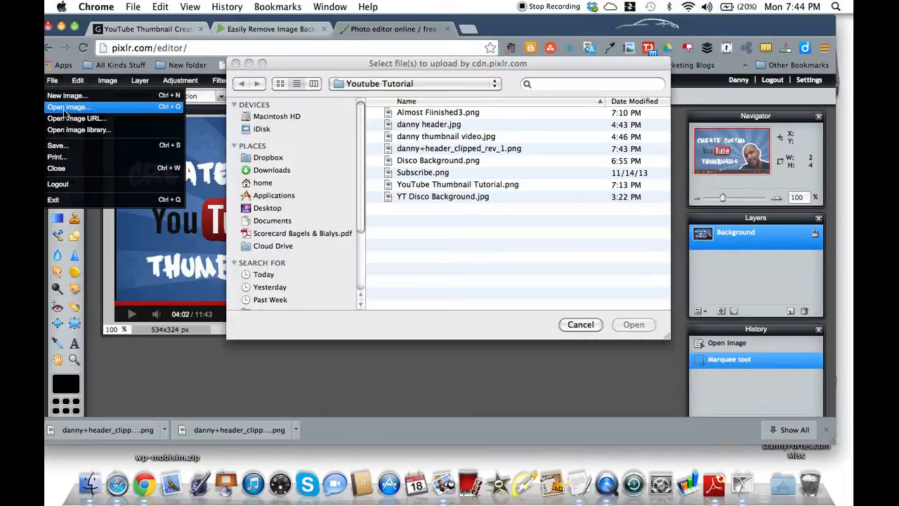
{"action": "left_click", "coordinate": [445, 136]}
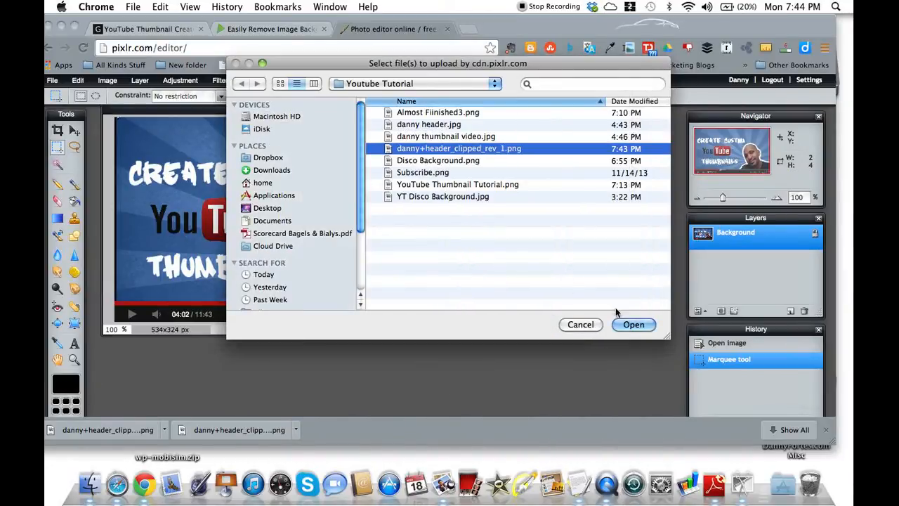
{"action": "left_click", "coordinate": [634, 324]}
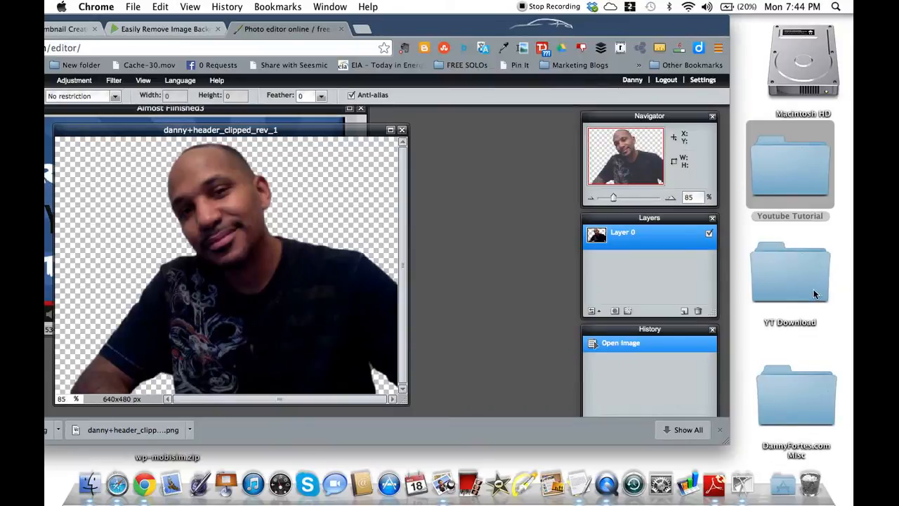
{"action": "mouse_move", "coordinate": [804, 290]}
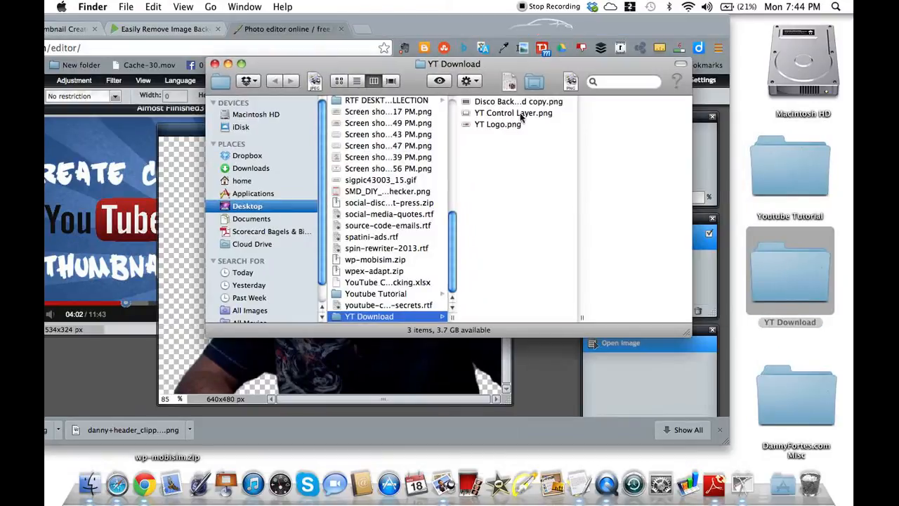
{"action": "left_click", "coordinate": [518, 101]}
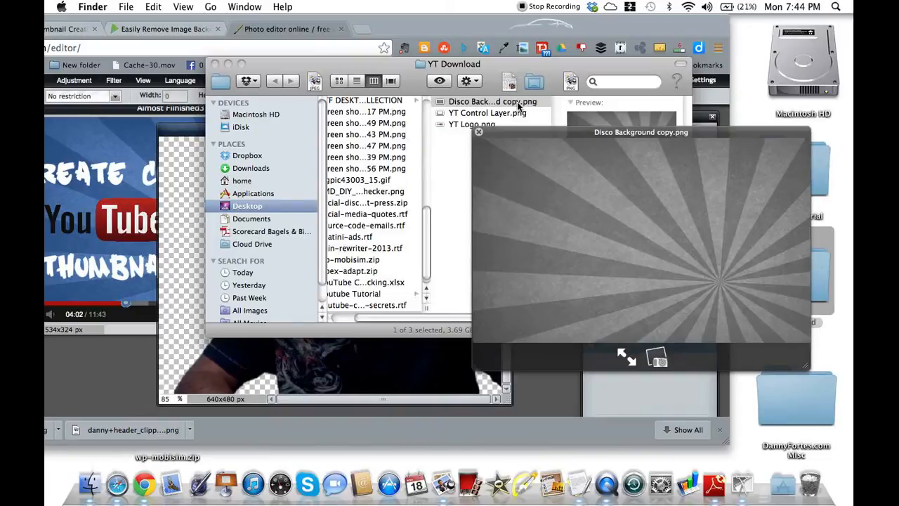
{"action": "left_click", "coordinate": [488, 112]}
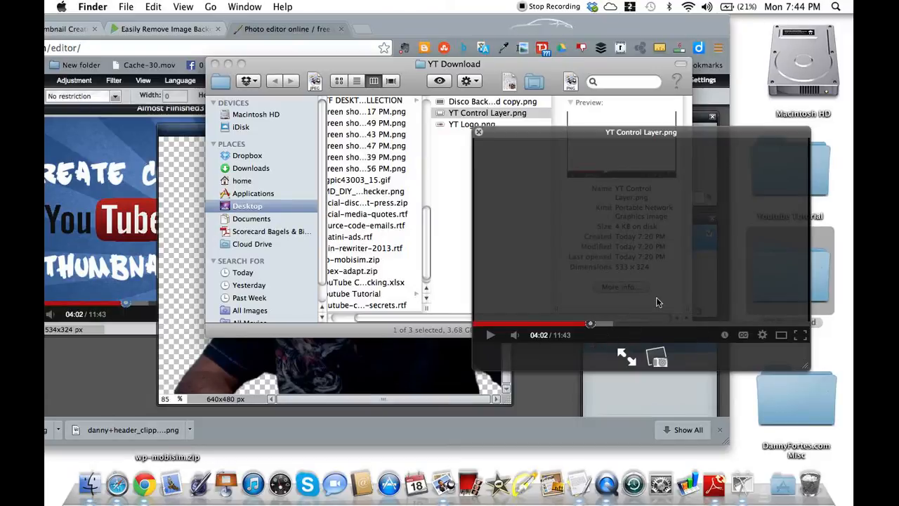
{"action": "left_click", "coordinate": [471, 124]}
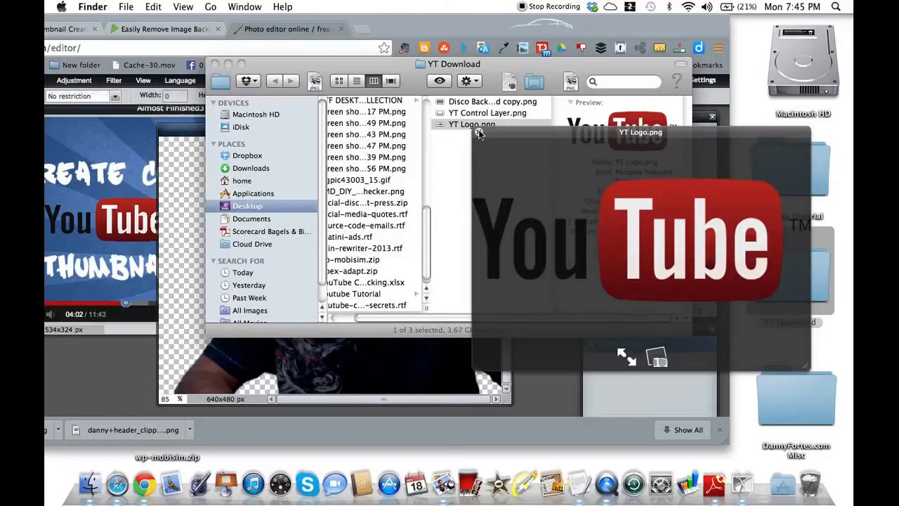
{"action": "left_click", "coordinate": [472, 124]}
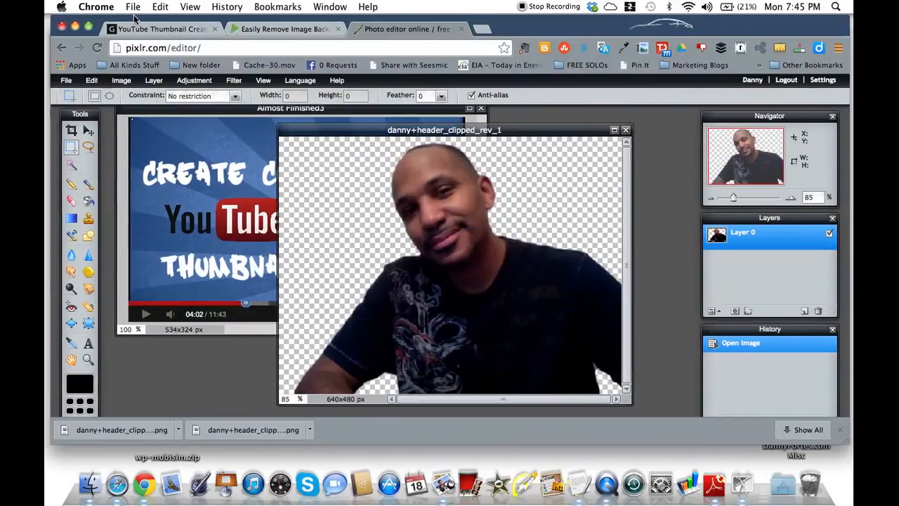
Open Disco Background copy, YT Control Layer and YT Logo from Desktop > YT Download.
{"action": "left_click", "coordinate": [62, 80]}
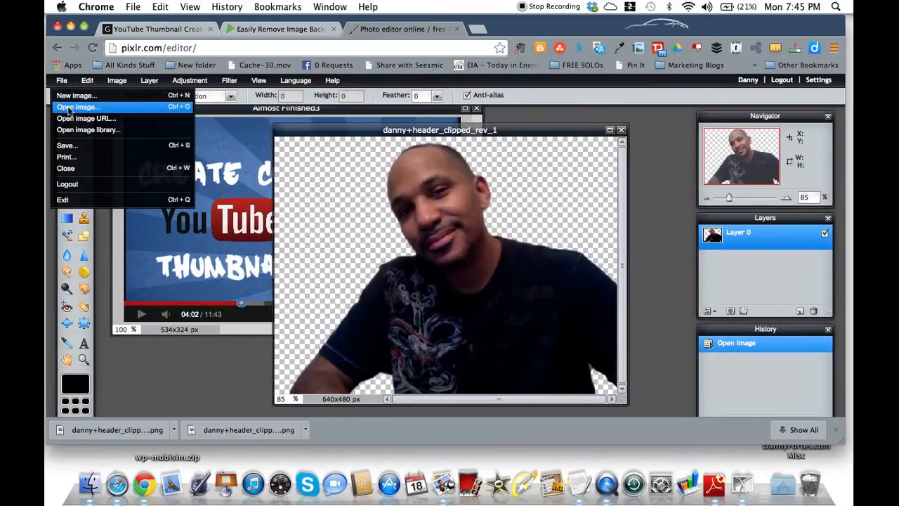
{"action": "left_click", "coordinate": [78, 107]}
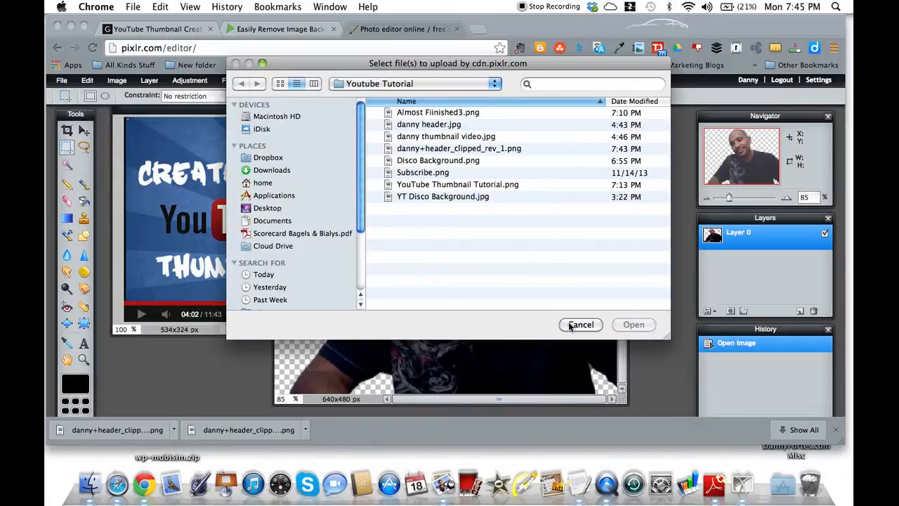
{"action": "left_click", "coordinate": [268, 208]}
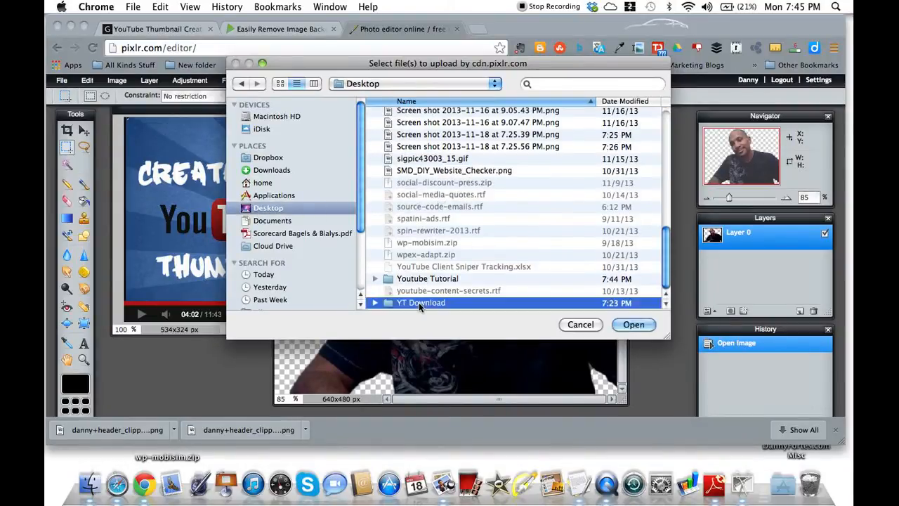
{"action": "double_click", "coordinate": [421, 302]}
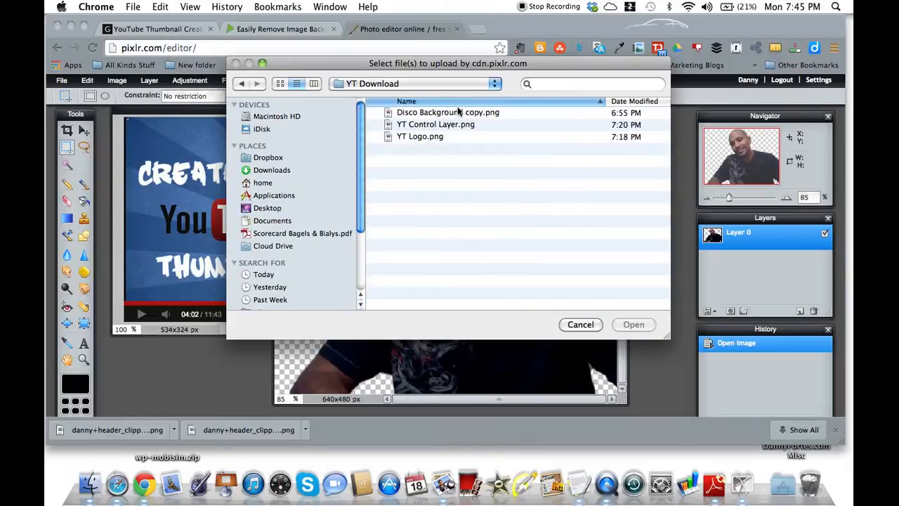
{"action": "left_click", "coordinate": [448, 113]}
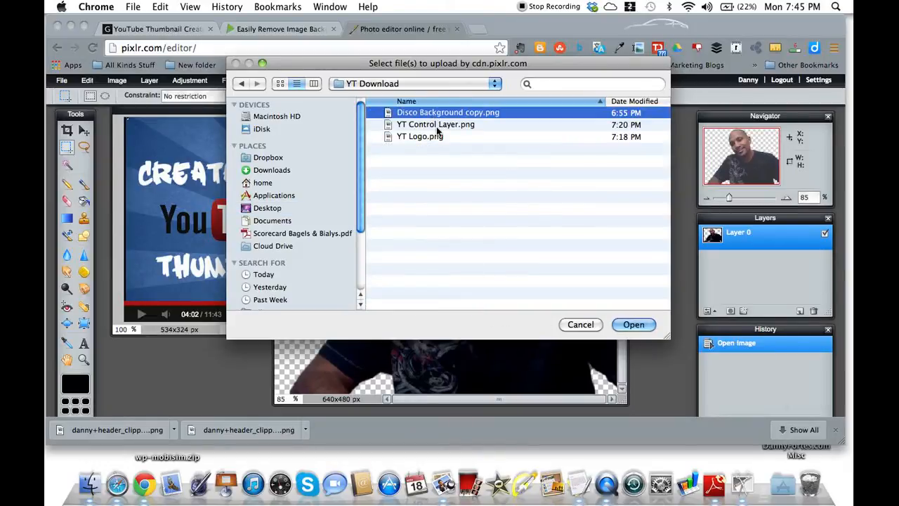
{"action": "left_click", "coordinate": [420, 137]}
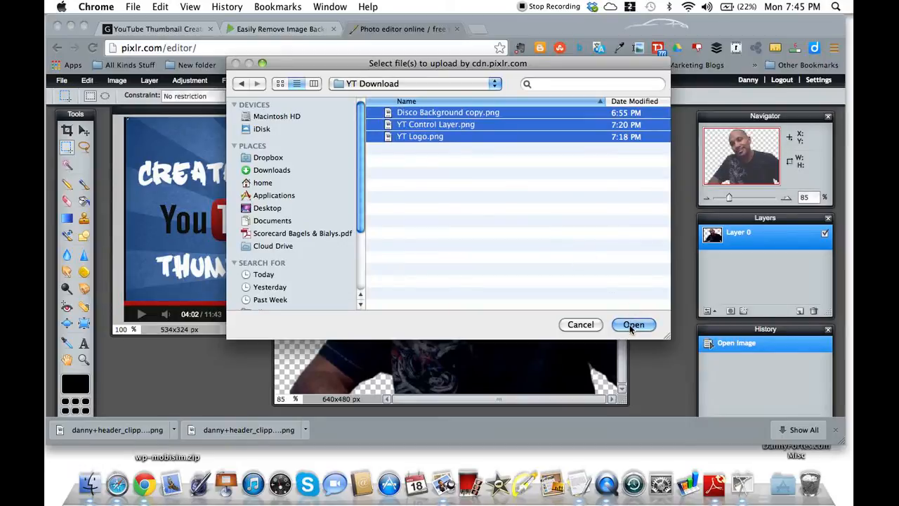
{"action": "left_click", "coordinate": [633, 323]}
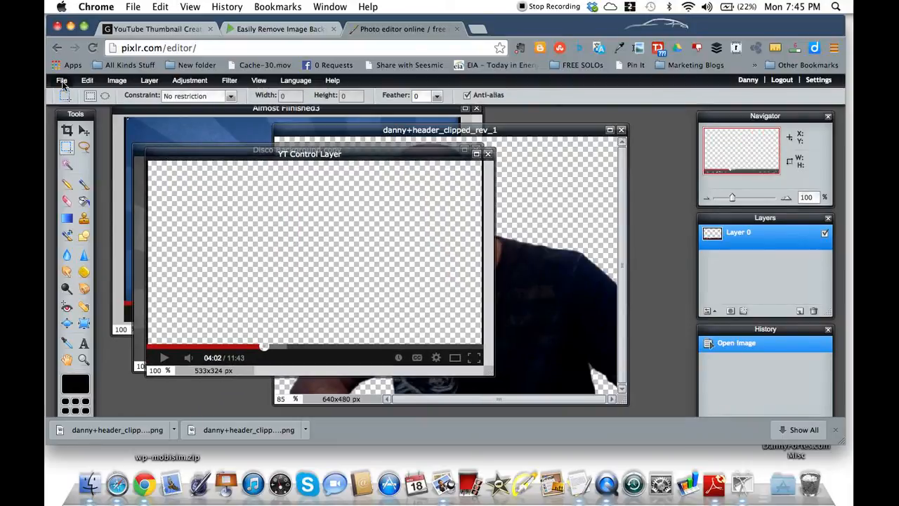
Create a new Untitled image, width 533 and height 324, with Transparent ticked.
{"action": "left_click", "coordinate": [61, 79]}
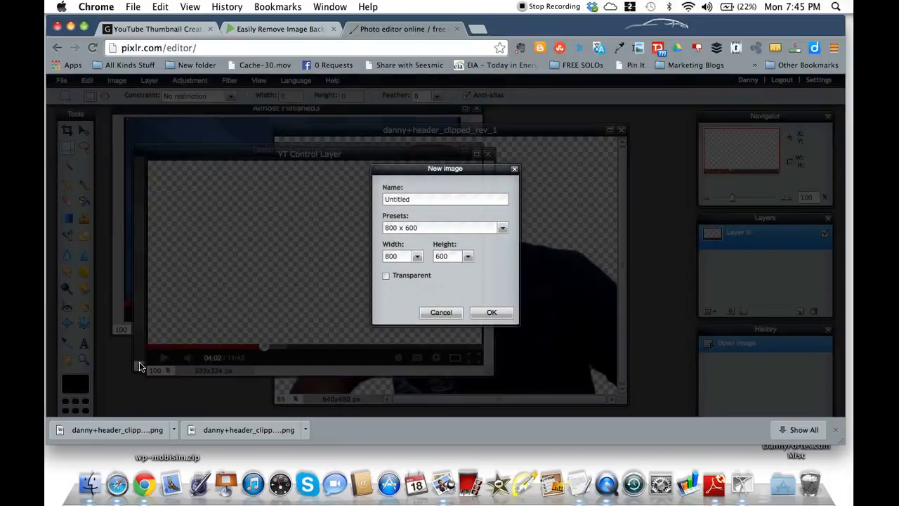
{"action": "mouse_move", "coordinate": [341, 372]}
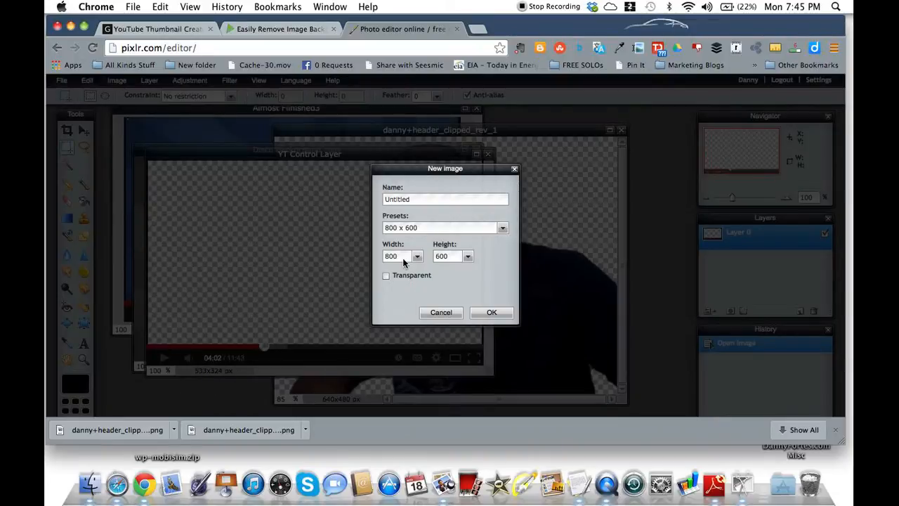
{"action": "type", "text": "533"}
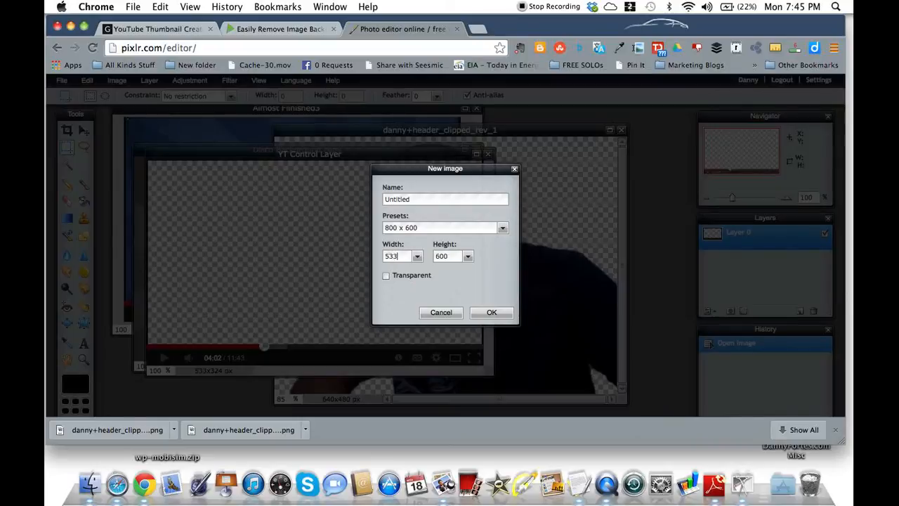
{"action": "type", "text": "324"}
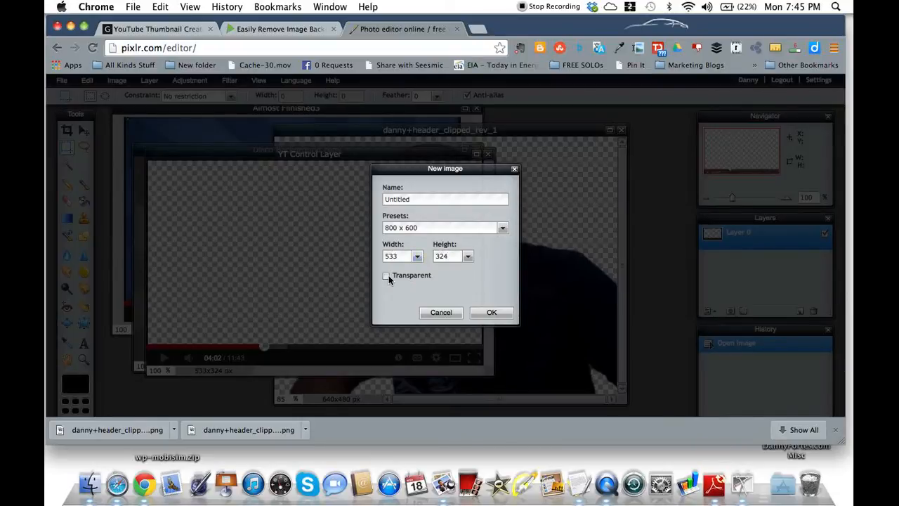
{"action": "left_click", "coordinate": [386, 276]}
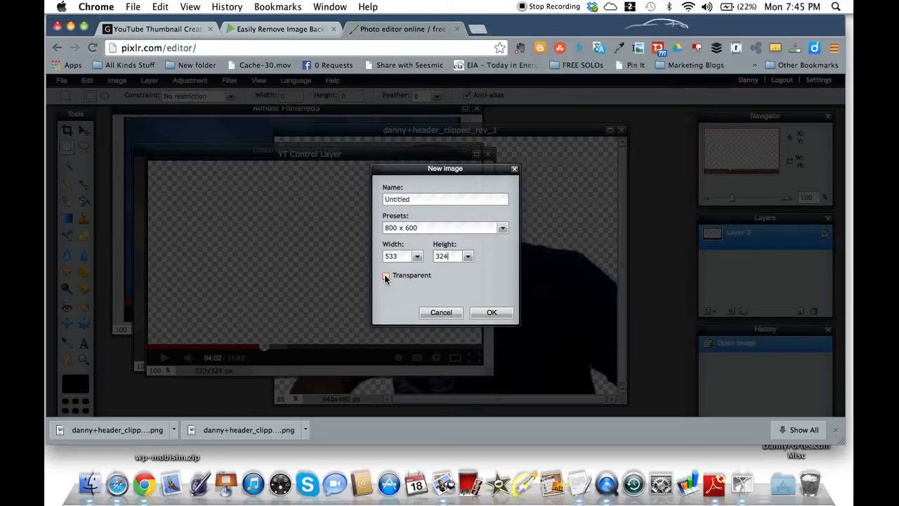
{"action": "left_click", "coordinate": [492, 312]}
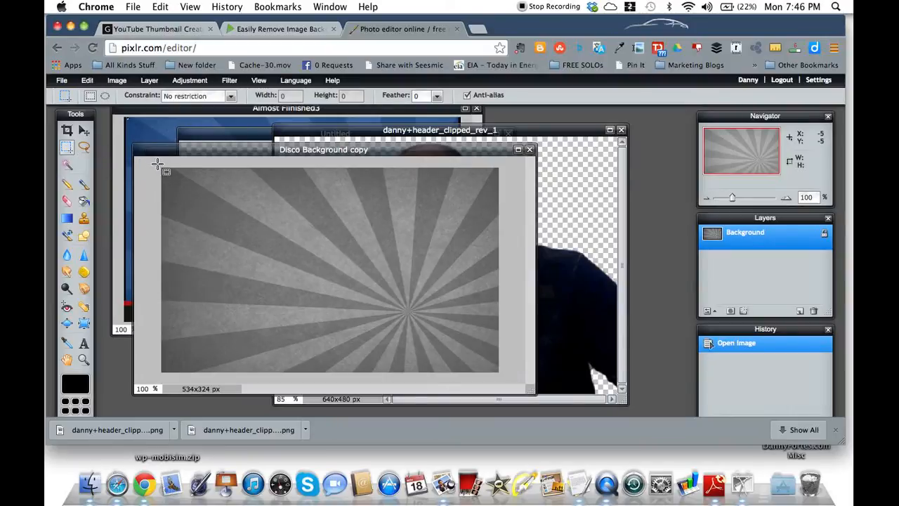
Drag the Disco Background copy onto the Untitled canvas to make Layer 1.
{"action": "left_click_drag", "start_coordinate": [162, 167], "coordinate": [498, 373]}
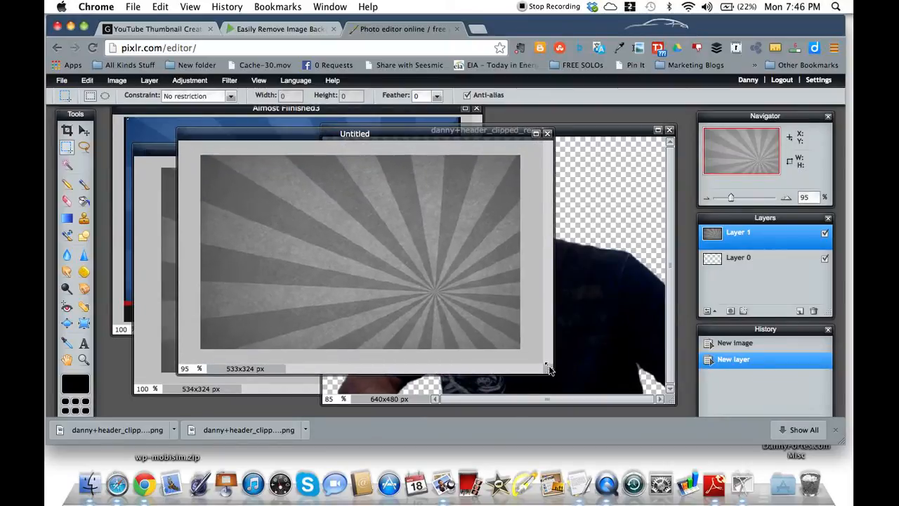
{"action": "mouse_move", "coordinate": [470, 167]}
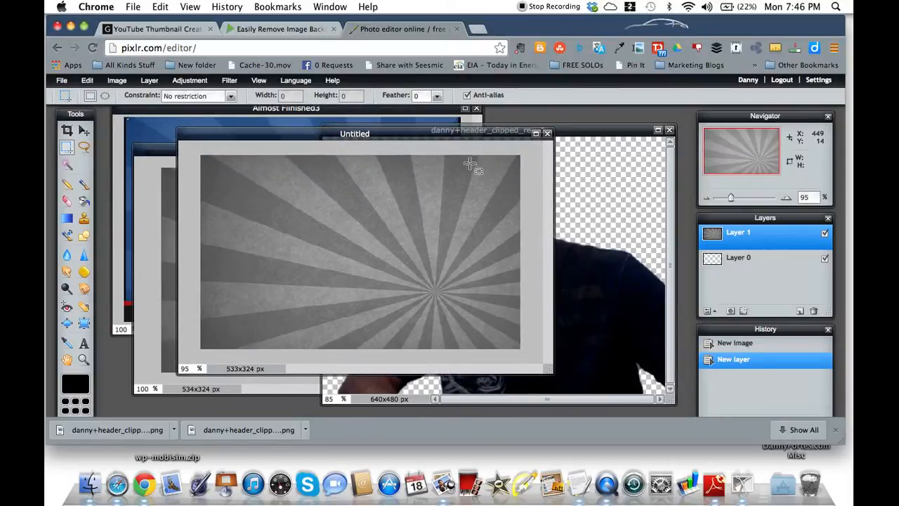
Add a new empty Layer 2 and move it beneath Layer 1.
{"action": "left_click", "coordinate": [149, 79]}
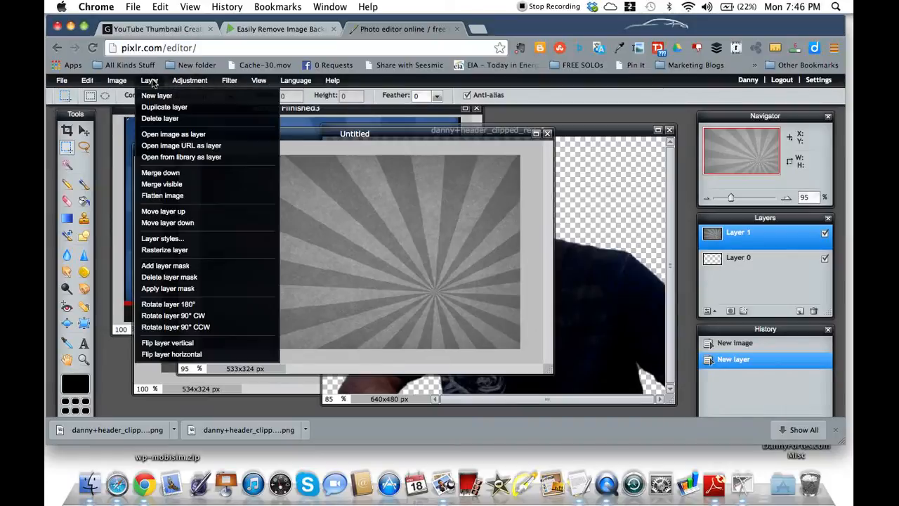
{"action": "left_click", "coordinate": [156, 95]}
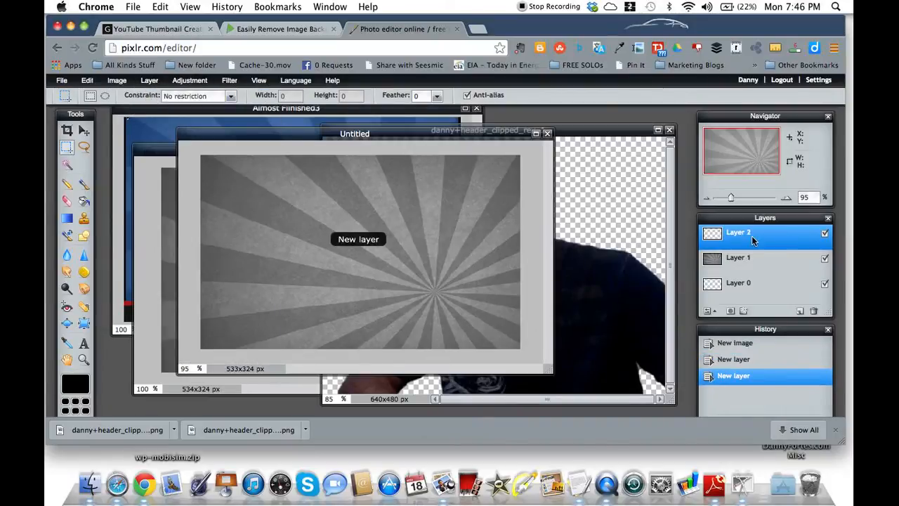
{"action": "left_click_drag", "start_coordinate": [738, 232], "coordinate": [738, 257]}
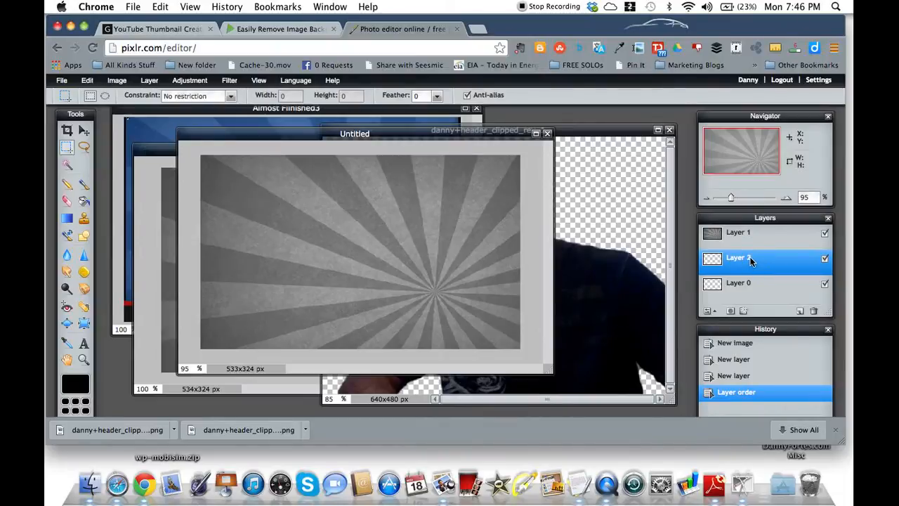
Select the Paint Bucket and choose a medium, slightly lighter blue as the fill colour.
{"action": "left_click", "coordinate": [84, 201]}
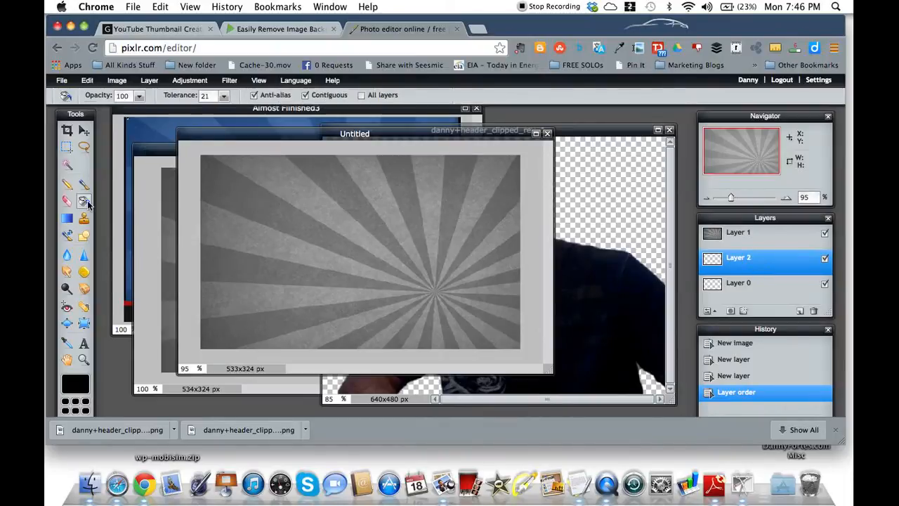
{"action": "left_click", "coordinate": [75, 383]}
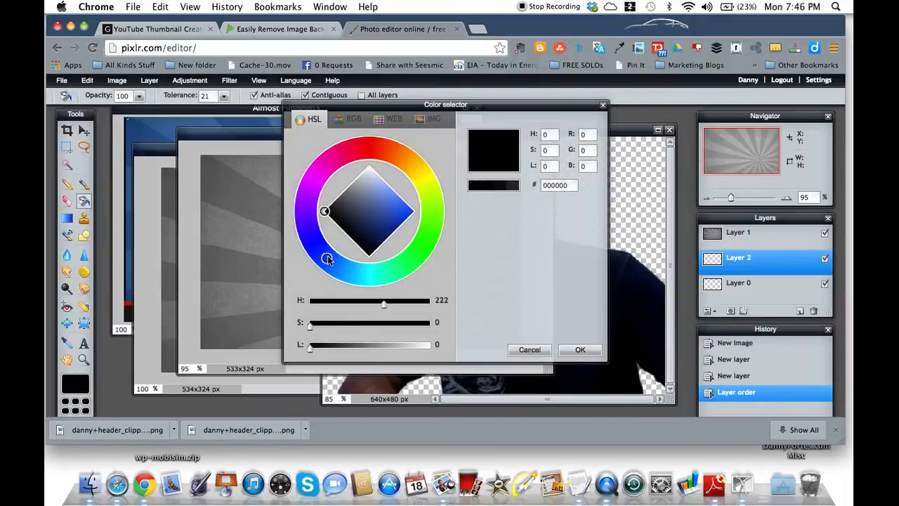
{"action": "left_click", "coordinate": [370, 214]}
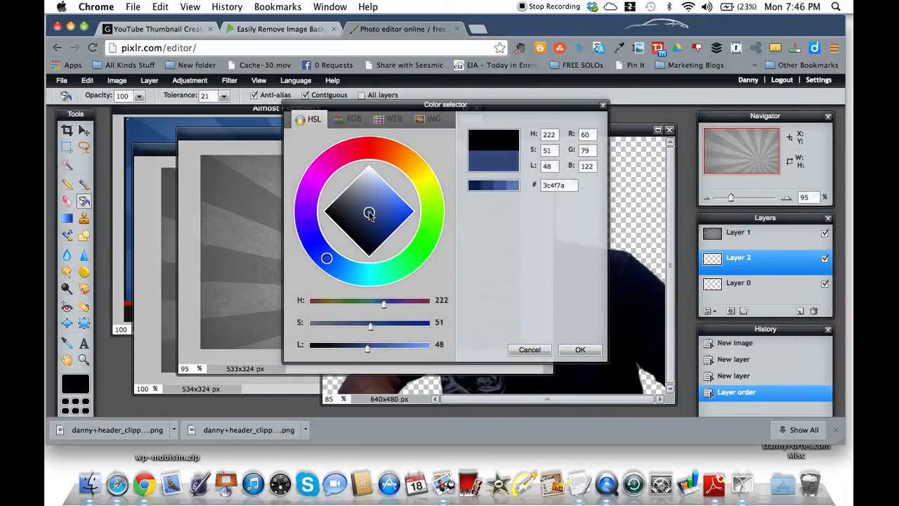
{"action": "left_click", "coordinate": [372, 211]}
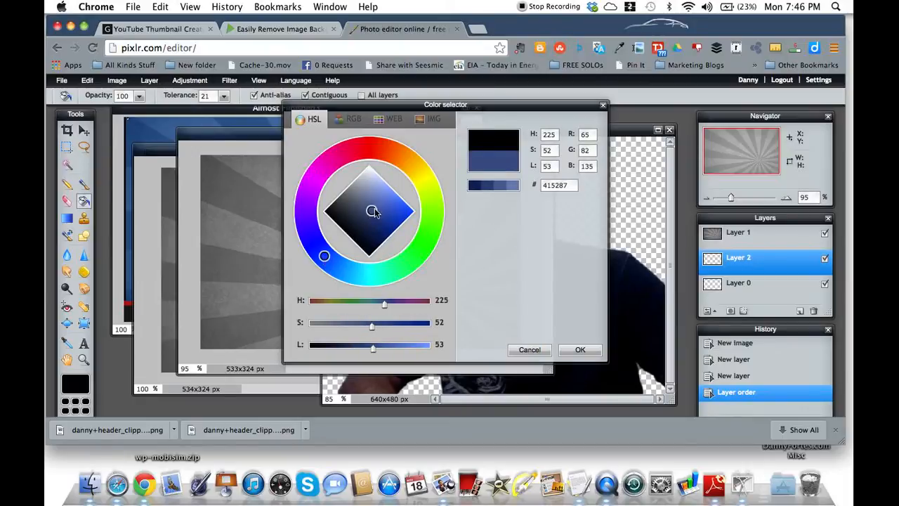
{"action": "left_click", "coordinate": [378, 210]}
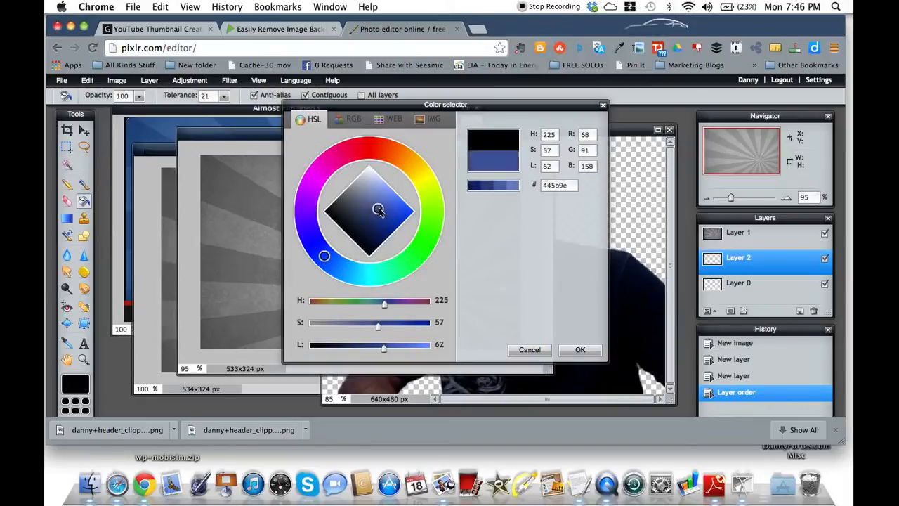
{"action": "left_click", "coordinate": [379, 213]}
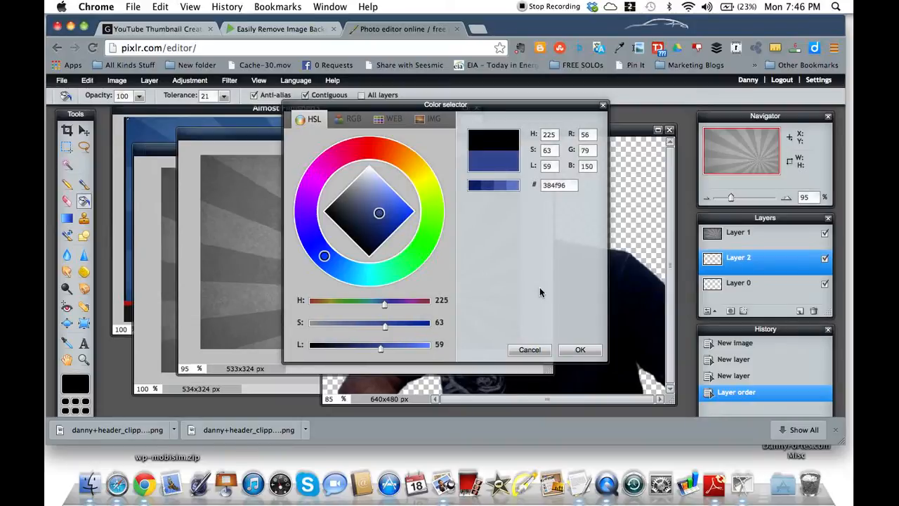
{"action": "left_click", "coordinate": [580, 349]}
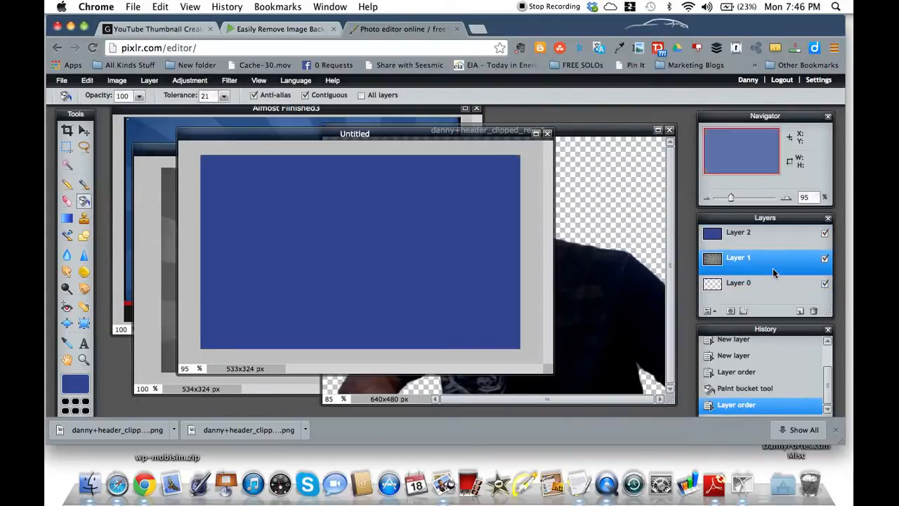
{"action": "mouse_move", "coordinate": [391, 241]}
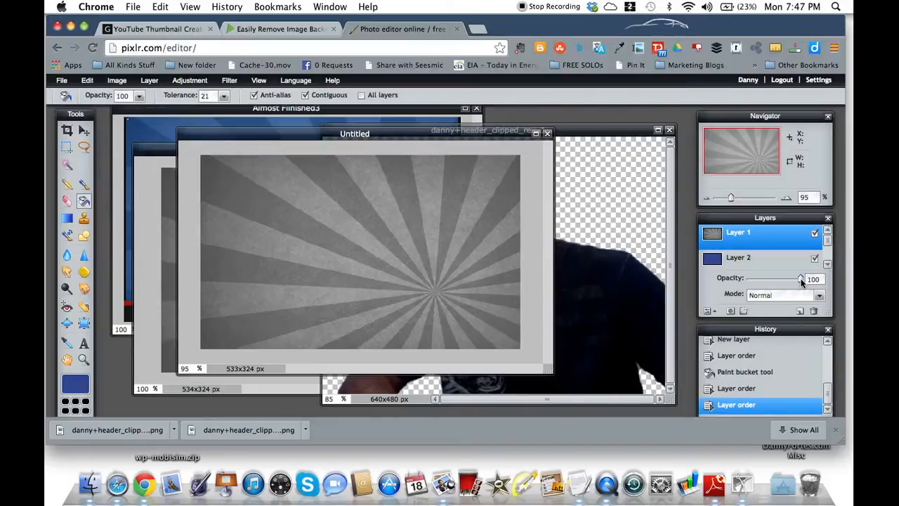
Set the sunburst layer's opacity to about 39% and move the thumbnail window aside.
{"action": "left_click_drag", "start_coordinate": [799, 279], "coordinate": [771, 278]}
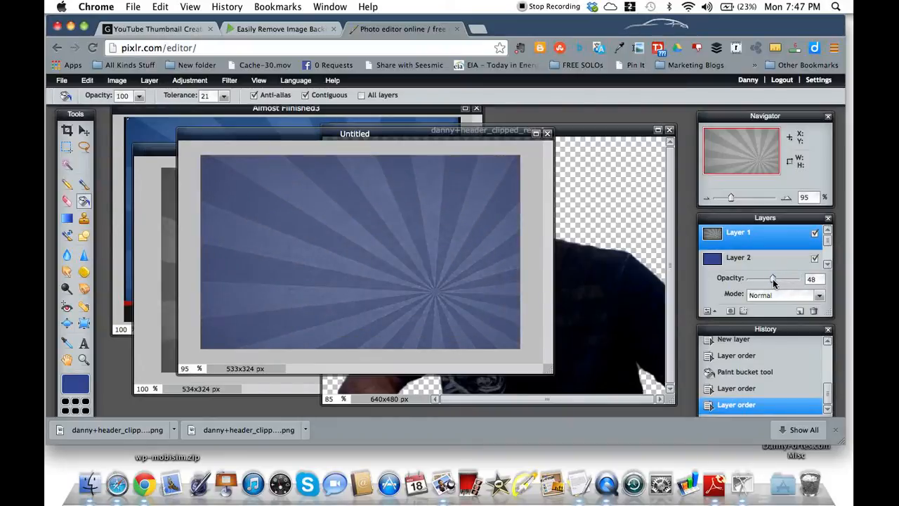
{"action": "left_click_drag", "start_coordinate": [773, 279], "coordinate": [764, 278]}
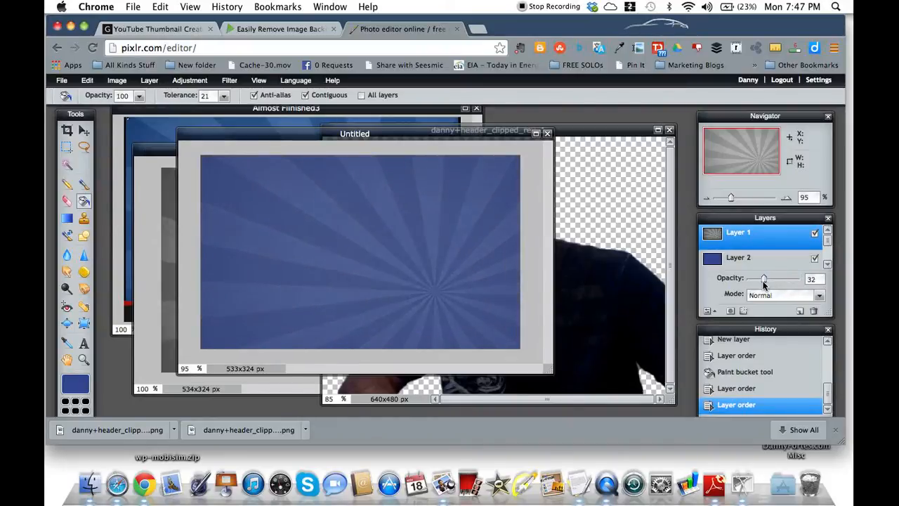
{"action": "left_click_drag", "start_coordinate": [763, 279], "coordinate": [768, 279]}
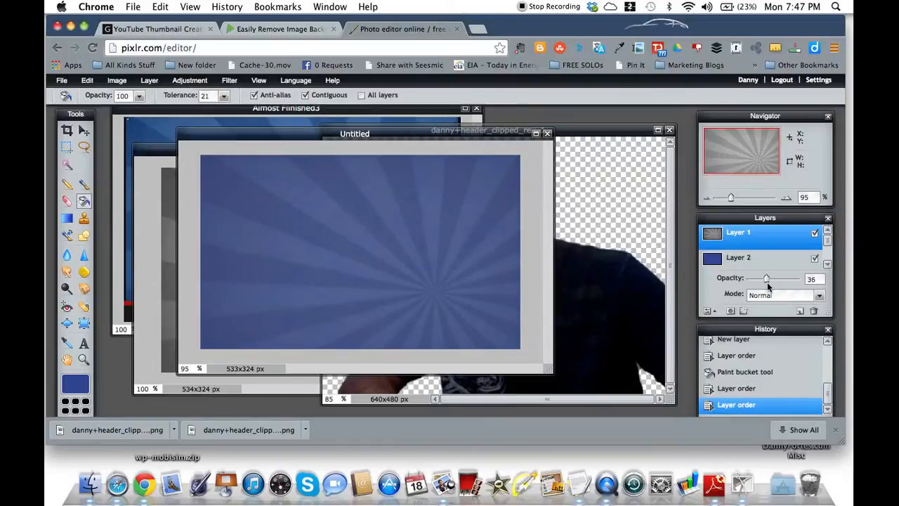
{"action": "left_click_drag", "start_coordinate": [765, 278], "coordinate": [771, 278]}
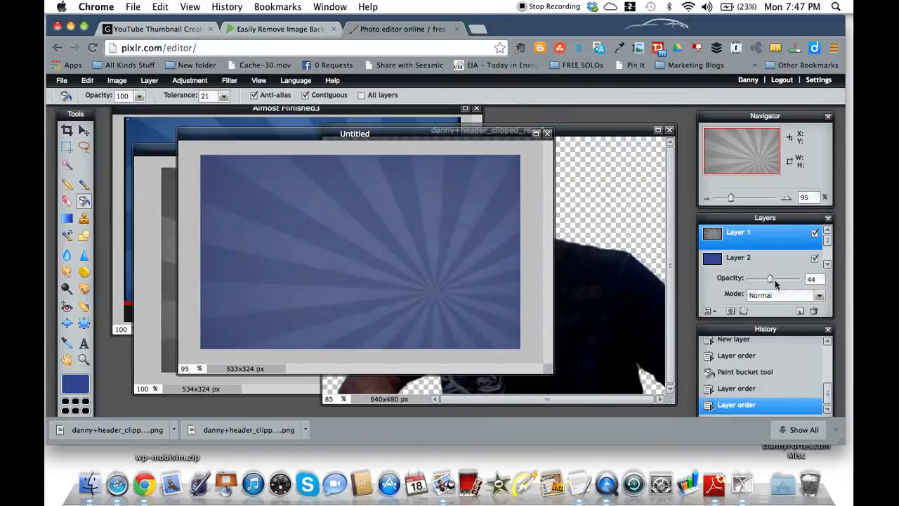
{"action": "left_click_drag", "start_coordinate": [771, 278], "coordinate": [768, 278]}
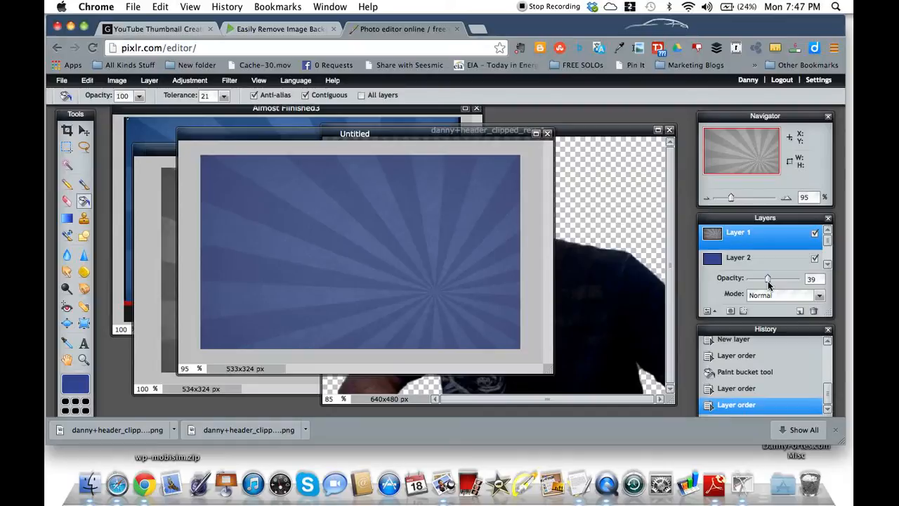
{"action": "mouse_move", "coordinate": [398, 134]}
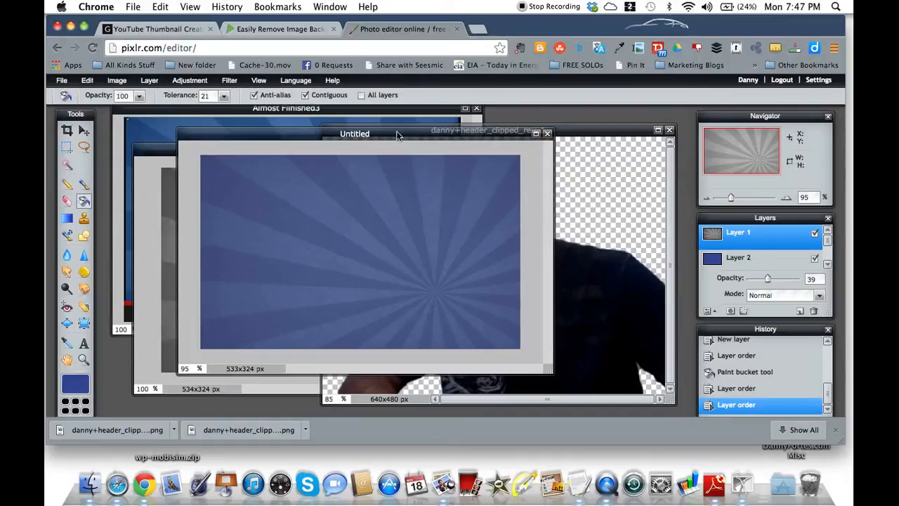
{"action": "left_click_drag", "start_coordinate": [354, 134], "coordinate": [266, 130]}
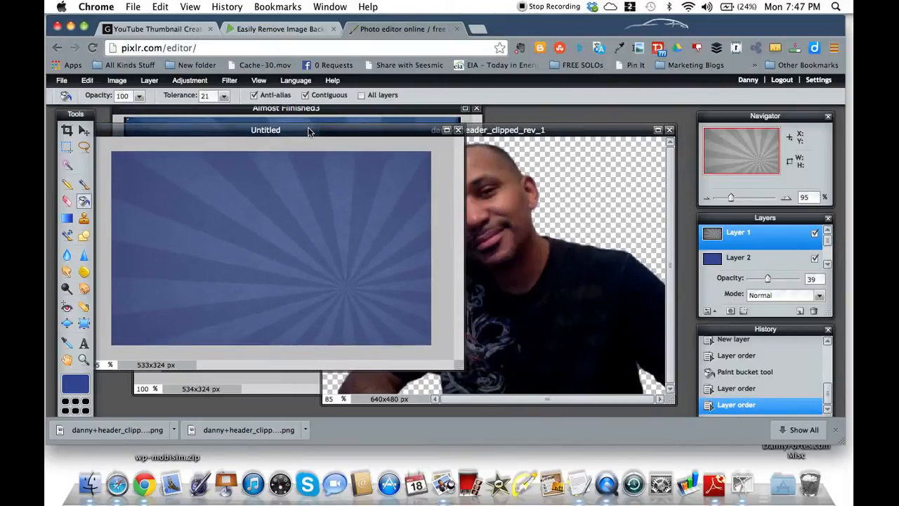
{"action": "left_click_drag", "start_coordinate": [266, 130], "coordinate": [386, 122]}
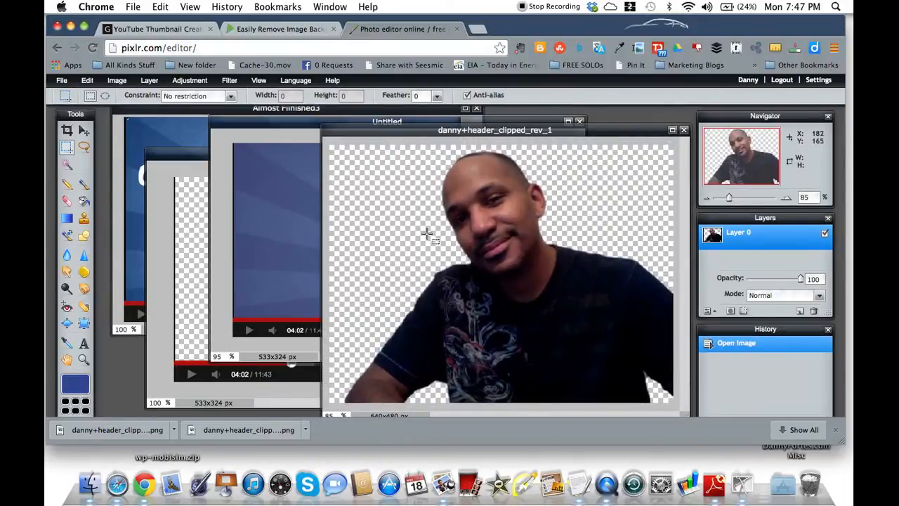
Rectangle-select the presenter, copy him, and paste him into the Untitled thumbnail as a layer.
{"action": "left_click_drag", "start_coordinate": [387, 144], "coordinate": [467, 274]}
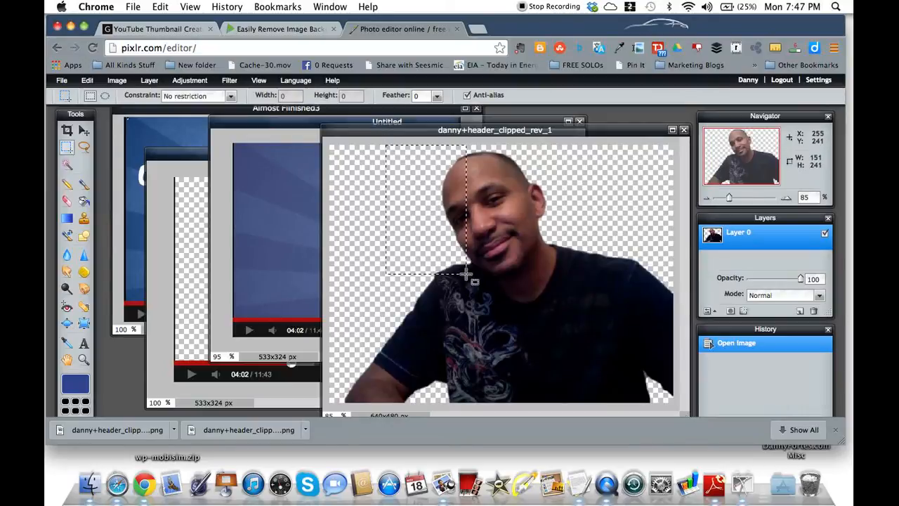
{"action": "left_click_drag", "start_coordinate": [468, 274], "coordinate": [618, 323]}
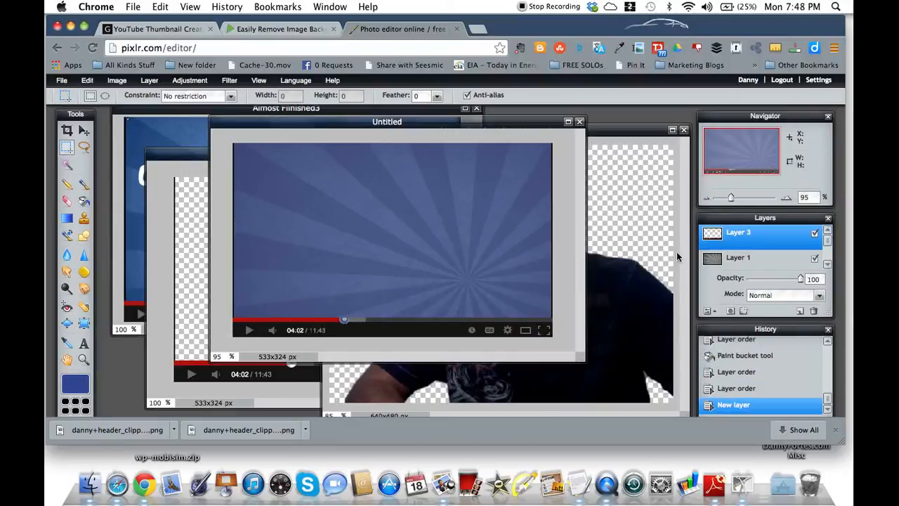
{"action": "left_click", "coordinate": [149, 80]}
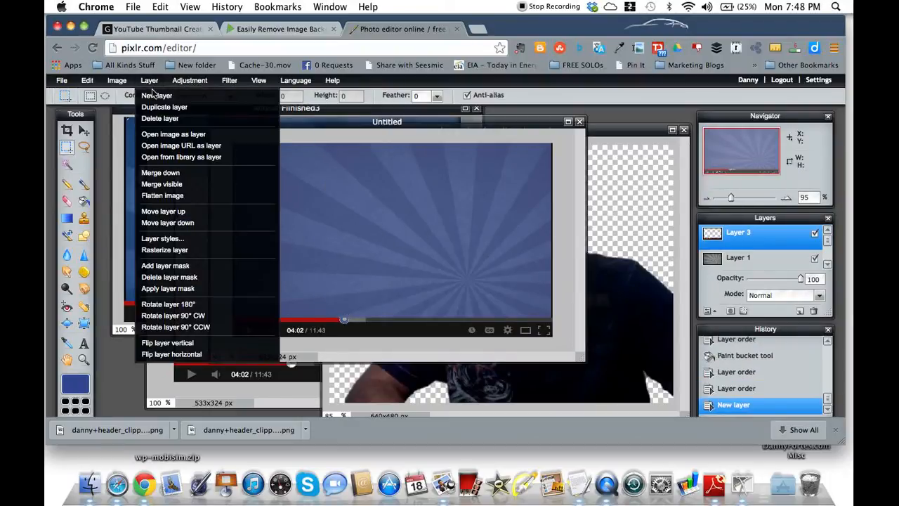
{"action": "left_click", "coordinate": [156, 95]}
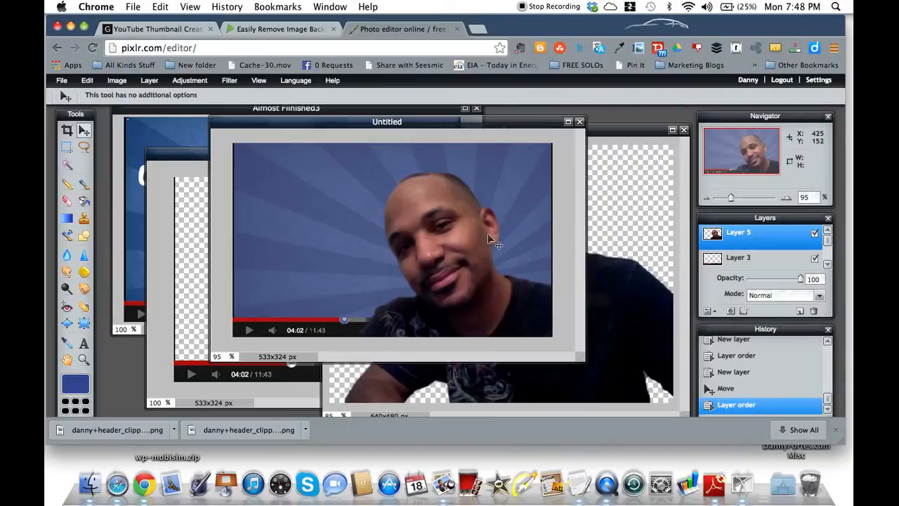
{"action": "mouse_move", "coordinate": [454, 308]}
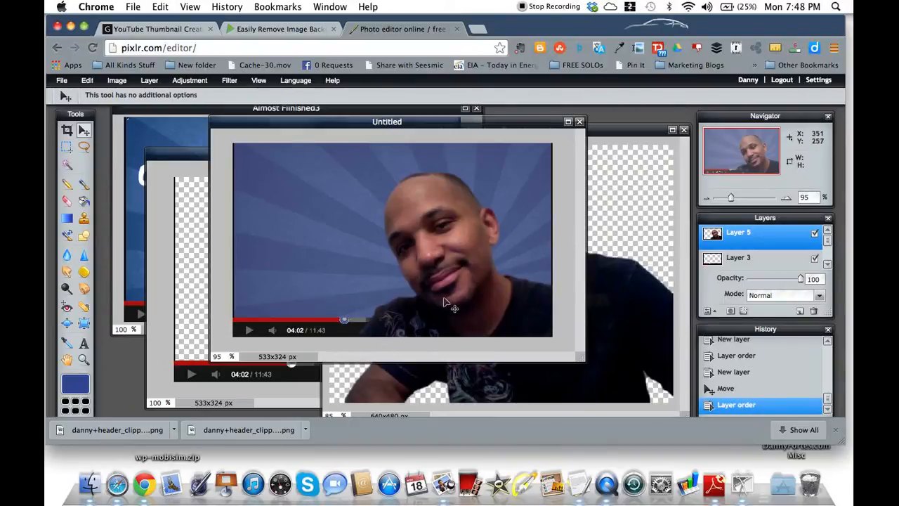
{"action": "left_click", "coordinate": [737, 258]}
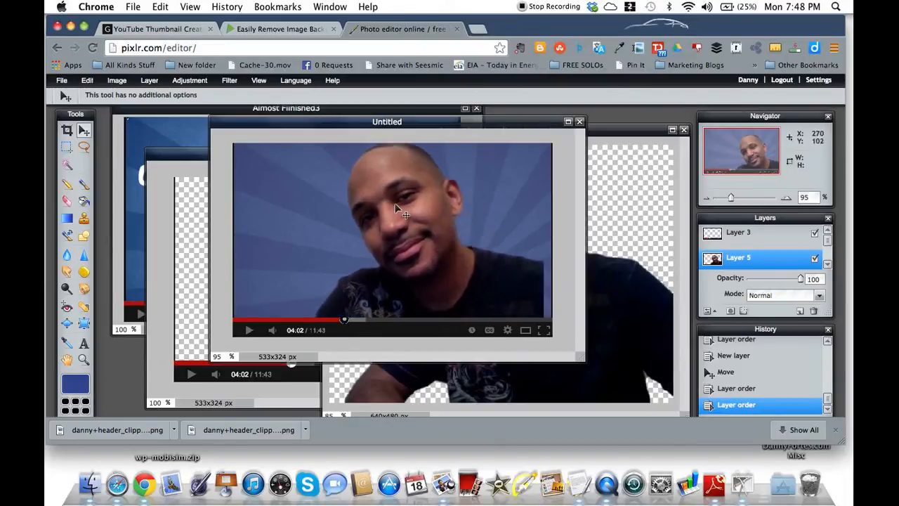
{"action": "left_click", "coordinate": [87, 80]}
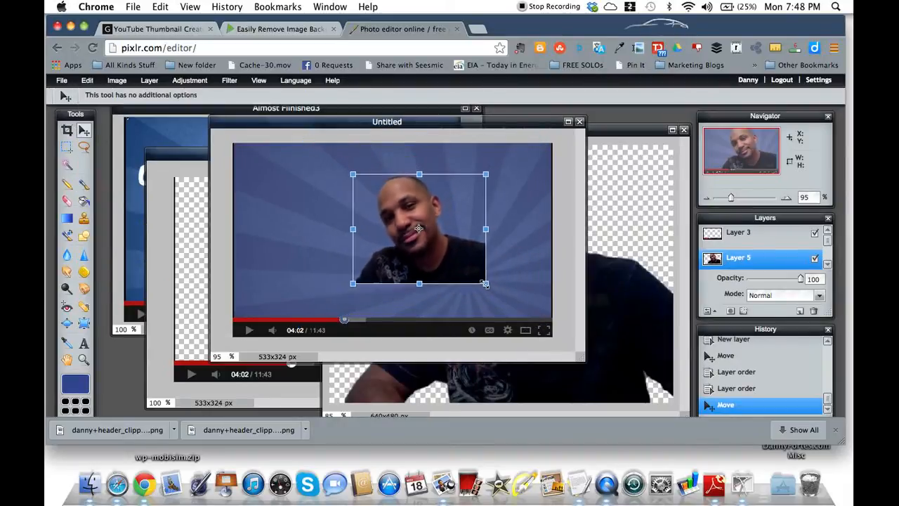
Scale the presenter down toward the right and apply the transform.
{"action": "left_click_drag", "start_coordinate": [419, 228], "coordinate": [492, 270]}
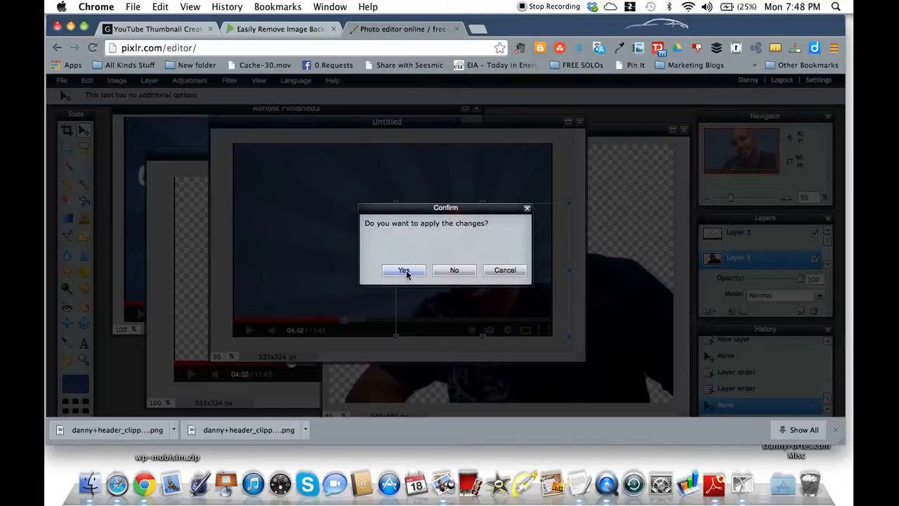
{"action": "left_click", "coordinate": [403, 270]}
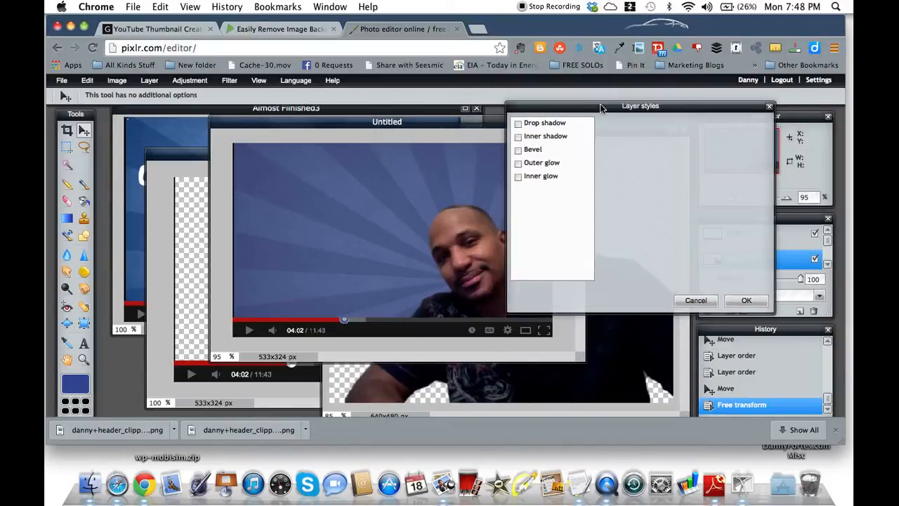
Add a white outer glow to the presenter with higher hardness and adjusted size.
{"action": "left_click", "coordinate": [547, 164]}
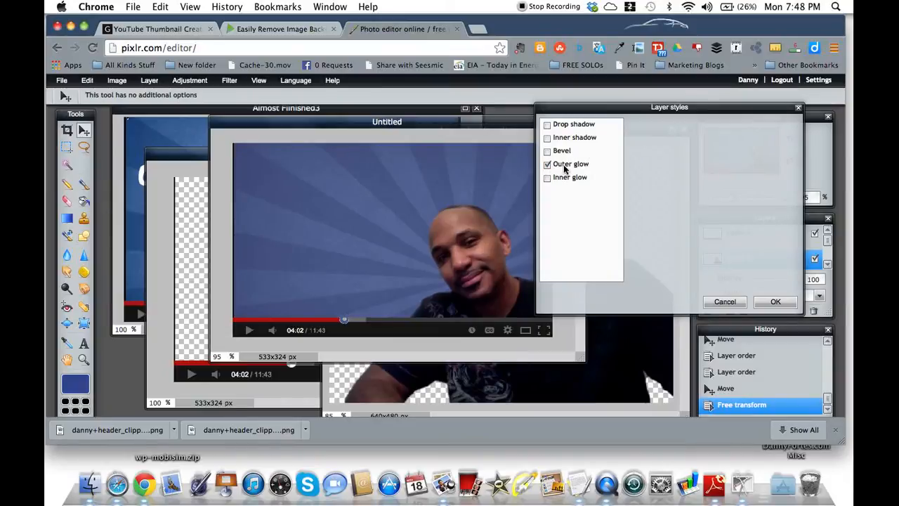
{"action": "left_click", "coordinate": [571, 163]}
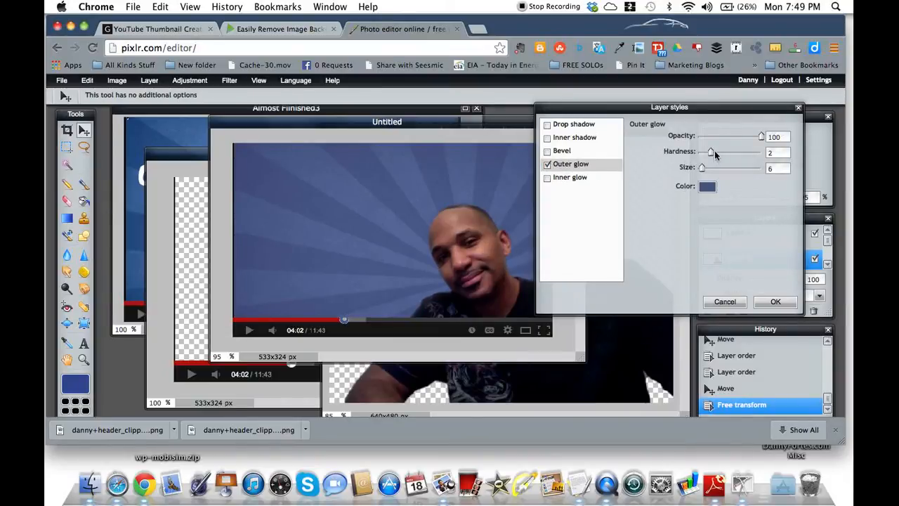
{"action": "left_click_drag", "start_coordinate": [712, 152], "coordinate": [746, 152]}
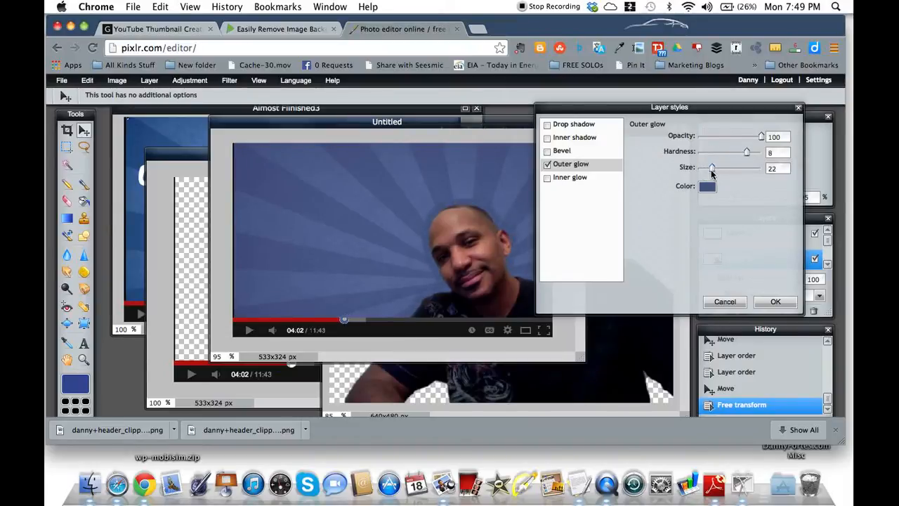
{"action": "left_click_drag", "start_coordinate": [711, 168], "coordinate": [708, 167]}
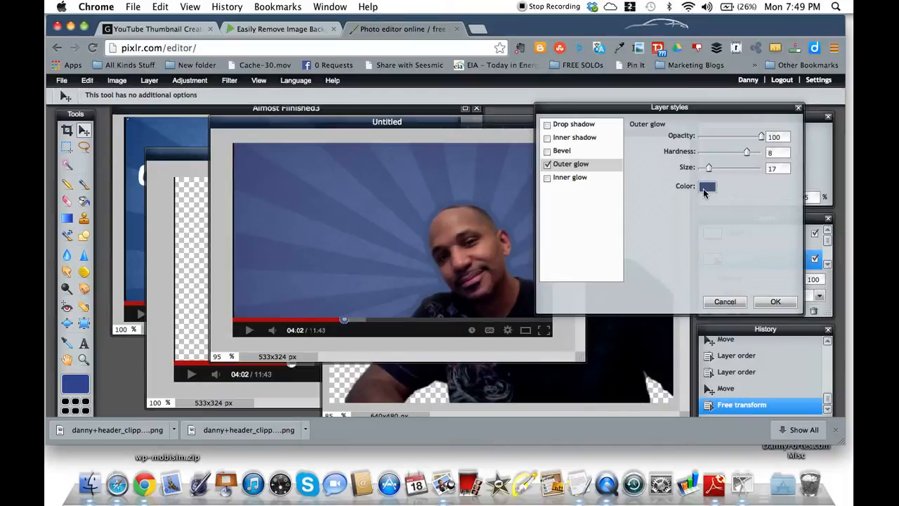
{"action": "left_click", "coordinate": [707, 186]}
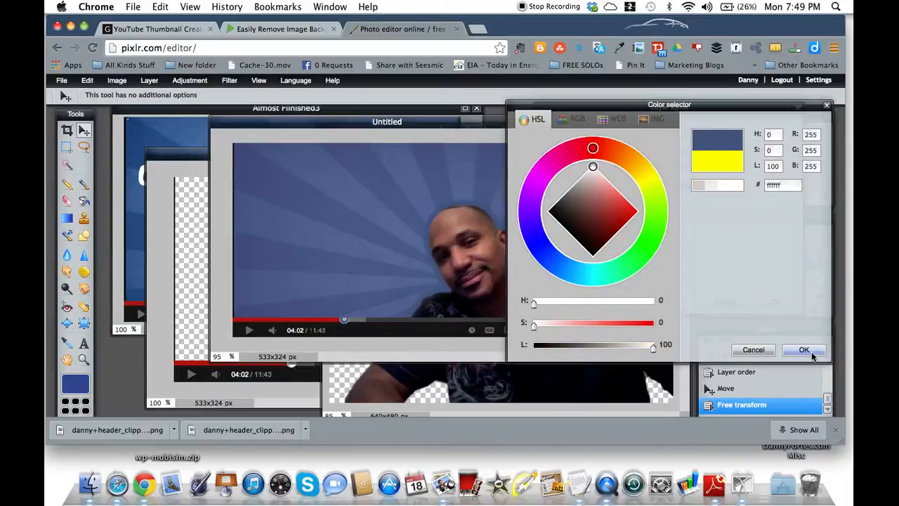
{"action": "left_click", "coordinate": [803, 350]}
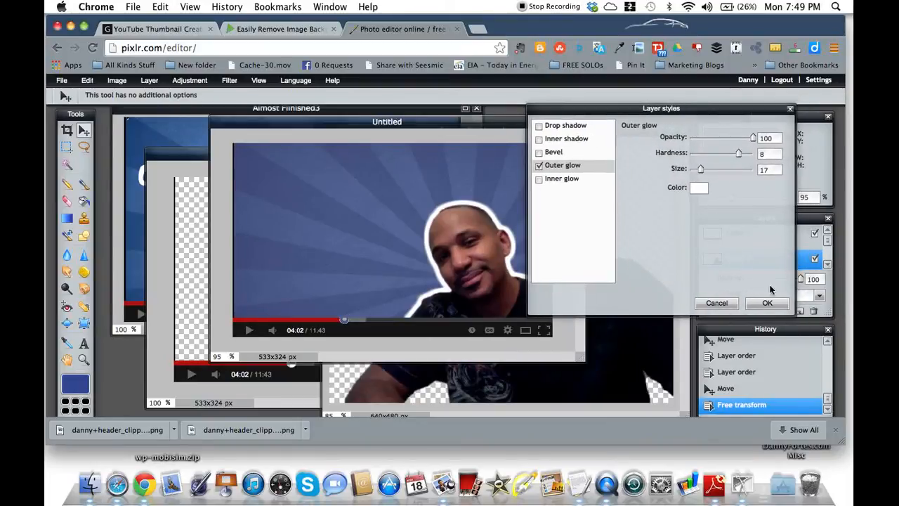
{"action": "left_click", "coordinate": [767, 302]}
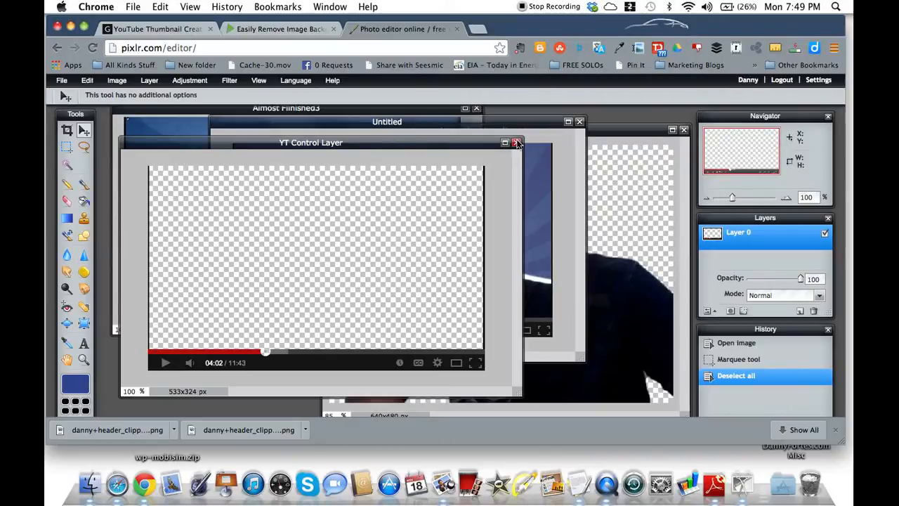
{"action": "mouse_move", "coordinate": [516, 143]}
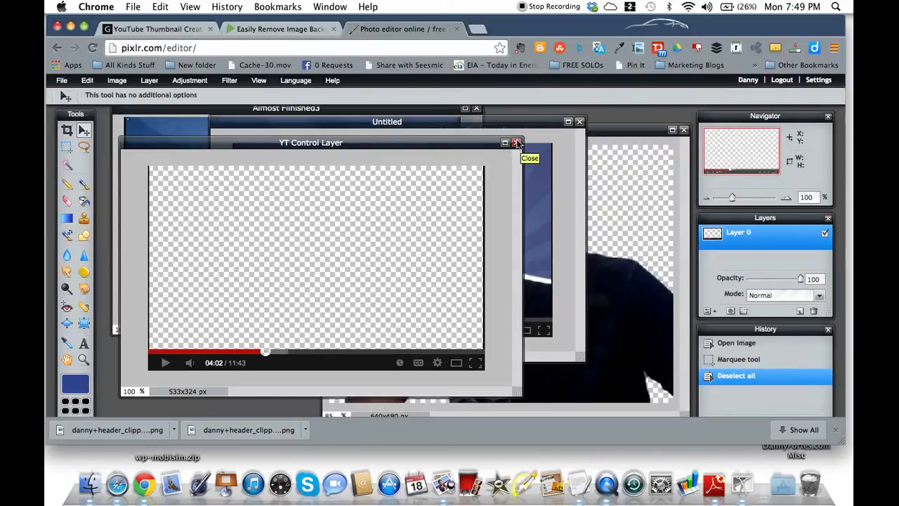
Close YT Control Layer without saving and rectangle-select the YouTube logo.
{"action": "left_click", "coordinate": [515, 142]}
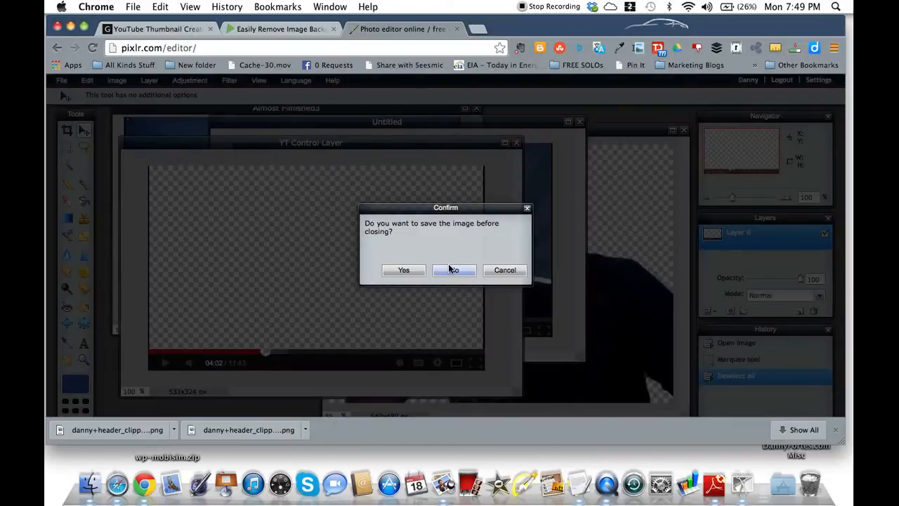
{"action": "left_click", "coordinate": [454, 270]}
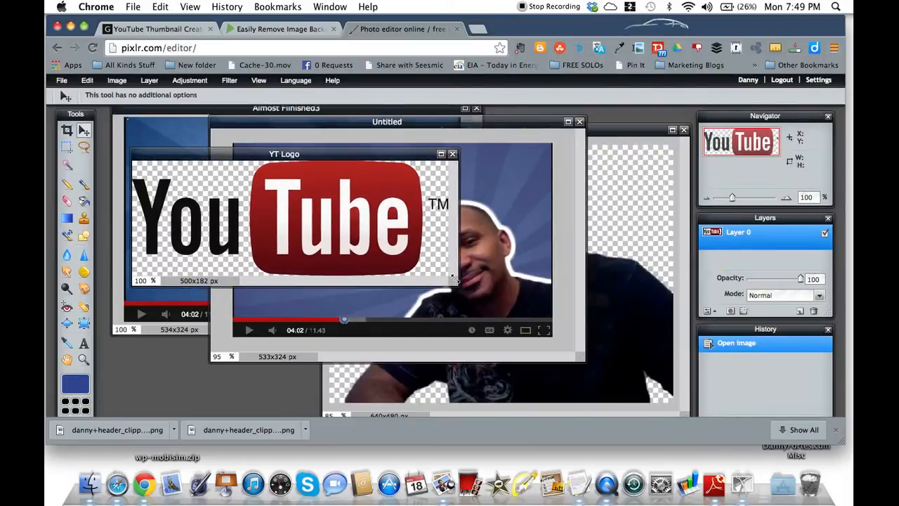
{"action": "left_click", "coordinate": [67, 146]}
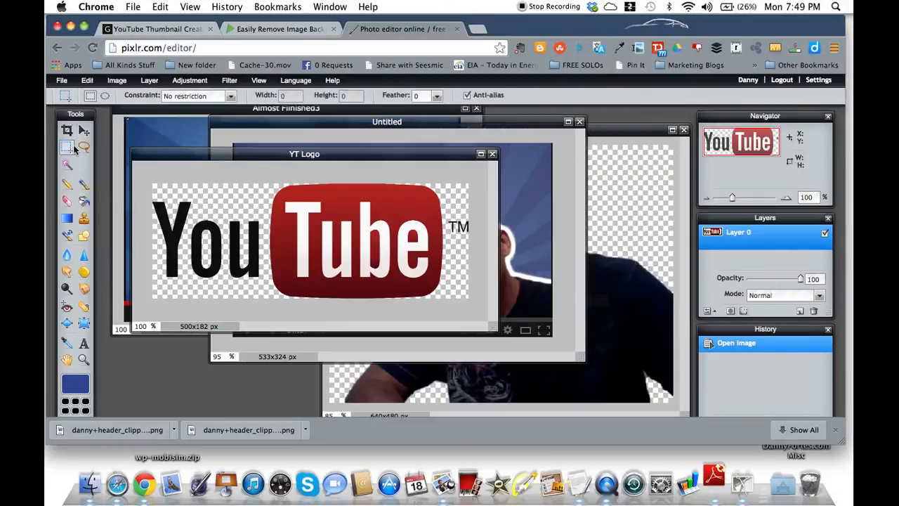
{"action": "left_click_drag", "start_coordinate": [152, 184], "coordinate": [418, 303]}
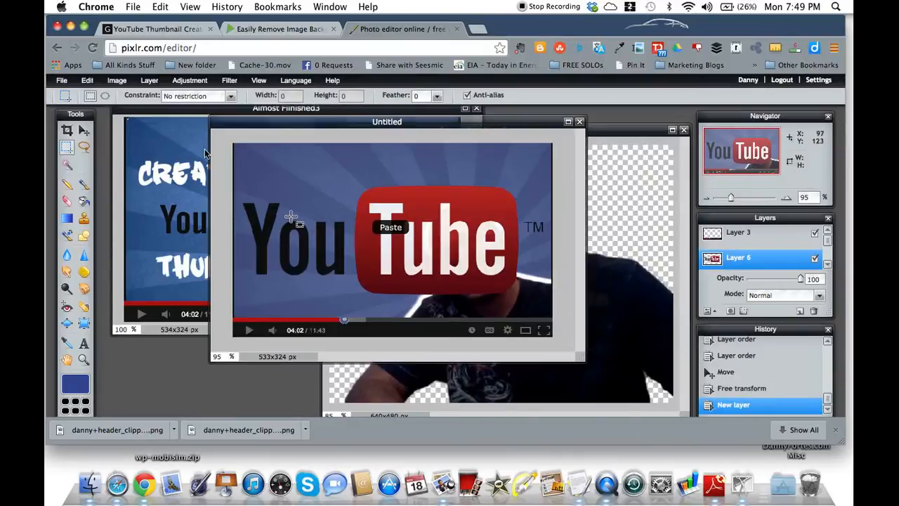
Paste the YouTube logo and scale it down, left of the presenter.
{"action": "left_click", "coordinate": [87, 81]}
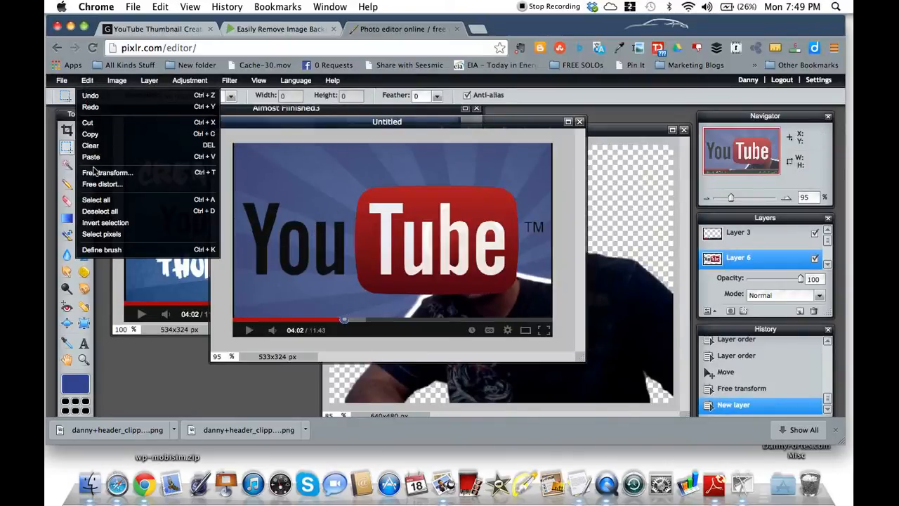
{"action": "left_click", "coordinate": [108, 173]}
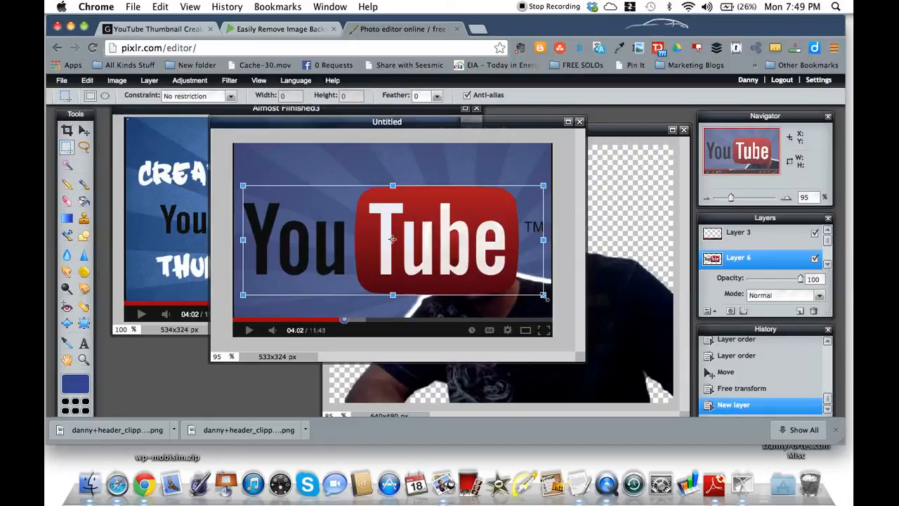
{"action": "left_click_drag", "start_coordinate": [543, 295], "coordinate": [469, 266]}
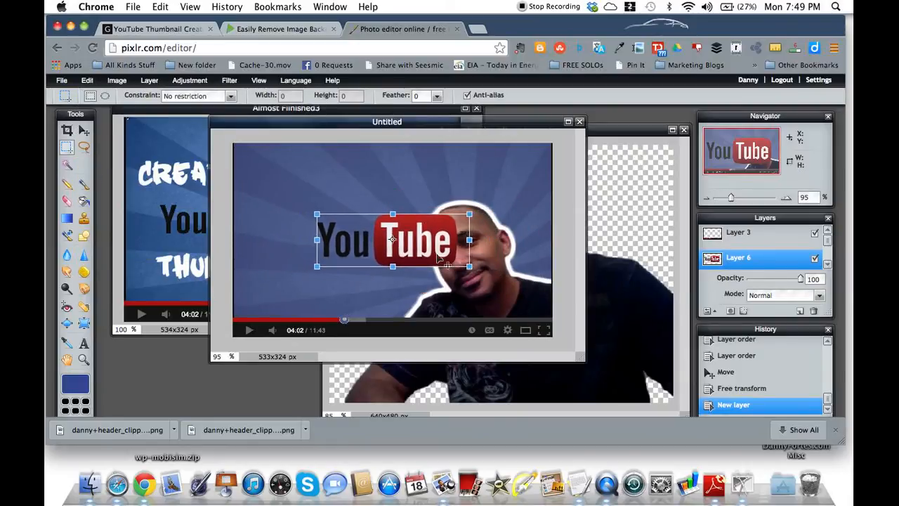
{"action": "left_click_drag", "start_coordinate": [392, 239], "coordinate": [330, 237]}
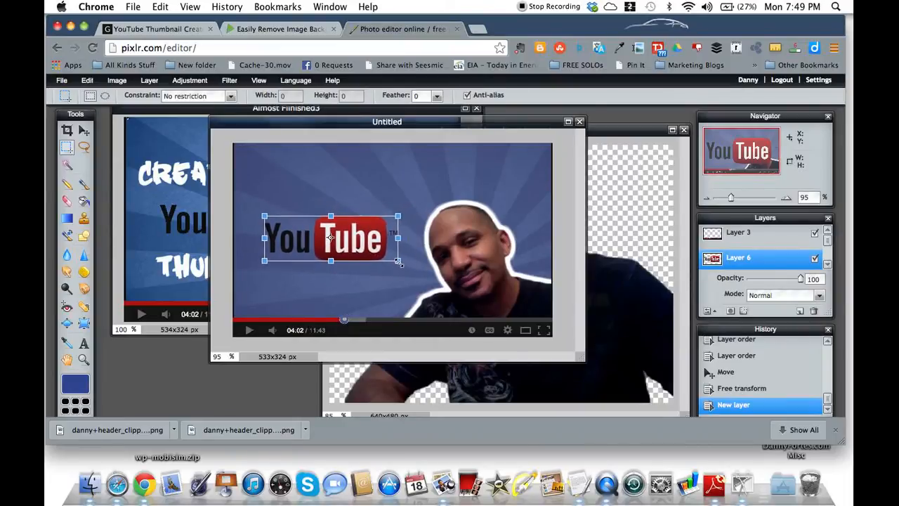
{"action": "left_click_drag", "start_coordinate": [330, 239], "coordinate": [325, 232]}
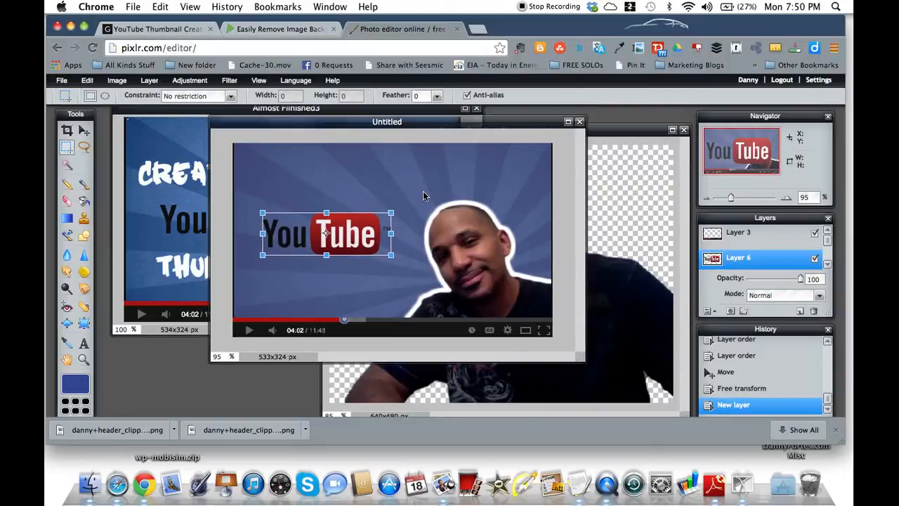
{"action": "mouse_move", "coordinate": [274, 130]}
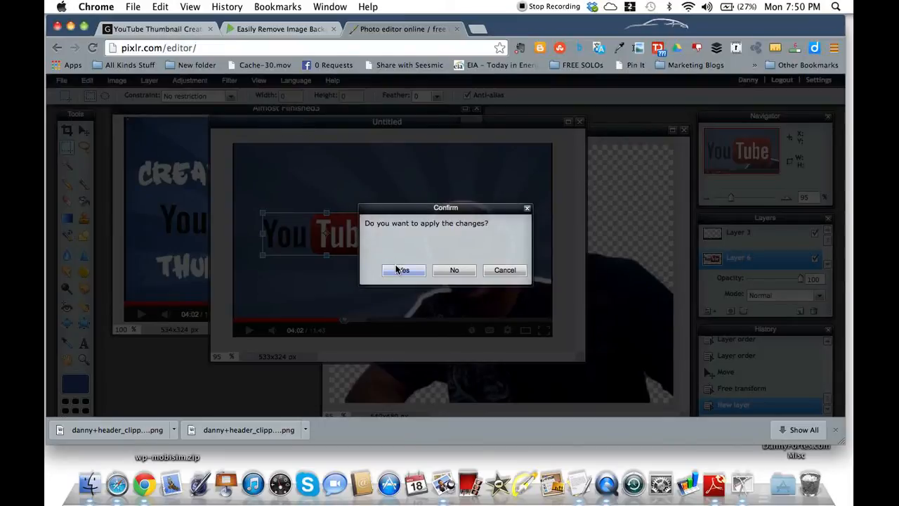
Apply the logo resize, reposition the document window, and switch to the Move tool.
{"action": "left_click", "coordinate": [404, 269]}
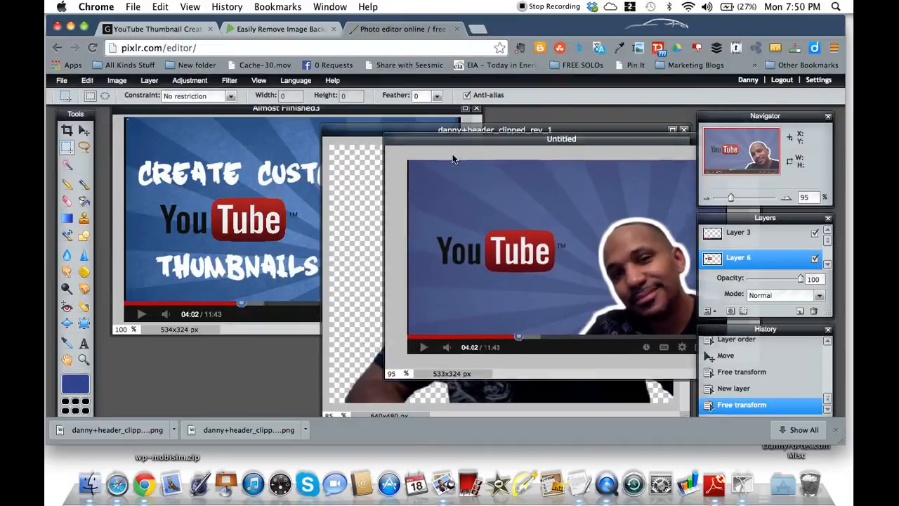
{"action": "left_click_drag", "start_coordinate": [562, 138], "coordinate": [365, 109]}
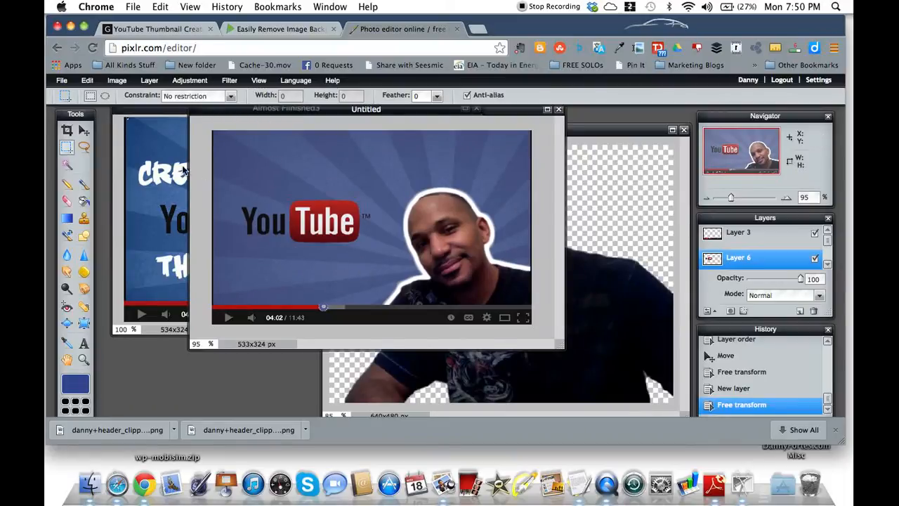
{"action": "left_click", "coordinate": [84, 131]}
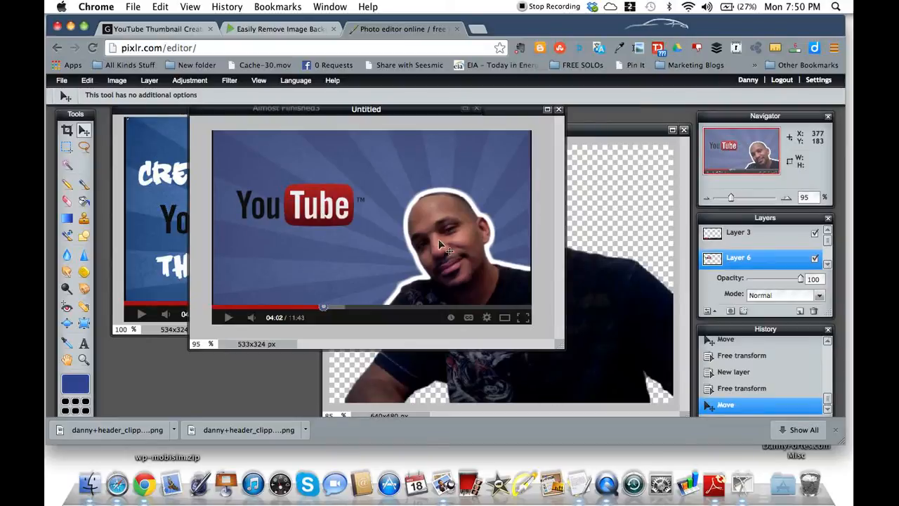
Save the image as a transparent PNG named 'Almost done1' into the YT Download folder.
{"action": "left_click", "coordinate": [61, 80]}
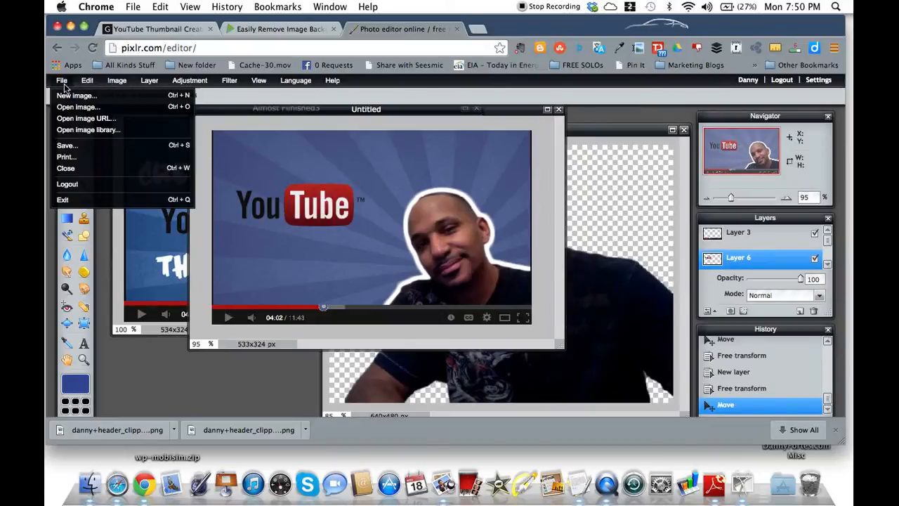
{"action": "left_click", "coordinate": [66, 145]}
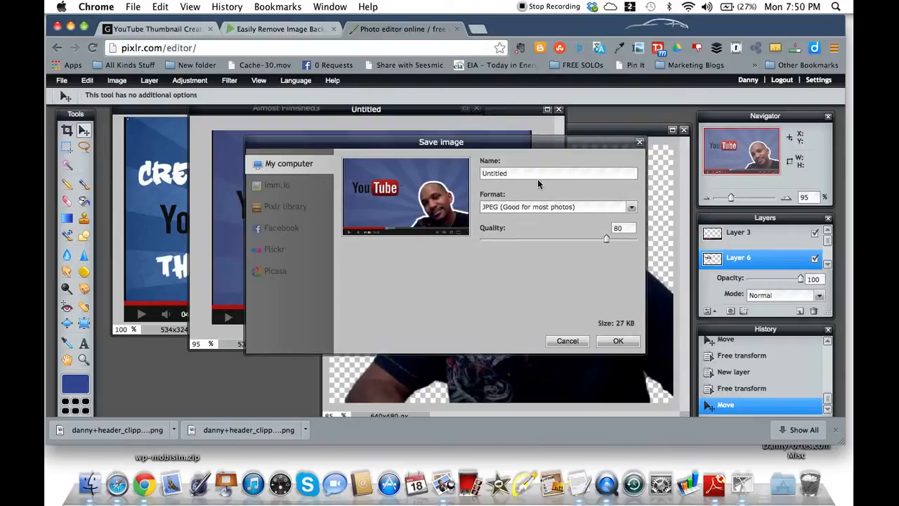
{"action": "type", "text": "Al"}
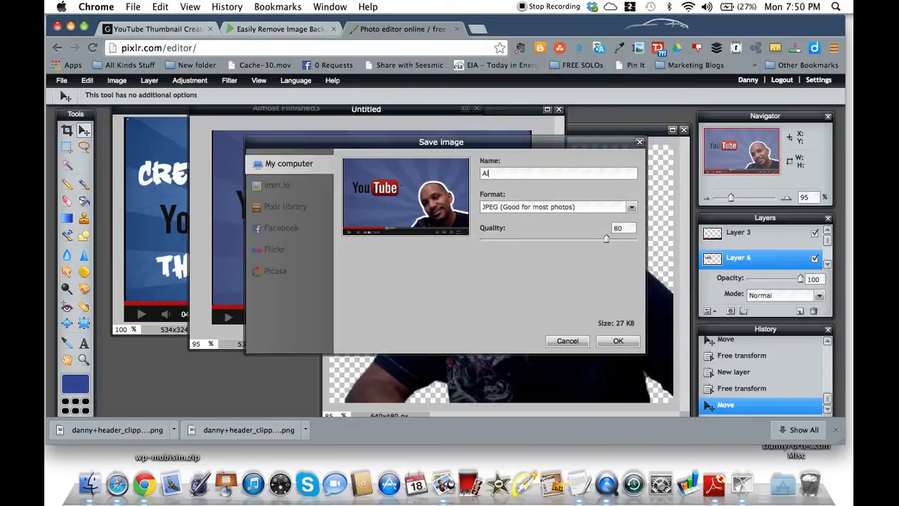
{"action": "type", "text": "Almost don"}
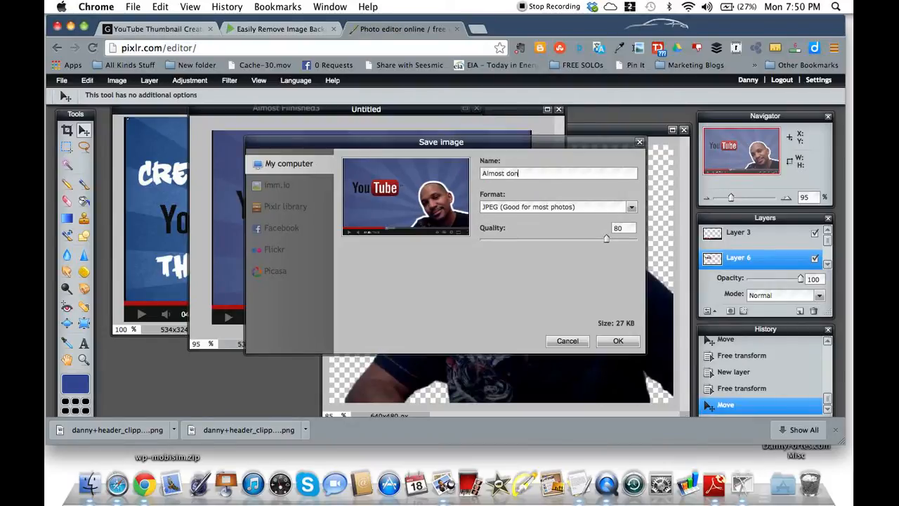
{"action": "type", "text": "de"}
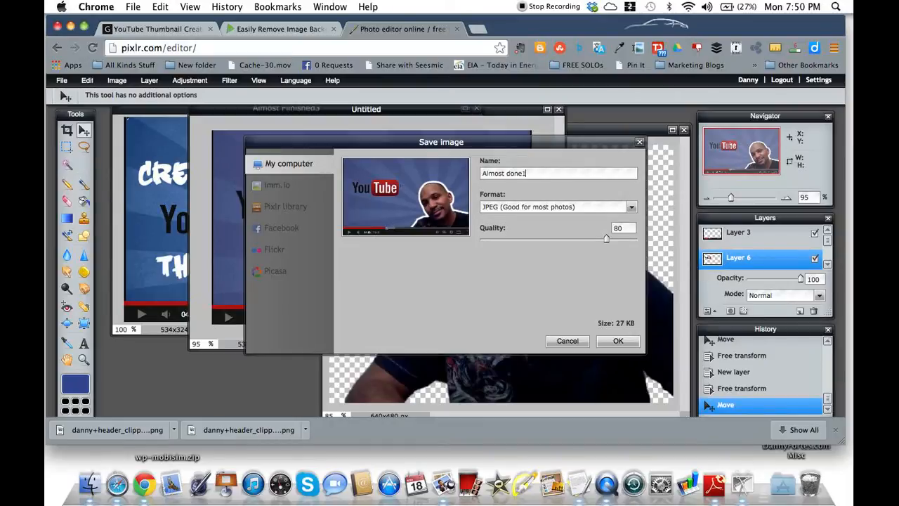
{"action": "left_click", "coordinate": [630, 206]}
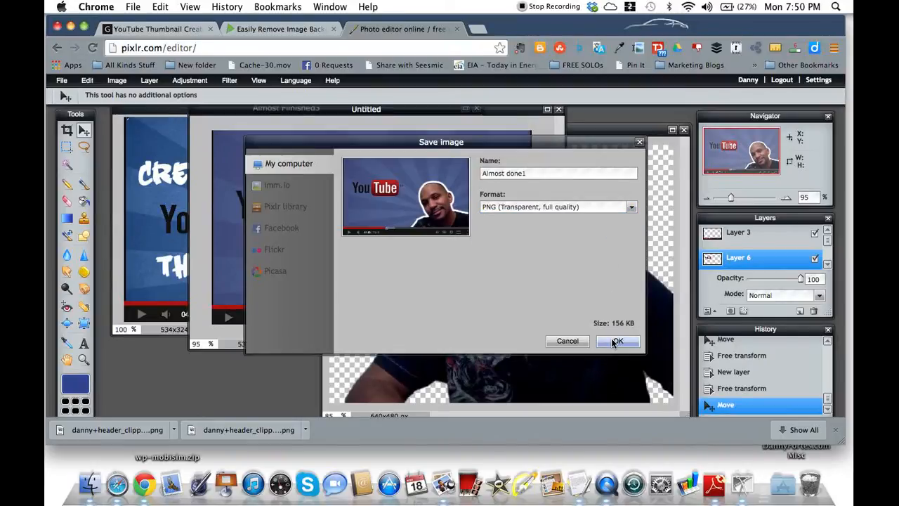
{"action": "left_click", "coordinate": [618, 340]}
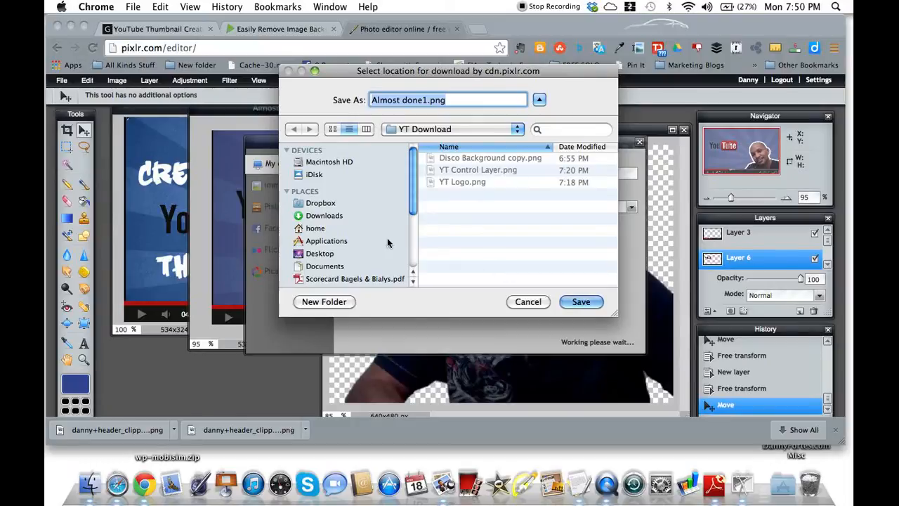
{"action": "mouse_move", "coordinate": [492, 246]}
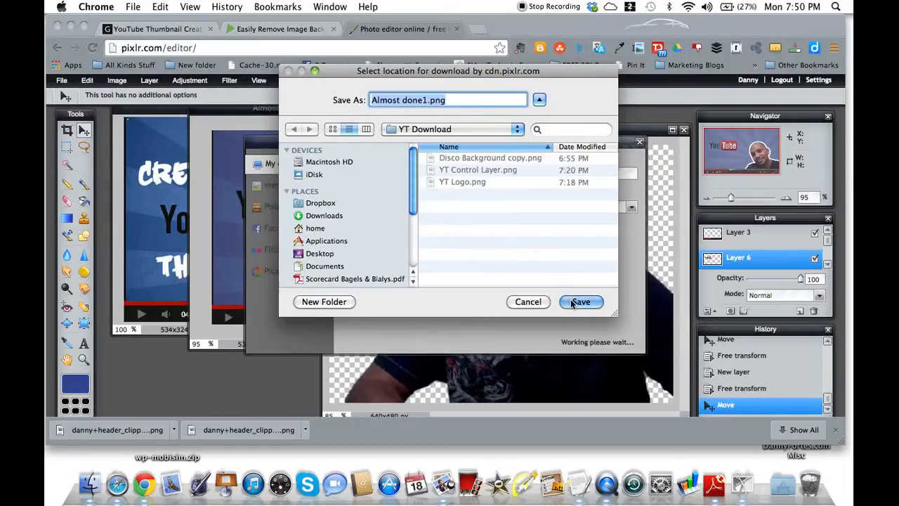
{"action": "left_click", "coordinate": [580, 301]}
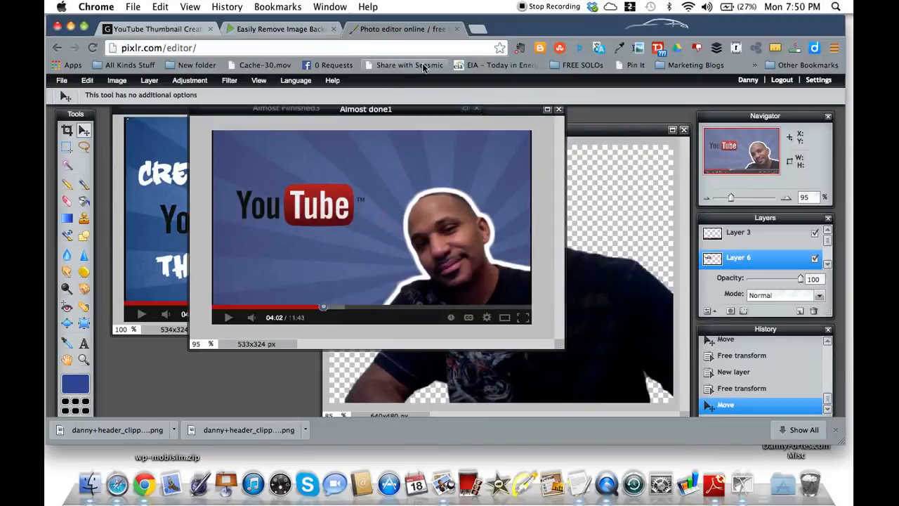
Open a new Chrome tab and go to pixlr.com.
{"action": "left_click", "coordinate": [477, 29]}
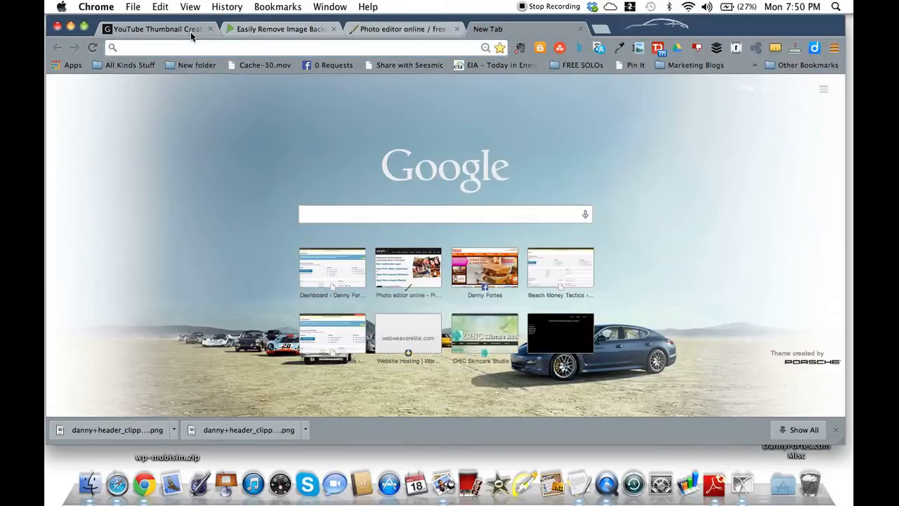
{"action": "type", "text": "pixlr.com/editor/"}
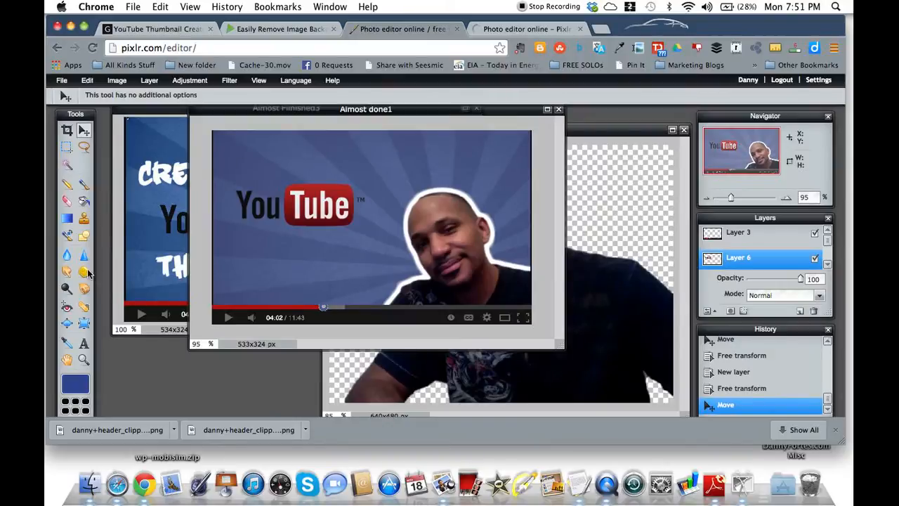
Add the text 'CREATE CUSTOM' with the Type tool, coloured white.
{"action": "left_click", "coordinate": [83, 343]}
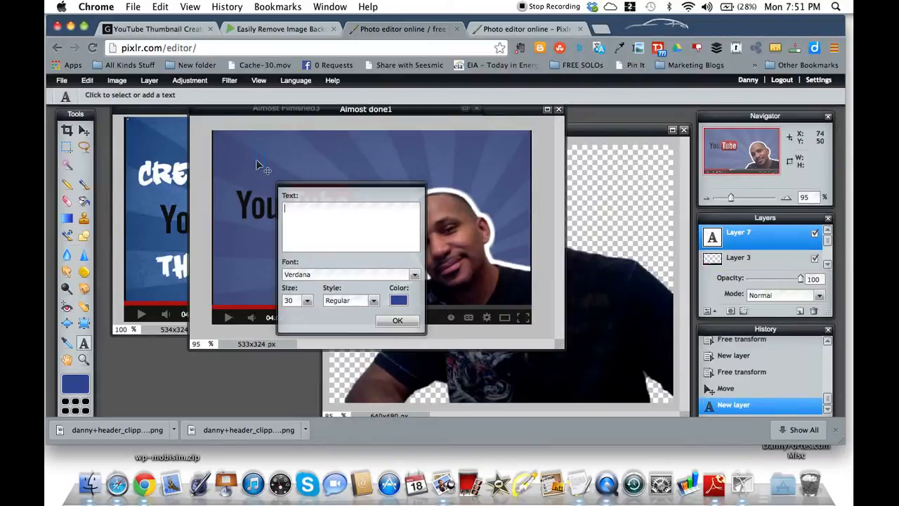
{"action": "type", "text": "CREA"}
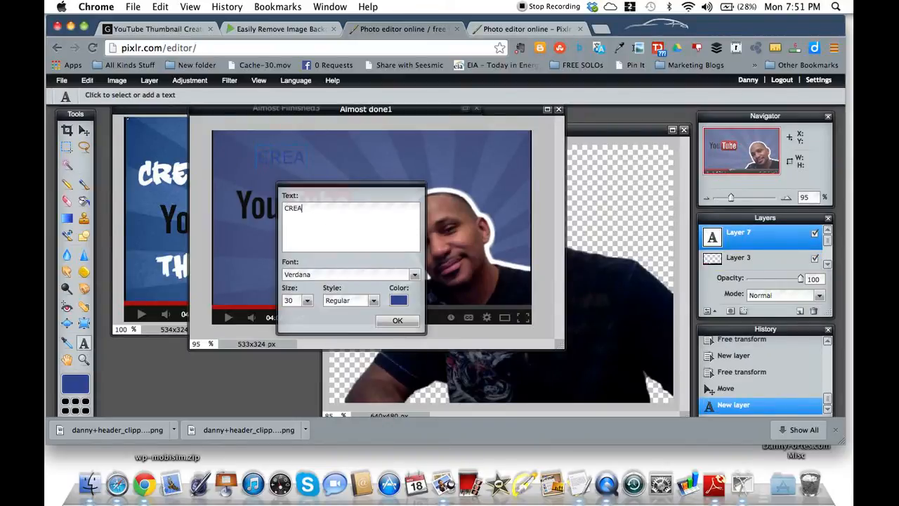
{"action": "type", "text": "TE"}
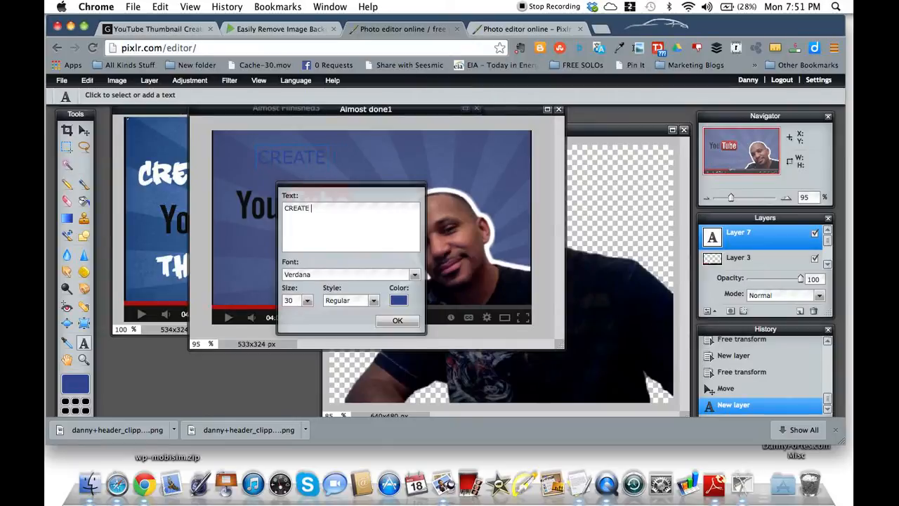
{"action": "type", "text": "Custom"}
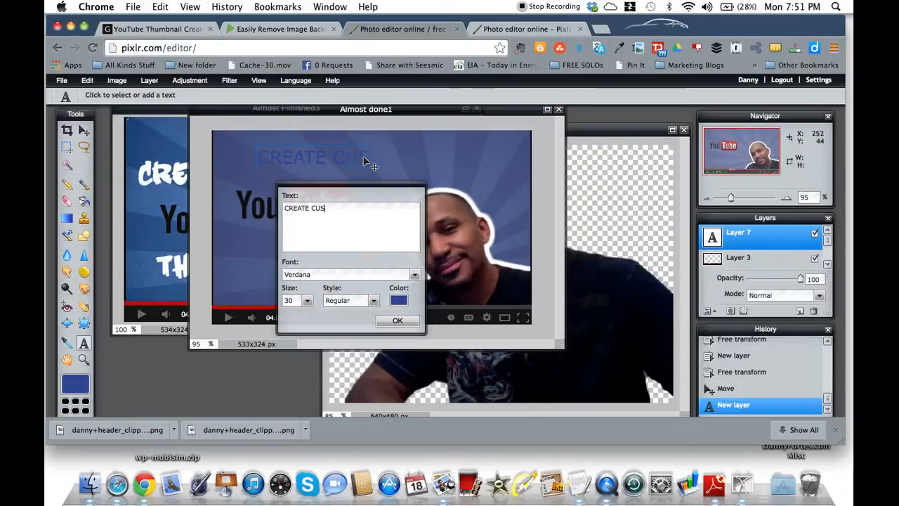
{"action": "type", "text": "TOM"}
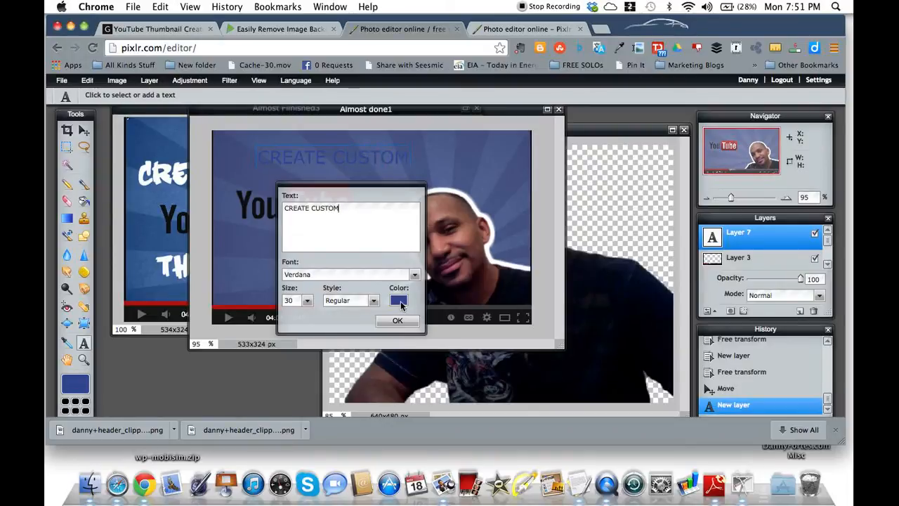
{"action": "left_click", "coordinate": [398, 300]}
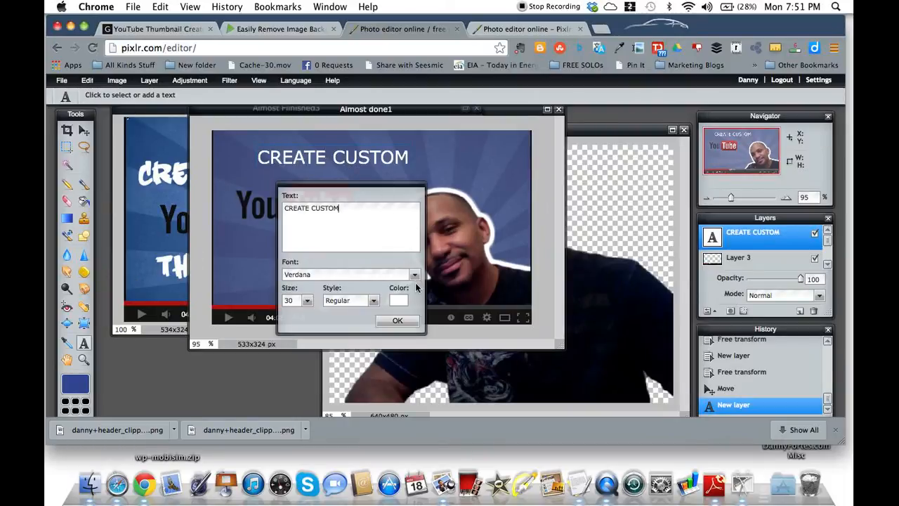
{"action": "left_click", "coordinate": [414, 274]}
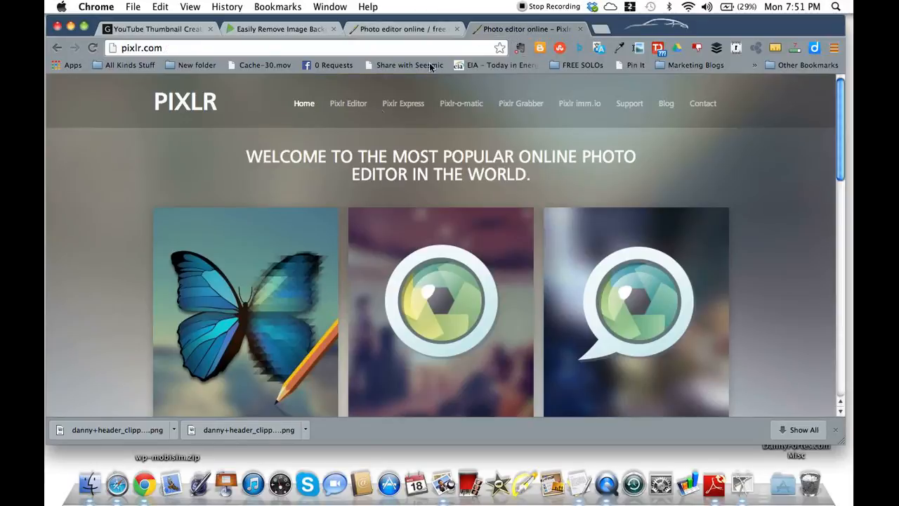
Launch Pixlr Express and browse the computer to open the saved thumbnail image.
{"action": "left_click", "coordinate": [403, 103]}
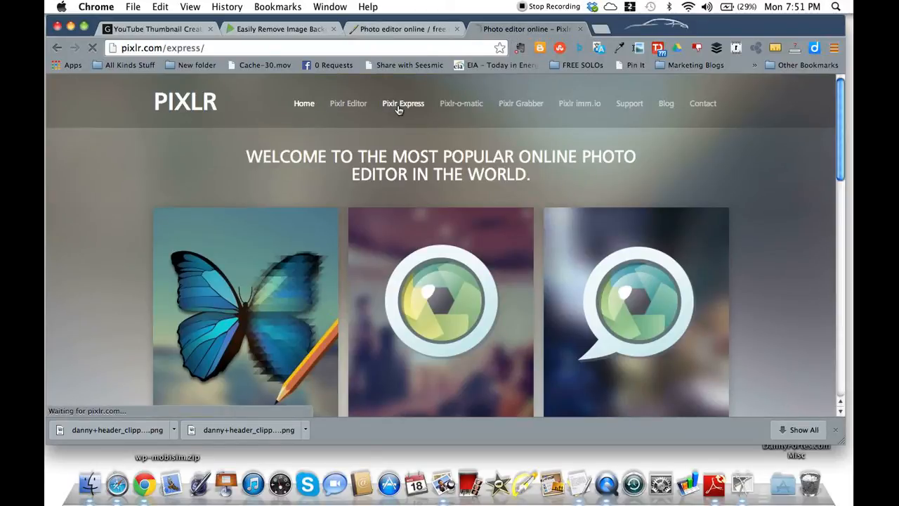
{"action": "left_click", "coordinate": [403, 104]}
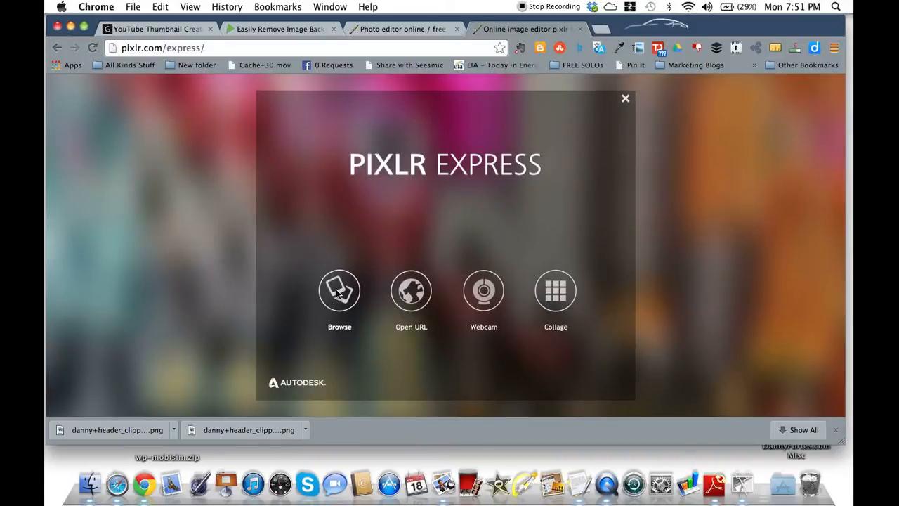
{"action": "left_click", "coordinate": [340, 290]}
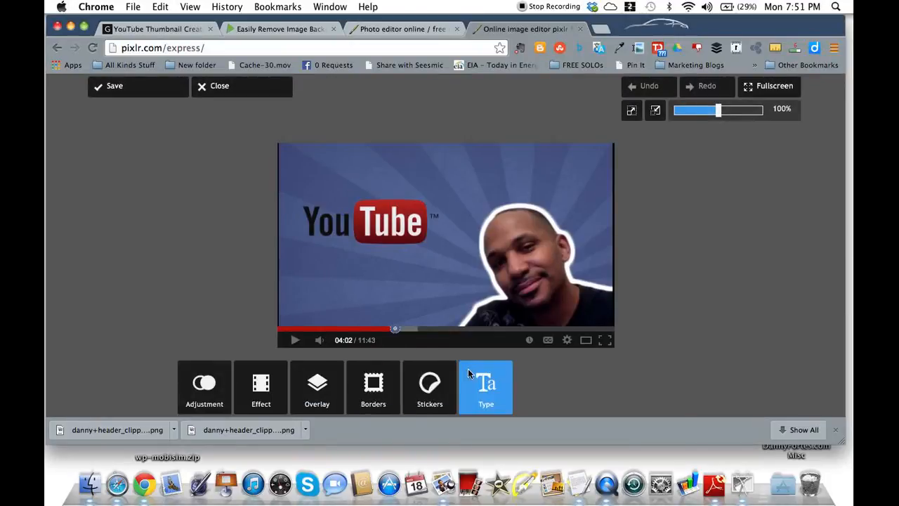
Add text in the Handwritten Soft Sugar font and begin typing 'Crea'.
{"action": "left_click", "coordinate": [486, 387]}
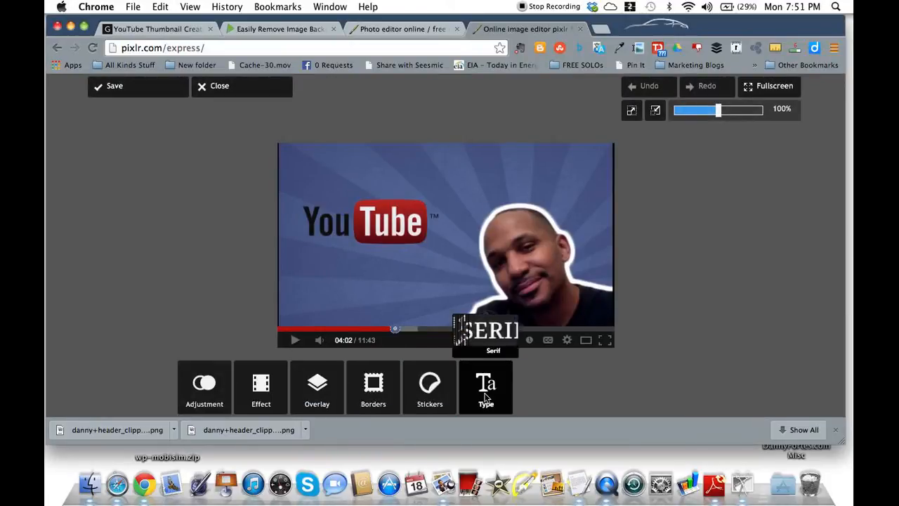
{"action": "left_click", "coordinate": [486, 389]}
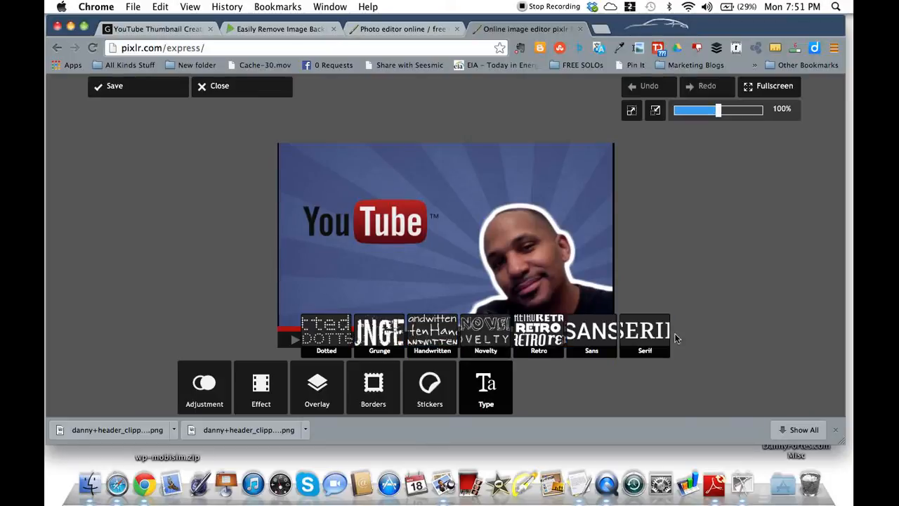
{"action": "left_click", "coordinate": [485, 333]}
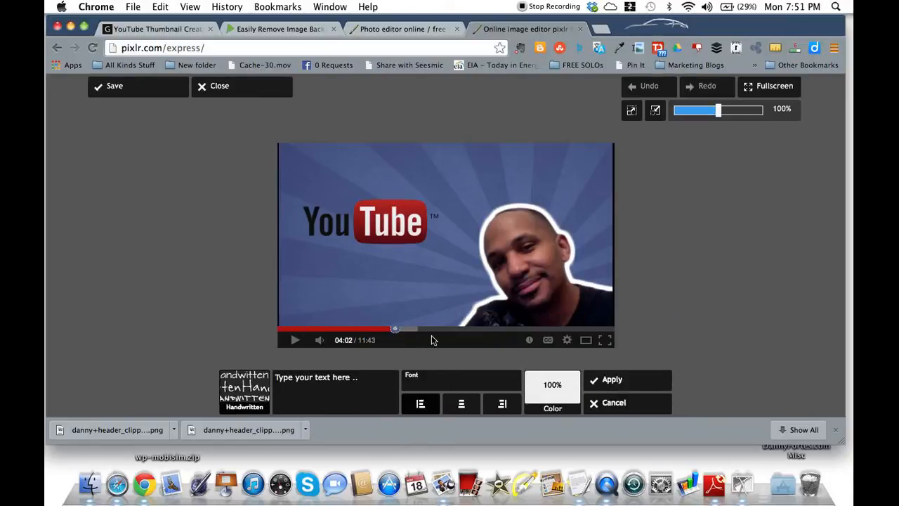
{"action": "left_click", "coordinate": [461, 380]}
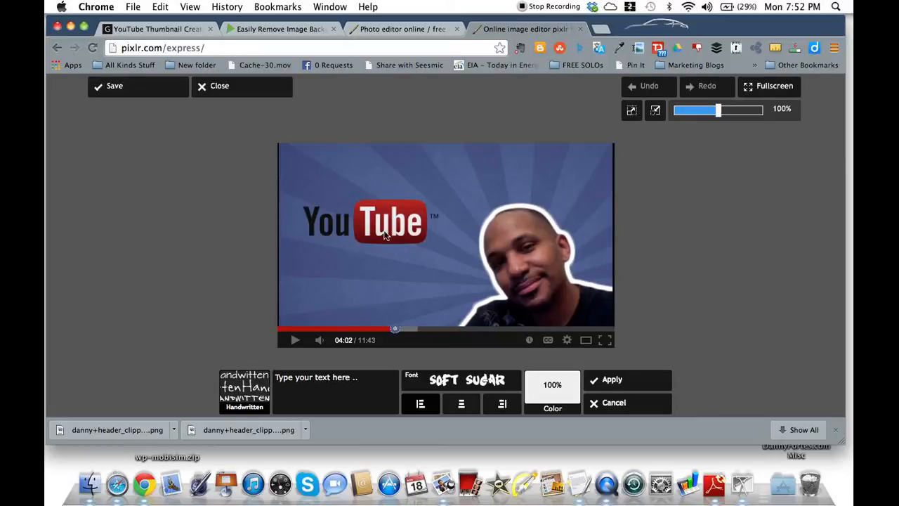
{"action": "left_click", "coordinate": [334, 391]}
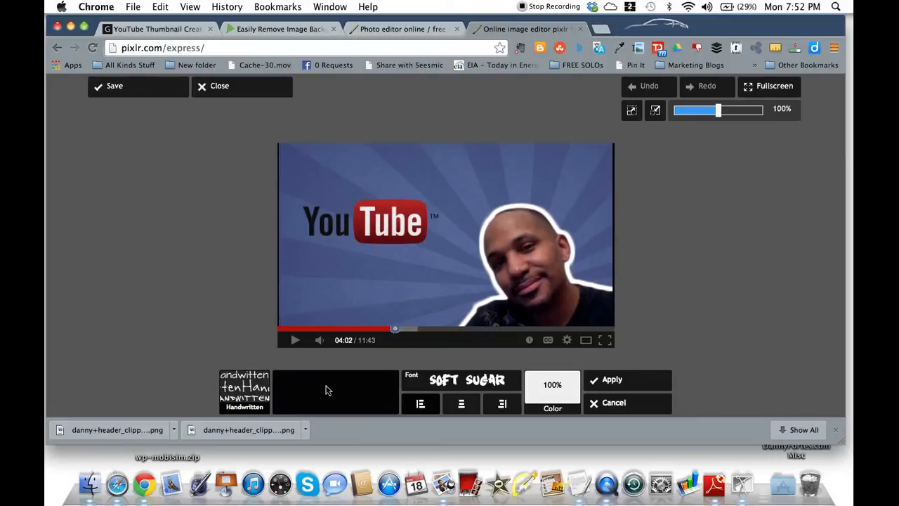
{"action": "type", "text": "Create Custom"}
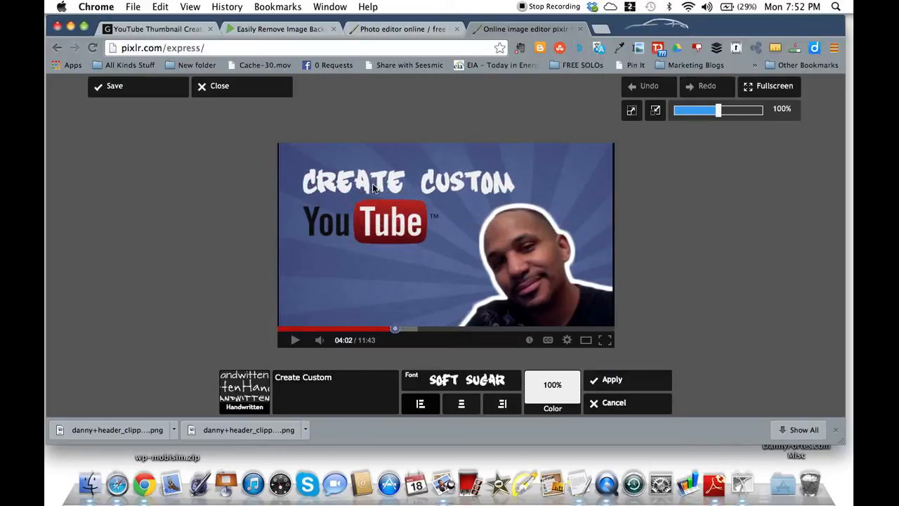
Extend the title text so it reads 'Create Custom Thumbnail' around the YouTube logo.
{"action": "left_click", "coordinate": [372, 183]}
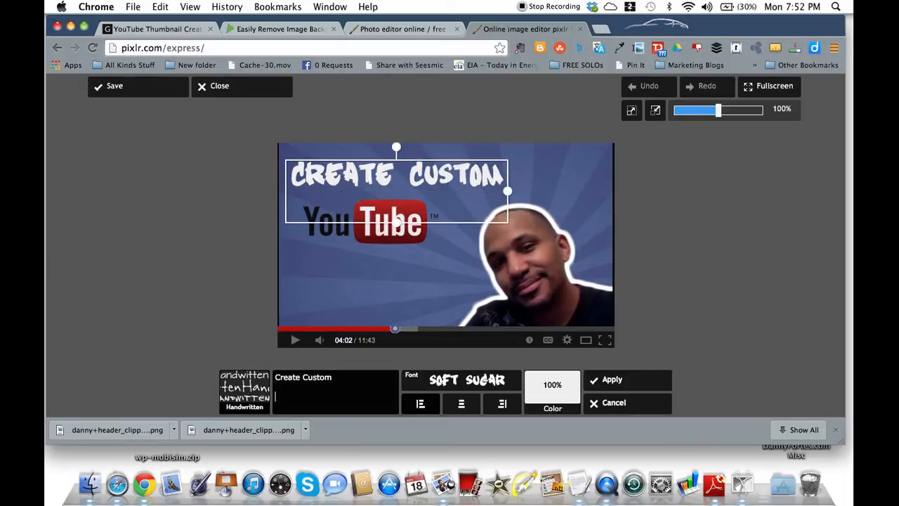
{"action": "type", "text": "Th"}
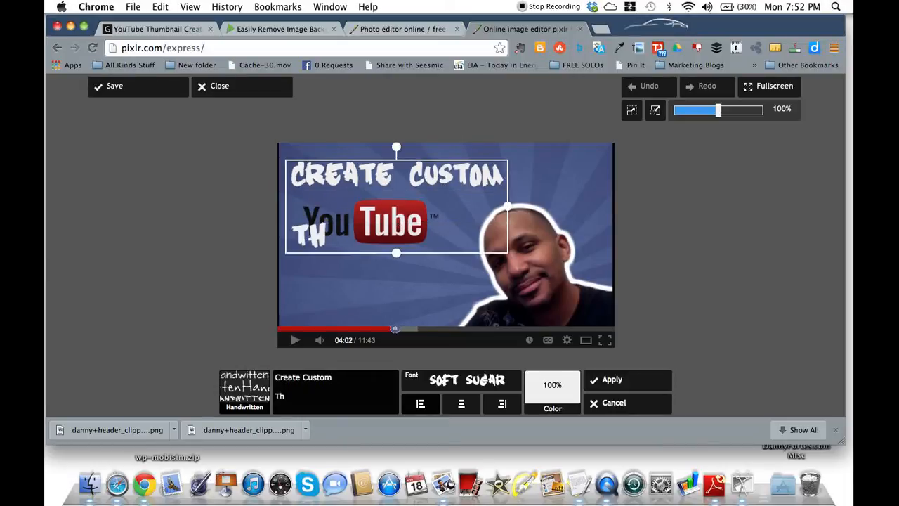
{"action": "type", "text": "umbnail"}
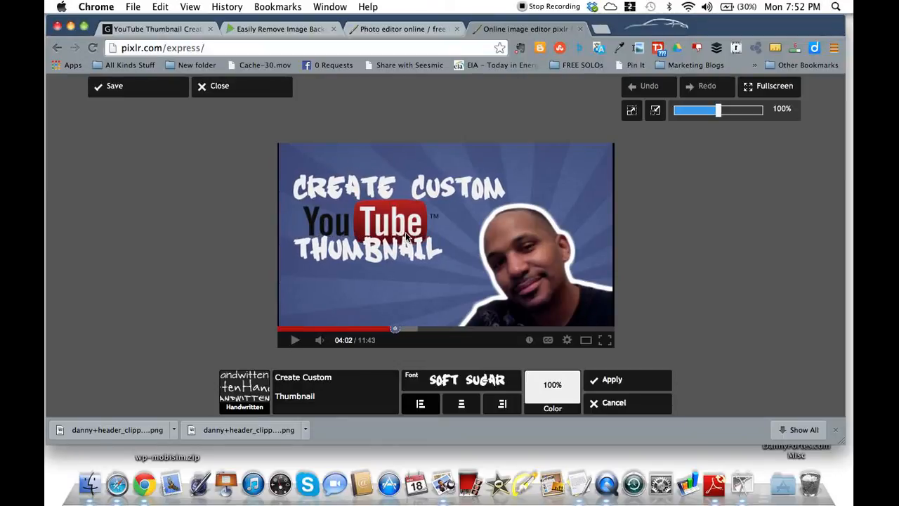
{"action": "left_click", "coordinate": [295, 395]}
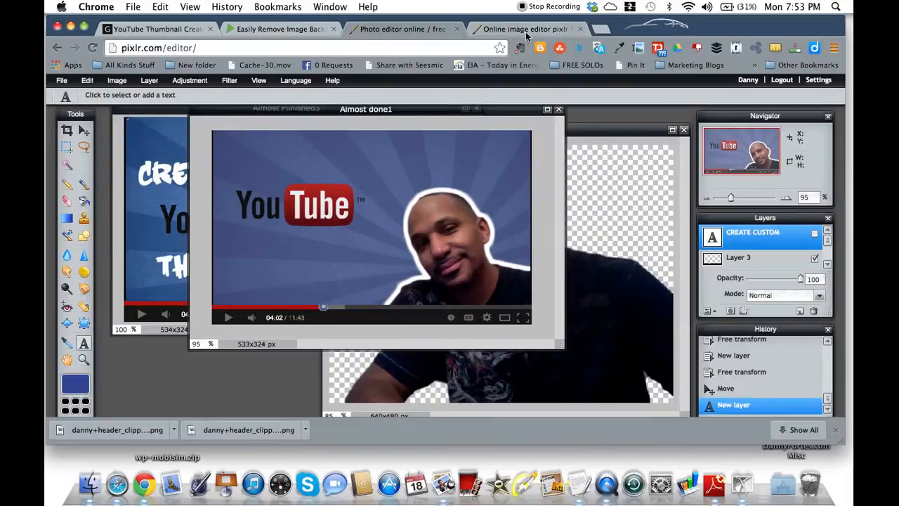
Switch to the Pixlr Express tab showing the titled thumbnail.
{"action": "left_click", "coordinate": [524, 29]}
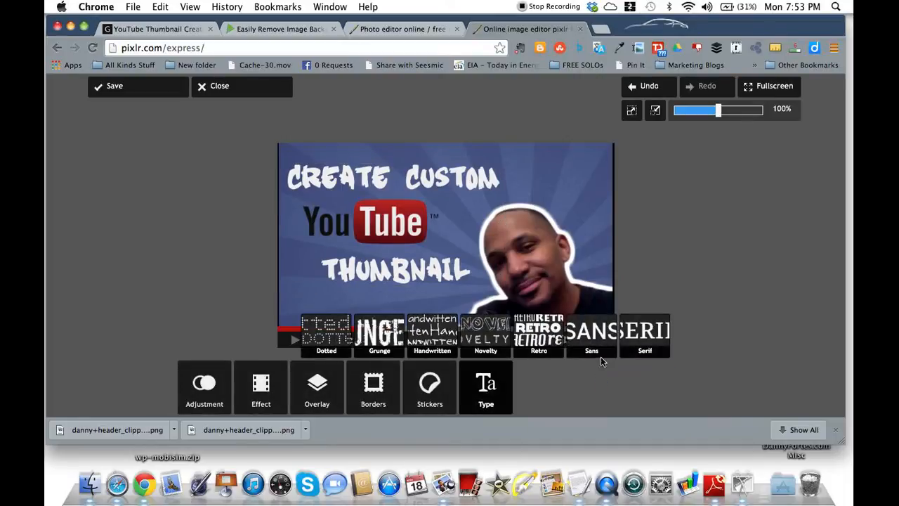
{"action": "mouse_move", "coordinate": [805, 137]}
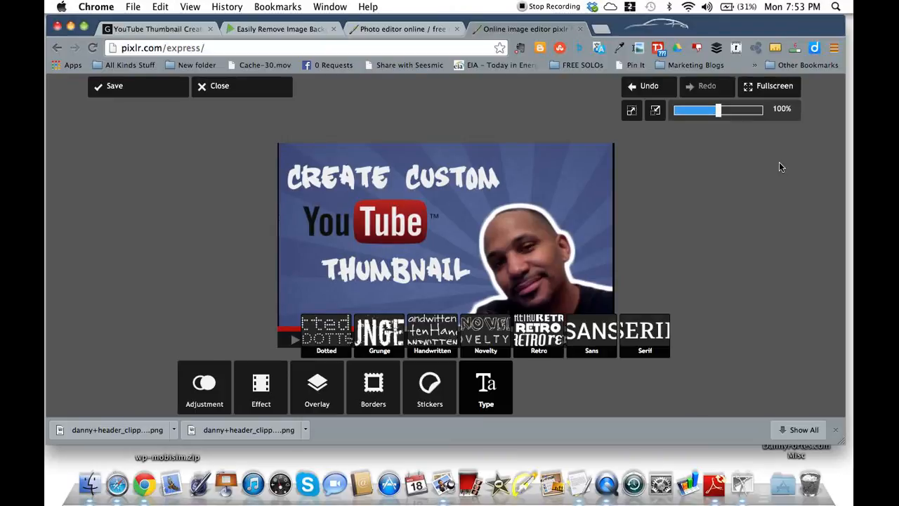
{"action": "mouse_move", "coordinate": [209, 123]}
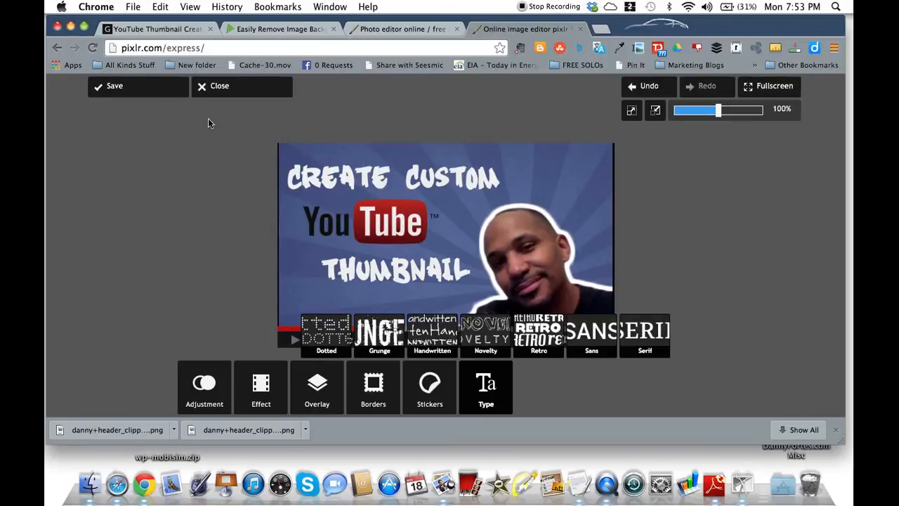
{"action": "mouse_move", "coordinate": [207, 122]}
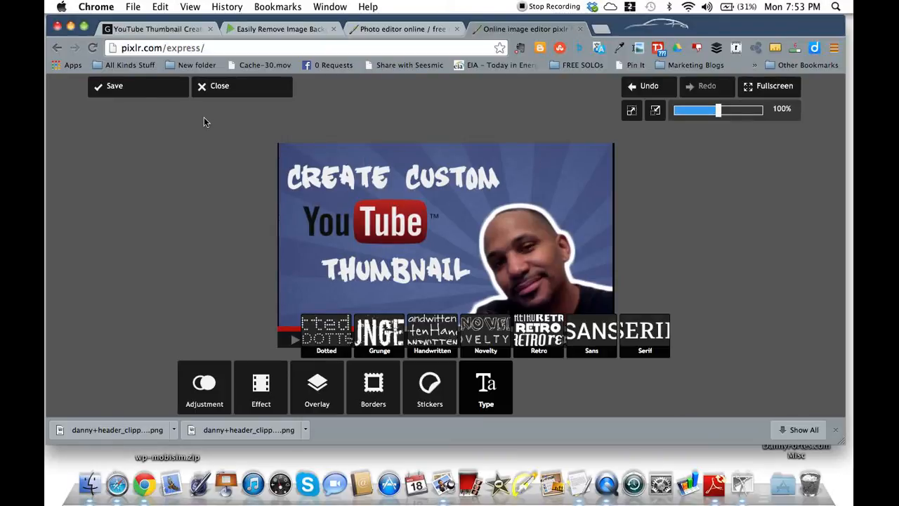
Save the texted thumbnail as 'Almost done' at quality 85.
{"action": "left_click", "coordinate": [114, 86]}
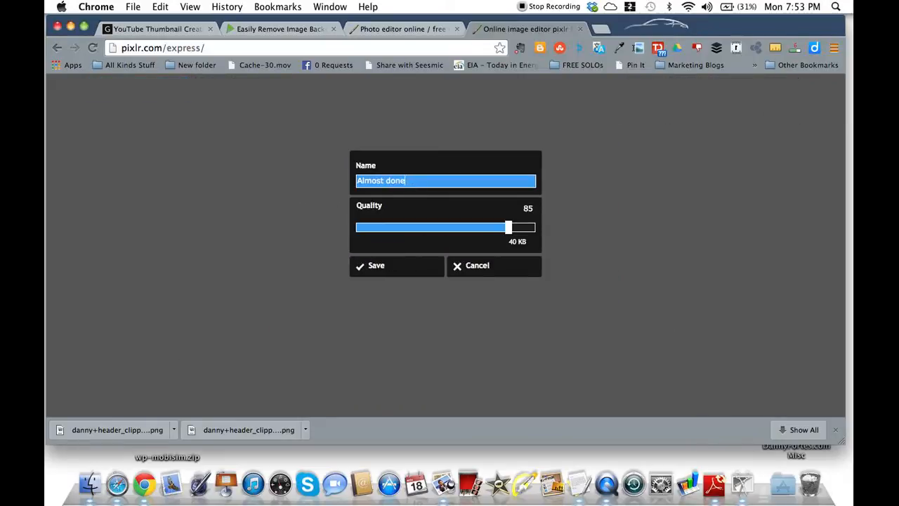
{"action": "left_click", "coordinate": [376, 265]}
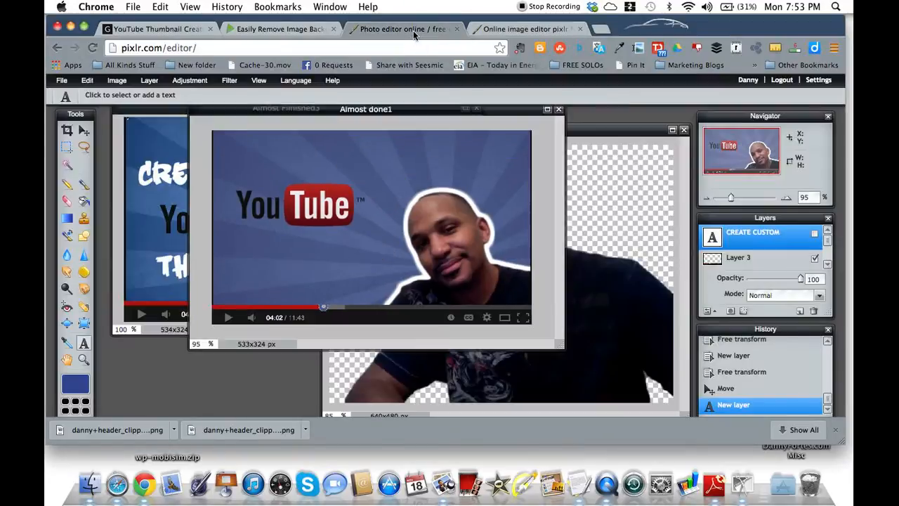
Move the Almost done1 window aside and open the File menu.
{"action": "left_click_drag", "start_coordinate": [366, 109], "coordinate": [346, 129]}
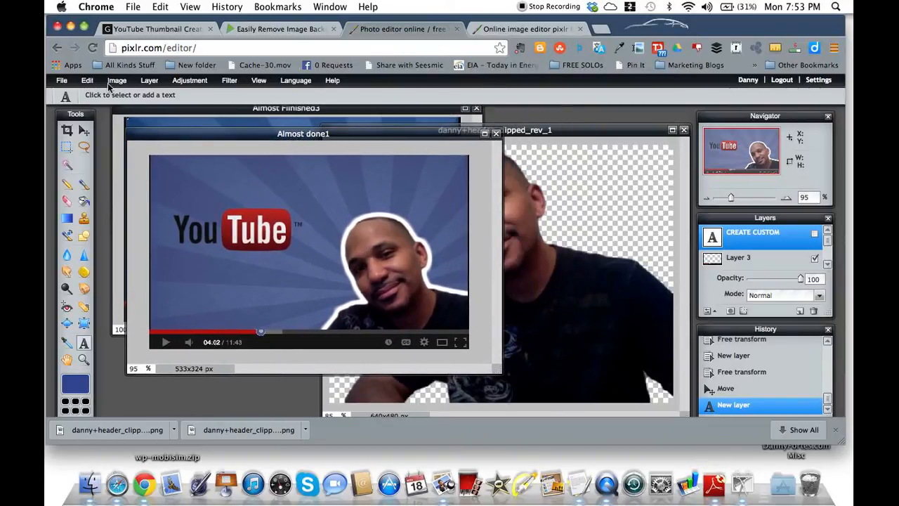
{"action": "left_click", "coordinate": [62, 80]}
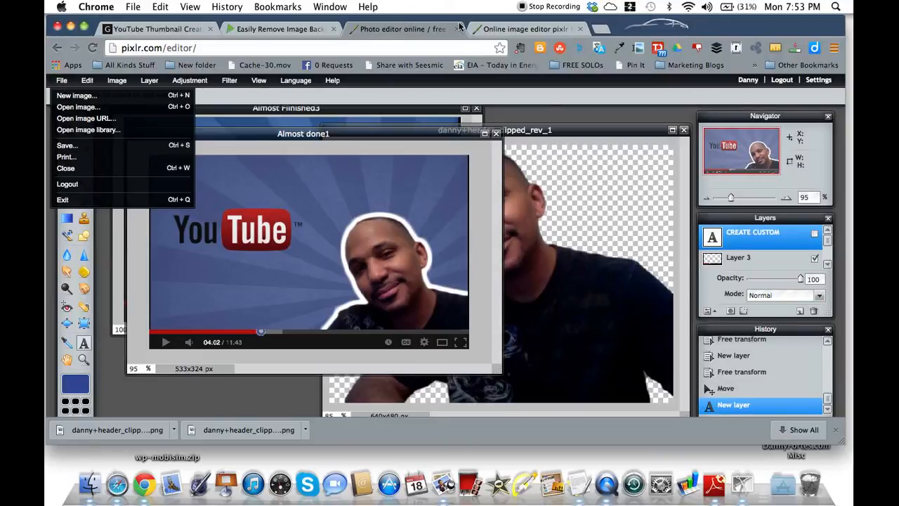
{"action": "mouse_move", "coordinate": [646, 27]}
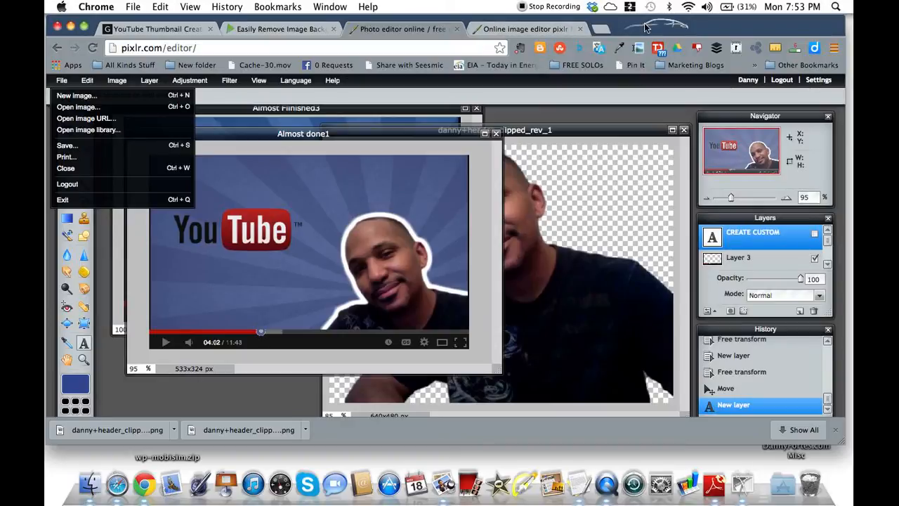
{"action": "mouse_move", "coordinate": [645, 30]}
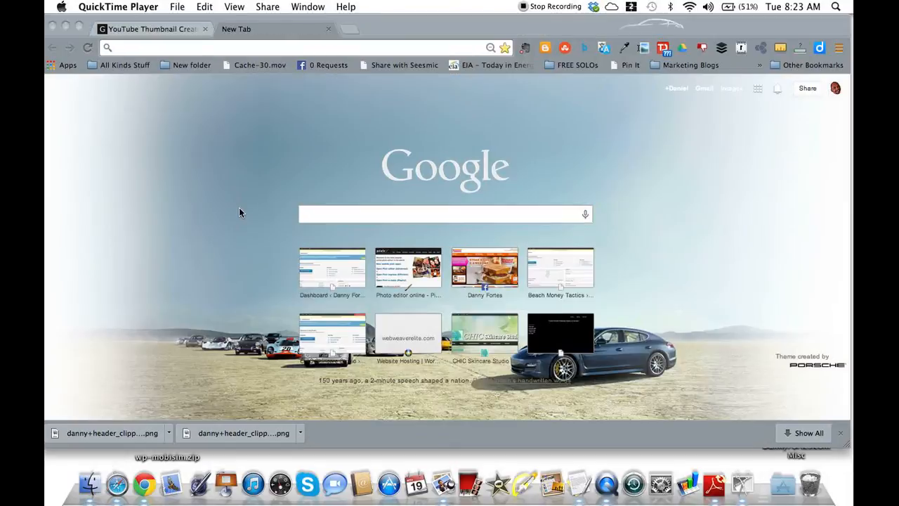
Load the 'Record Upload and Play mp3 FREE' video page, then open Video Manager.
{"action": "left_click", "coordinate": [168, 47]}
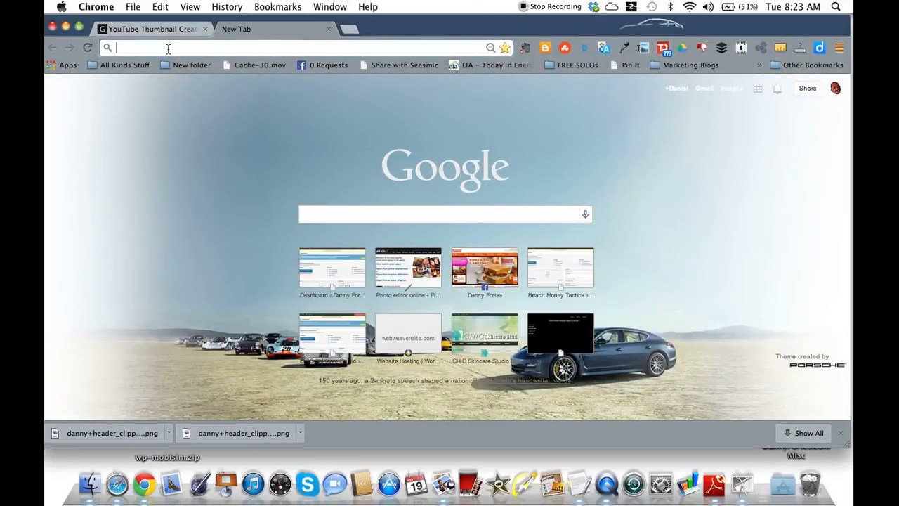
{"action": "type", "text": "youtube.com/watch?v=7DPLSGcFj08&feature=youtu.be"}
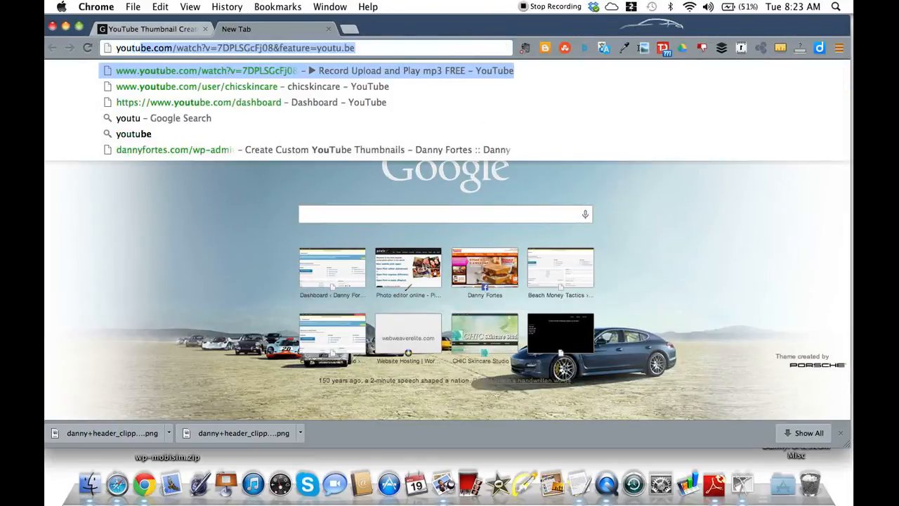
{"action": "left_click", "coordinate": [205, 70]}
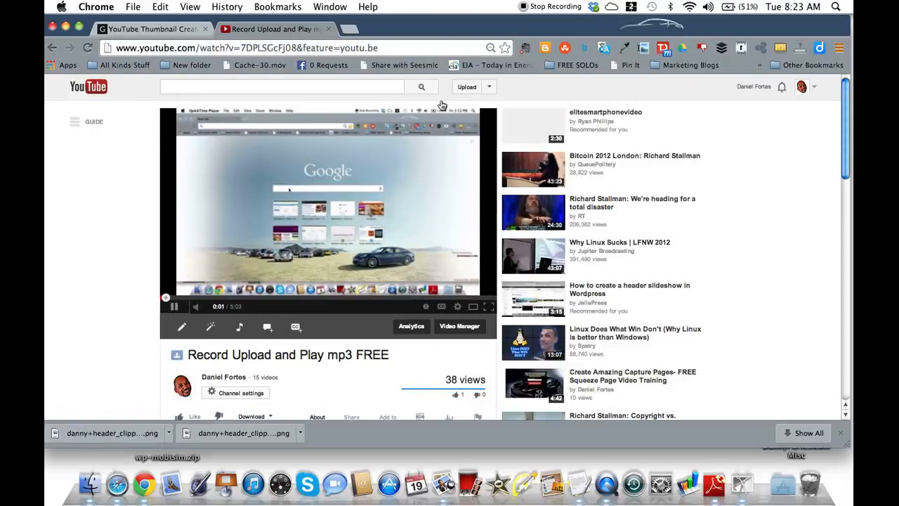
{"action": "left_click", "coordinate": [488, 86]}
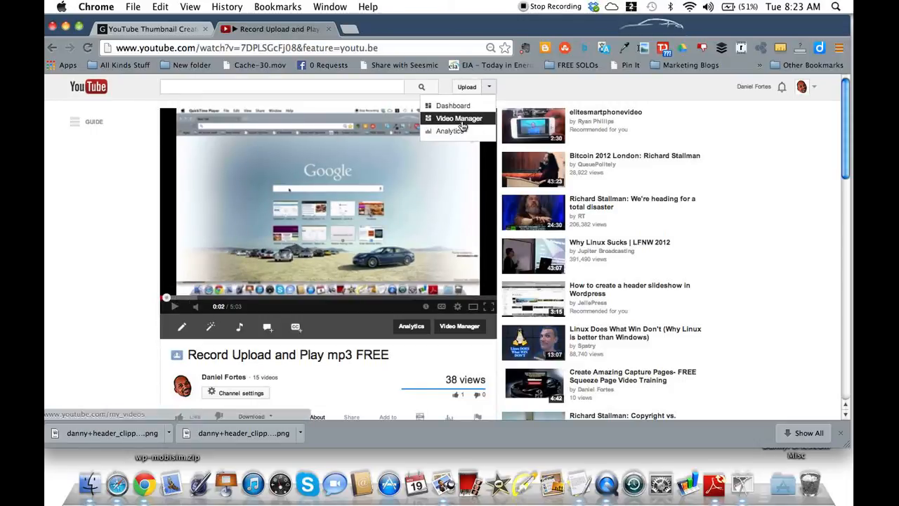
{"action": "left_click", "coordinate": [459, 118]}
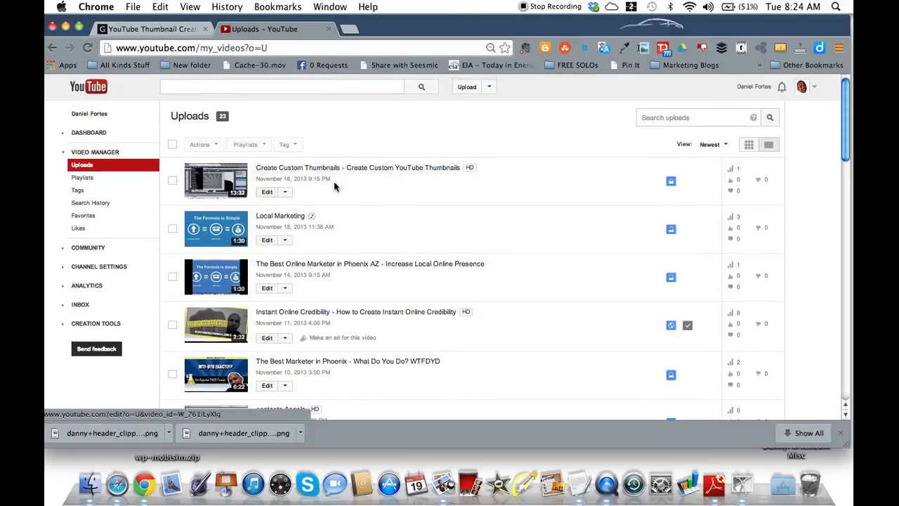
Open the Create Custom Thumbnails video's edit page and cancel the custom thumbnail file chooser.
{"action": "left_click", "coordinate": [267, 191]}
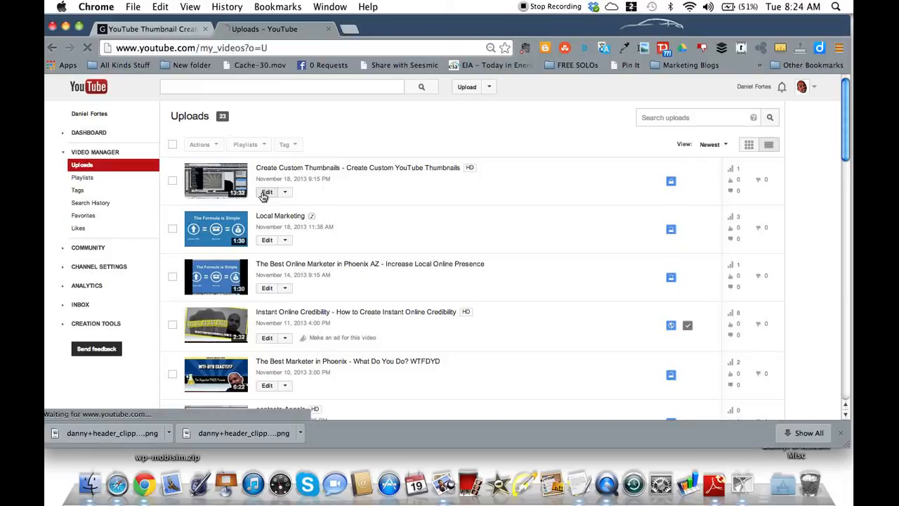
{"action": "left_click", "coordinate": [266, 192]}
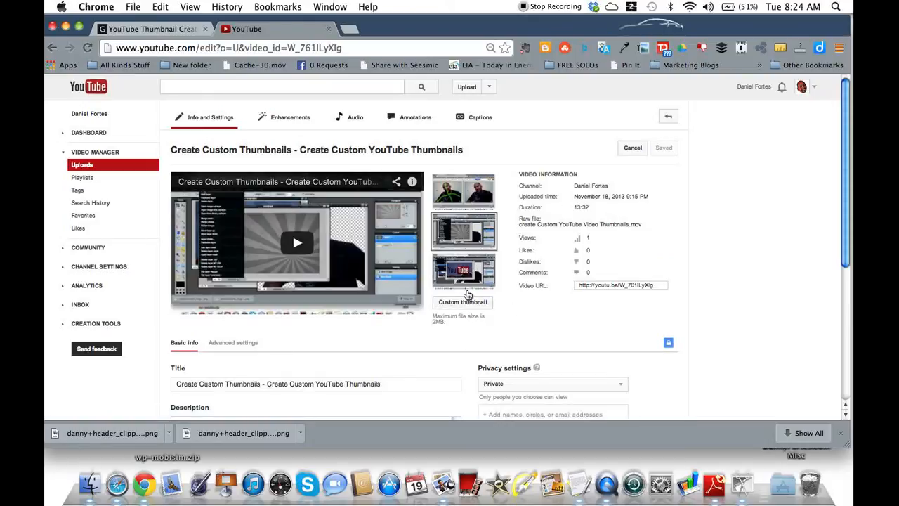
{"action": "mouse_move", "coordinate": [454, 333]}
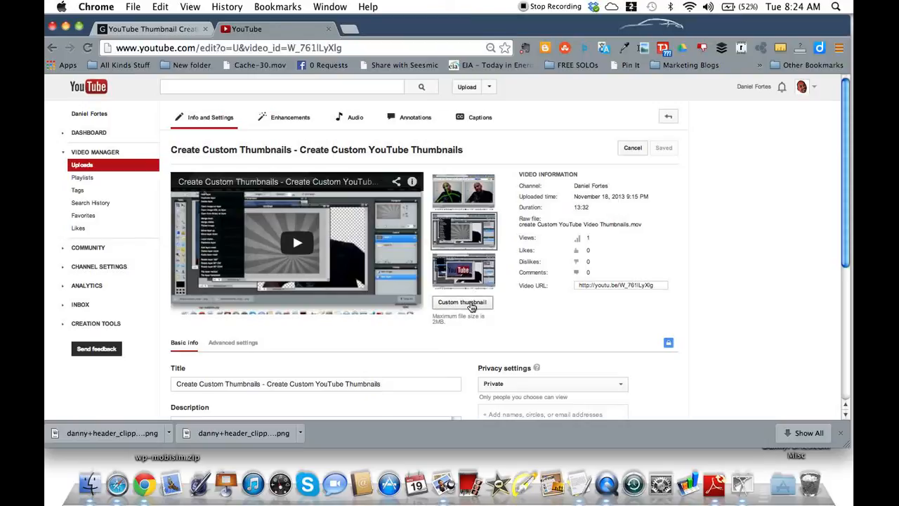
{"action": "left_click", "coordinate": [462, 302]}
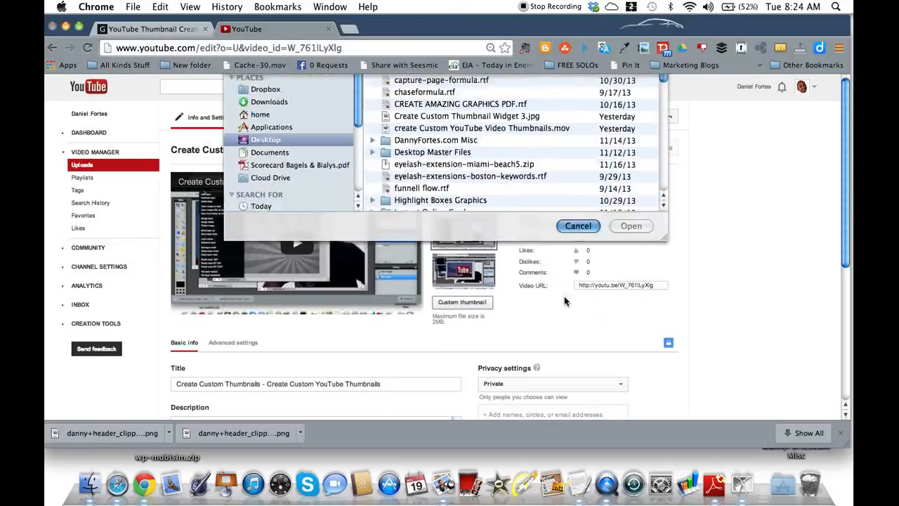
{"action": "left_click", "coordinate": [578, 226]}
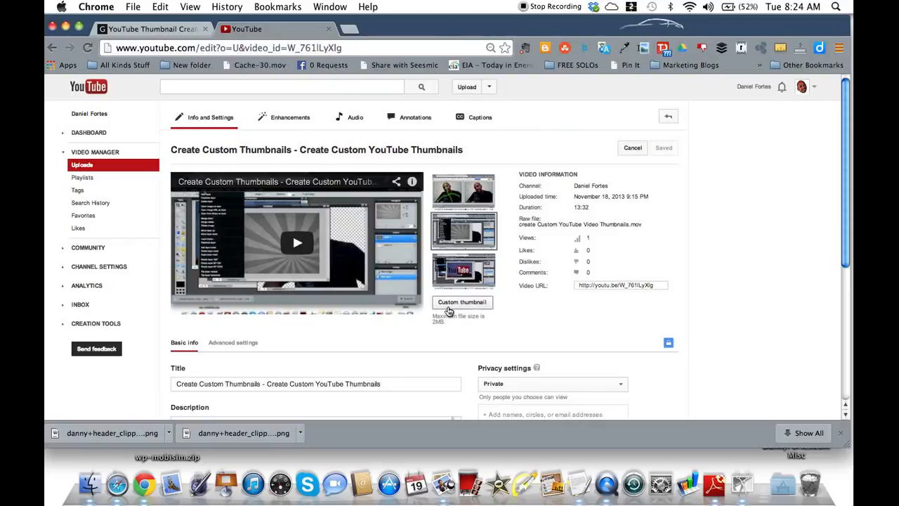
{"action": "mouse_move", "coordinate": [467, 313]}
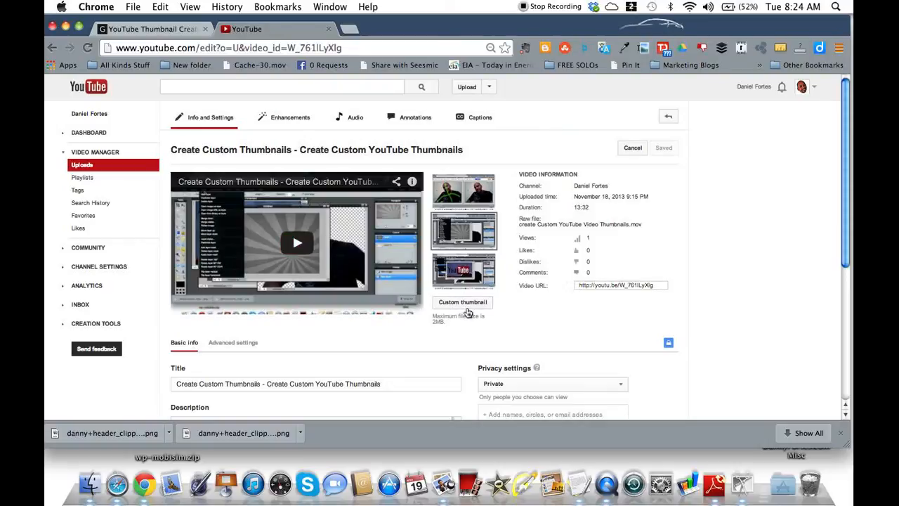
{"action": "mouse_move", "coordinate": [467, 316]}
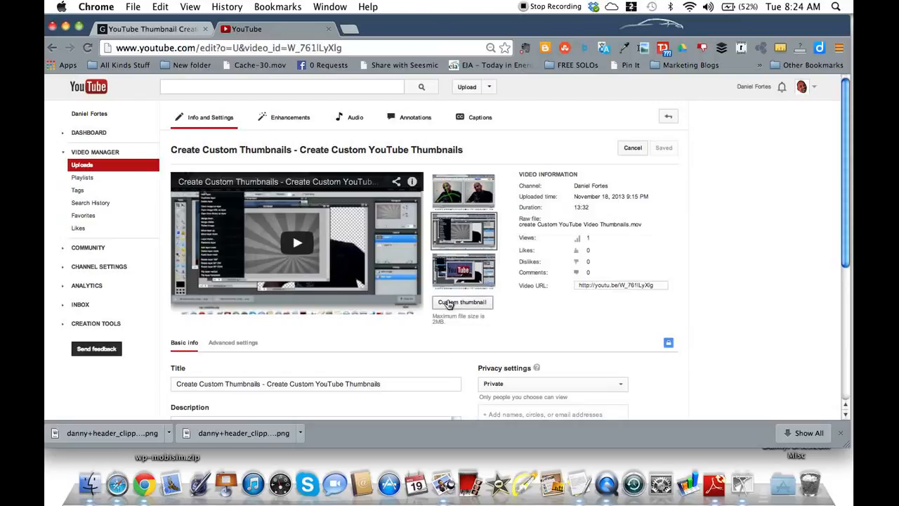
Upload 'create custom youtube thumbnail.jpg' from Desktop > YT Download as the custom thumbnail.
{"action": "left_click", "coordinate": [462, 302]}
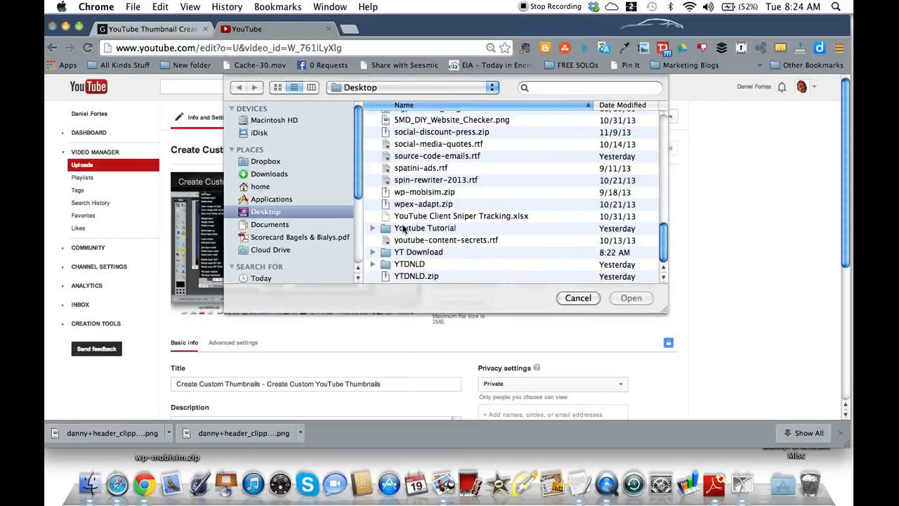
{"action": "left_click", "coordinate": [419, 251]}
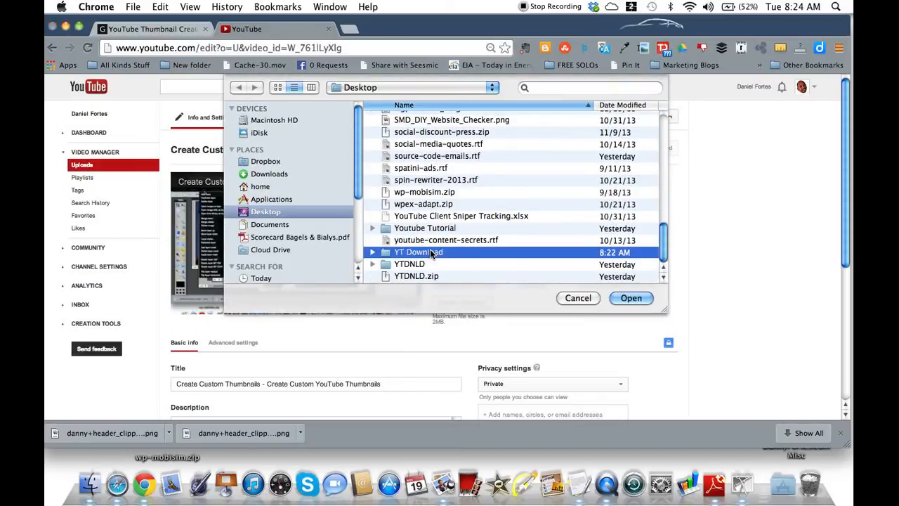
{"action": "double_click", "coordinate": [425, 228]}
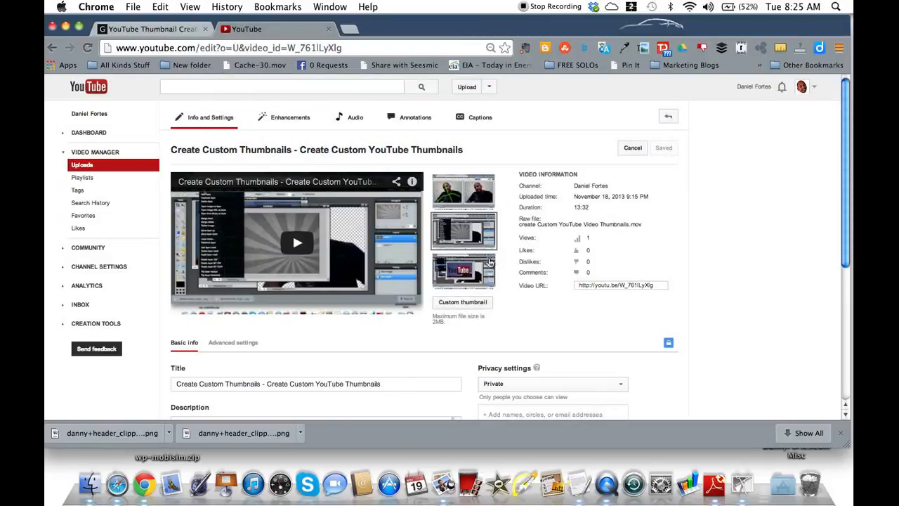
{"action": "left_click", "coordinate": [462, 302]}
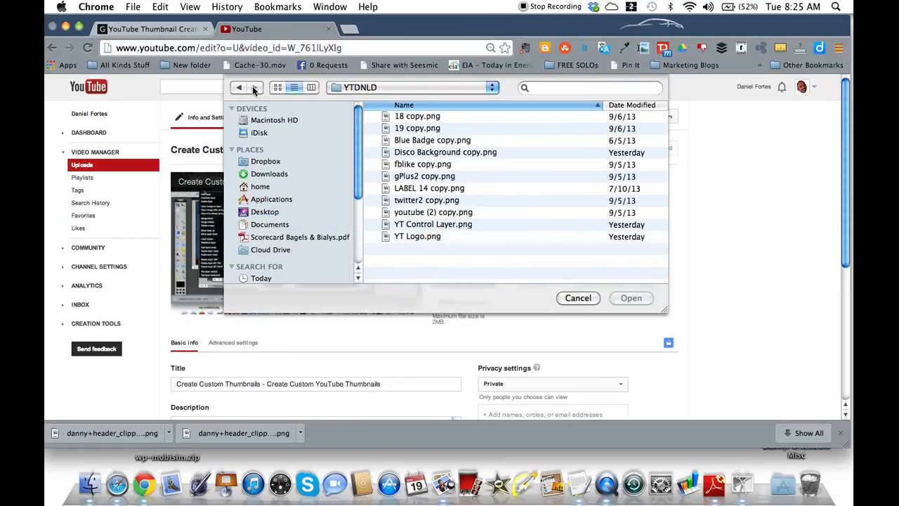
{"action": "left_click", "coordinate": [264, 212]}
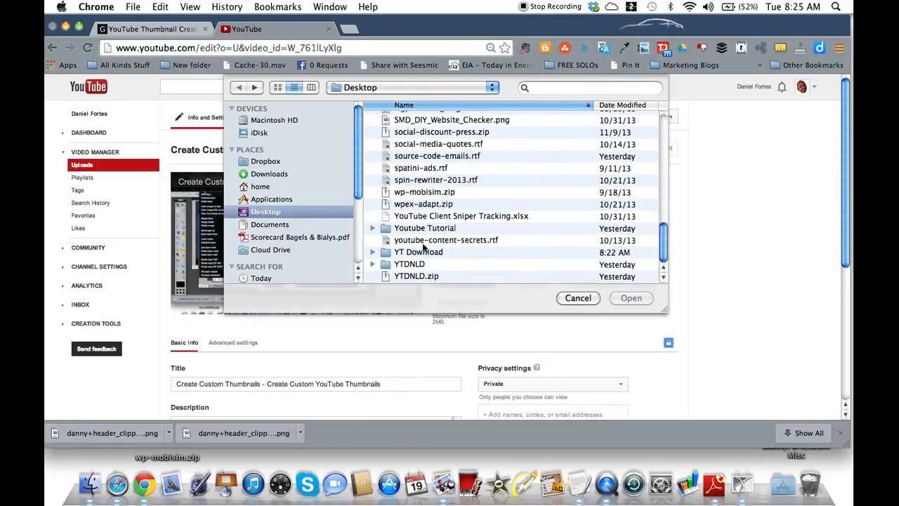
{"action": "left_click", "coordinate": [419, 252]}
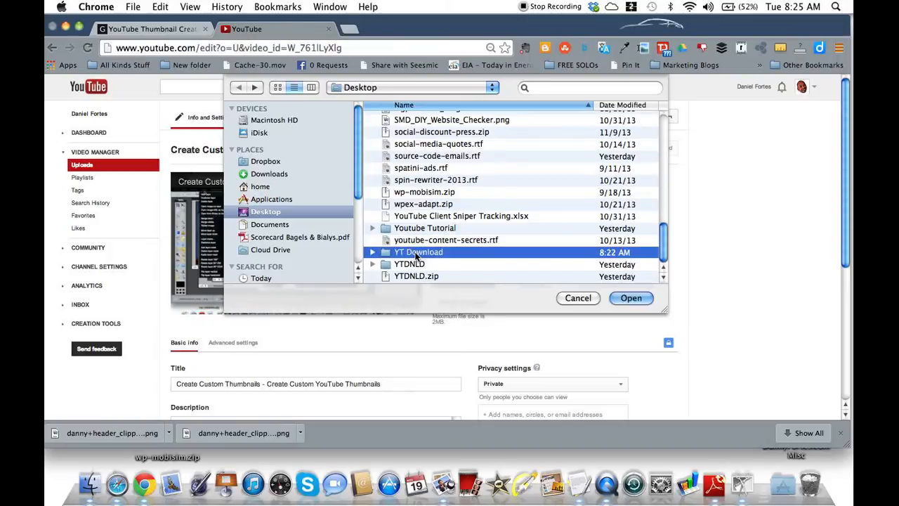
{"action": "double_click", "coordinate": [418, 251]}
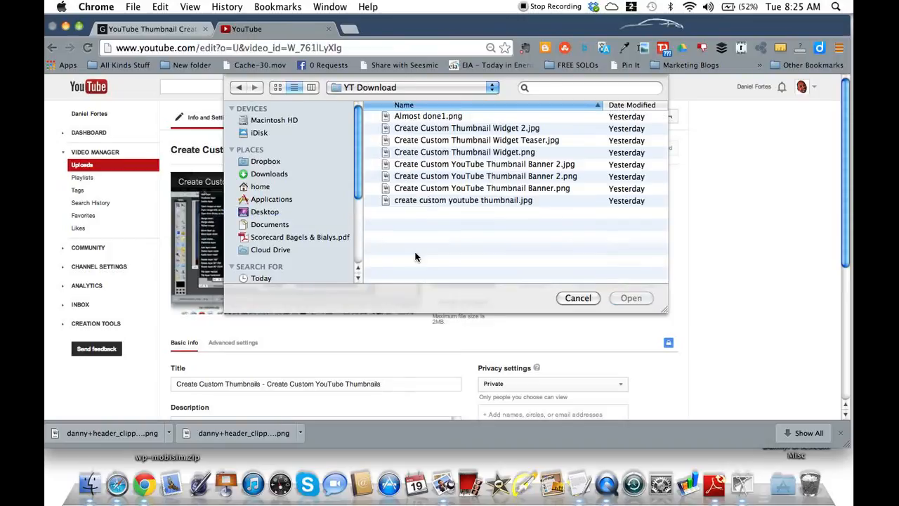
{"action": "left_click", "coordinate": [484, 164]}
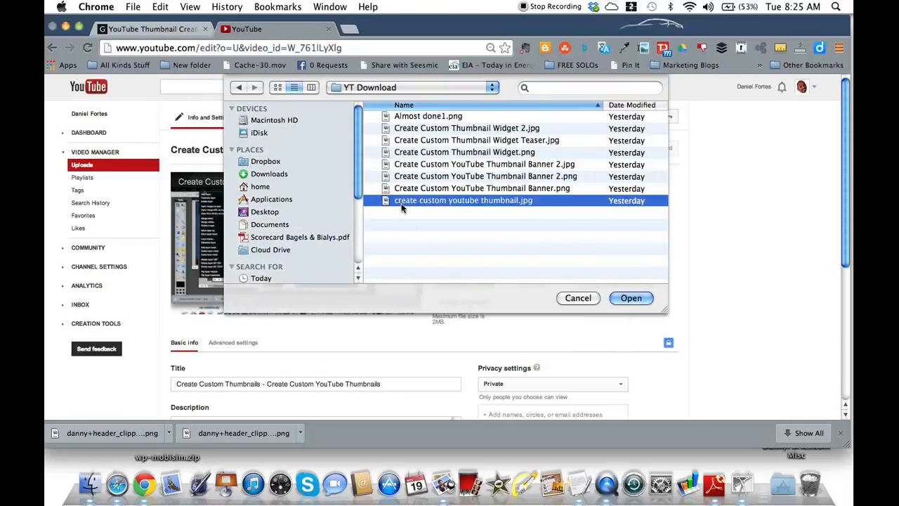
{"action": "left_click", "coordinate": [630, 298]}
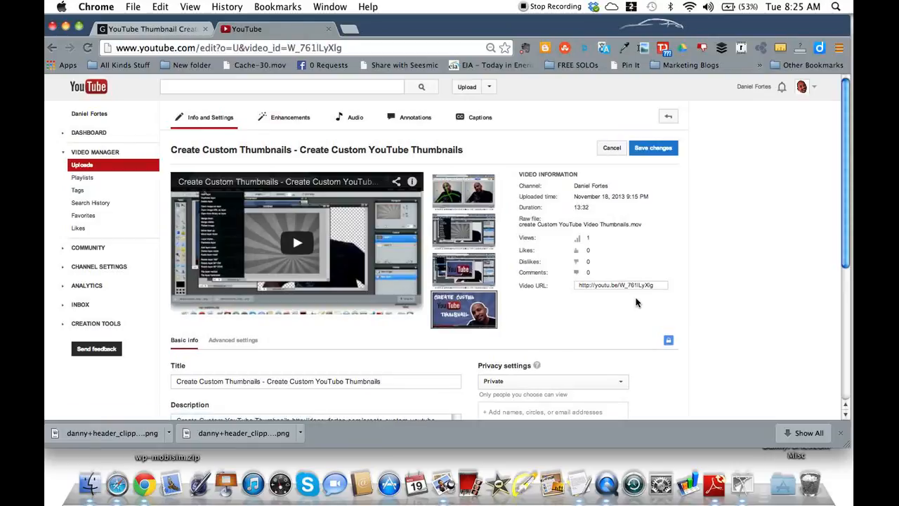
{"action": "mouse_move", "coordinate": [464, 309]}
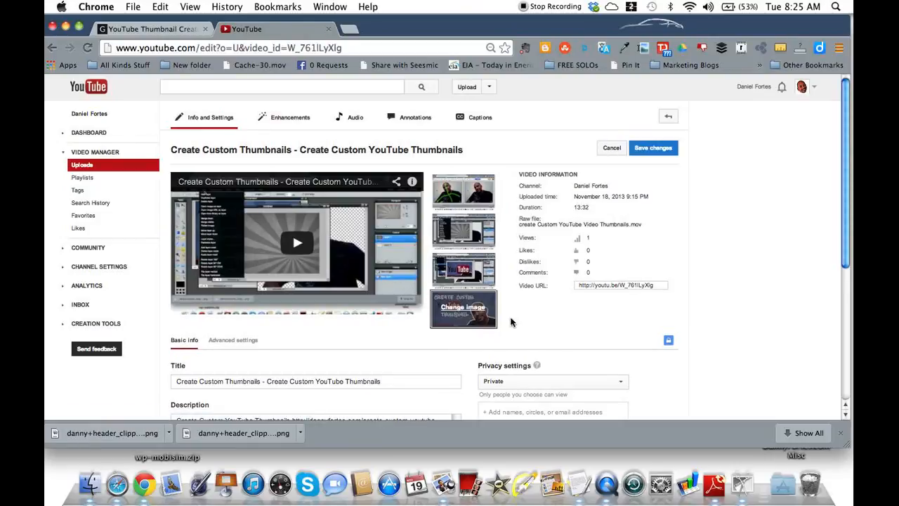
{"action": "scroll", "scroll_direction": "down", "scroll_amount": 3}
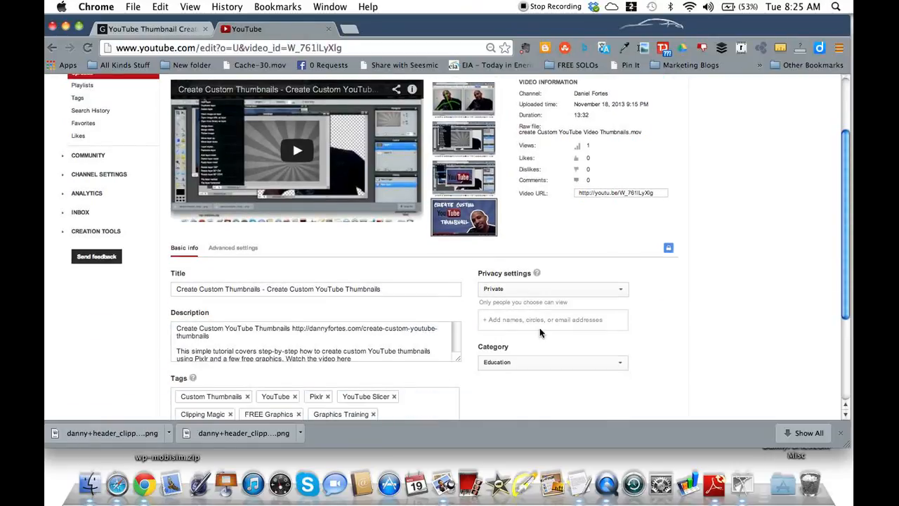
{"action": "scroll", "scroll_direction": "up", "scroll_amount": 3}
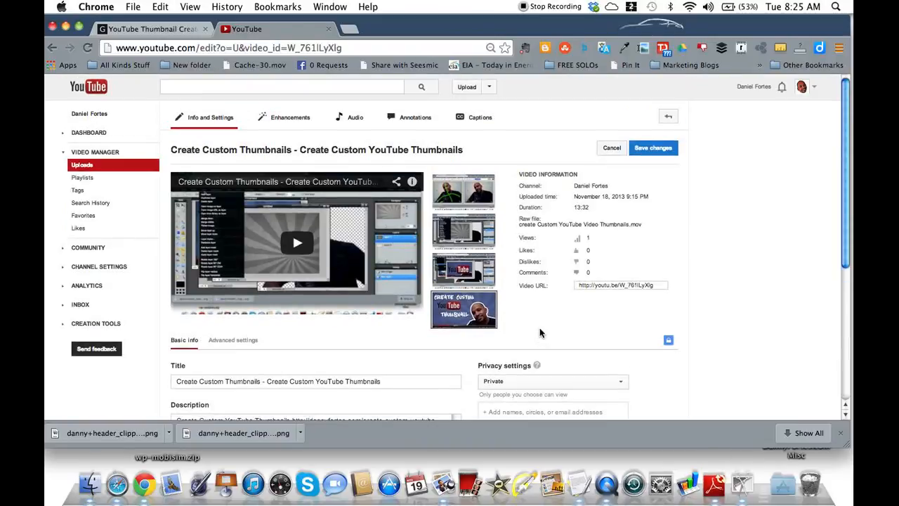
{"action": "mouse_move", "coordinate": [560, 332]}
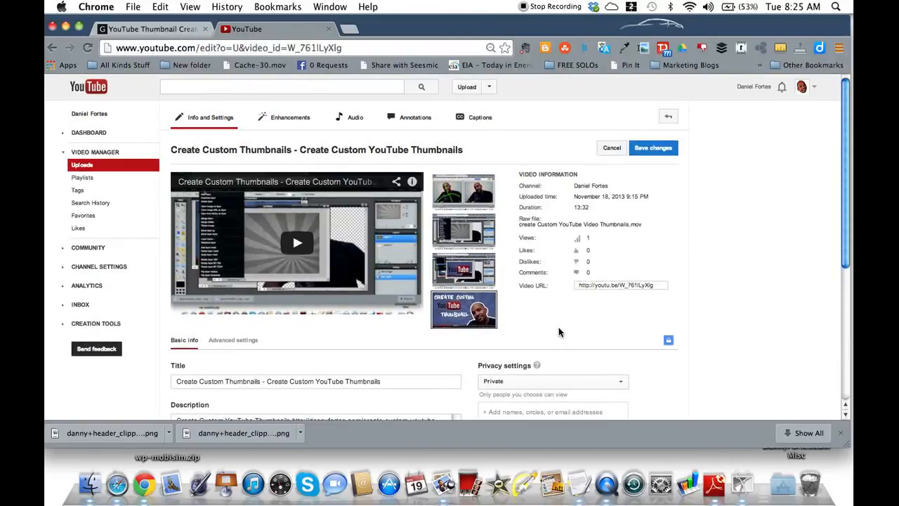